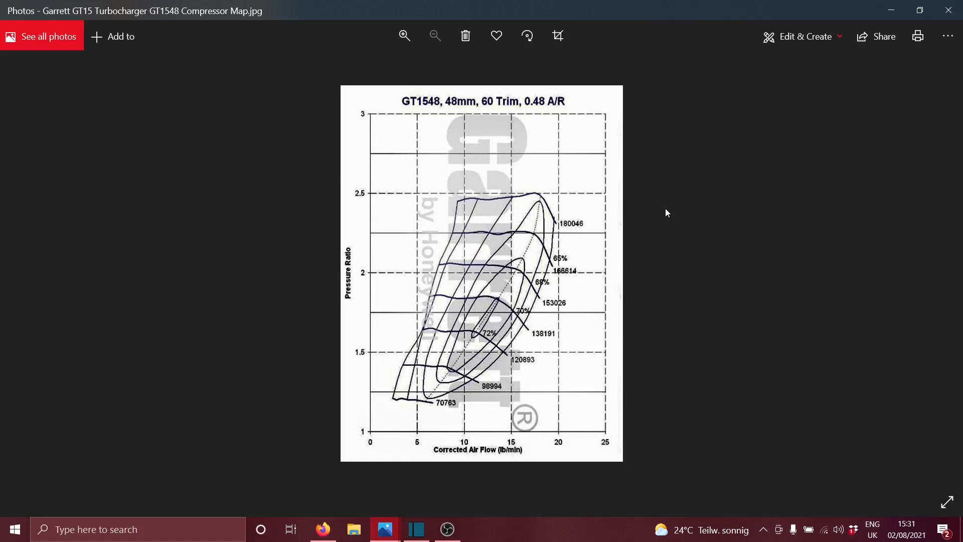
pyautogui.moveTo(659, 210)
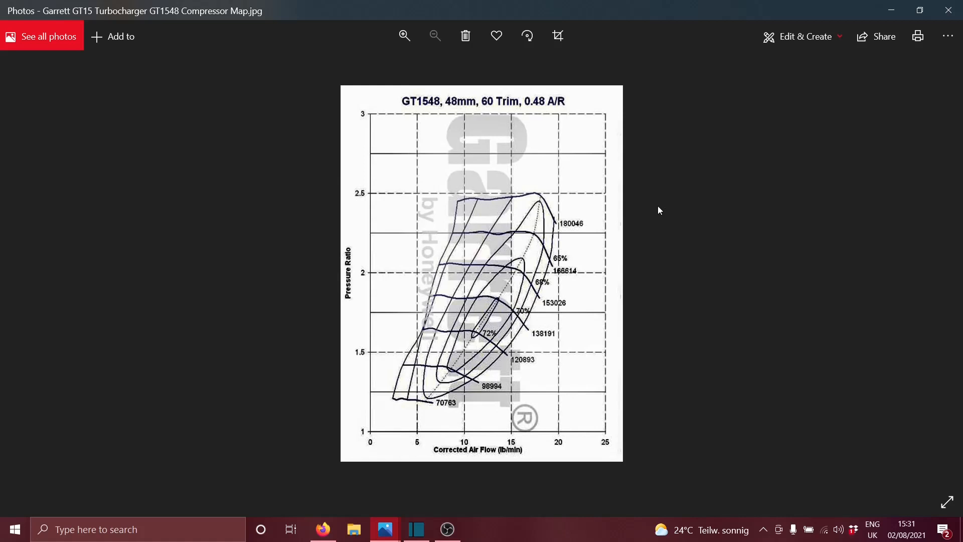
pyautogui.moveTo(413, 343)
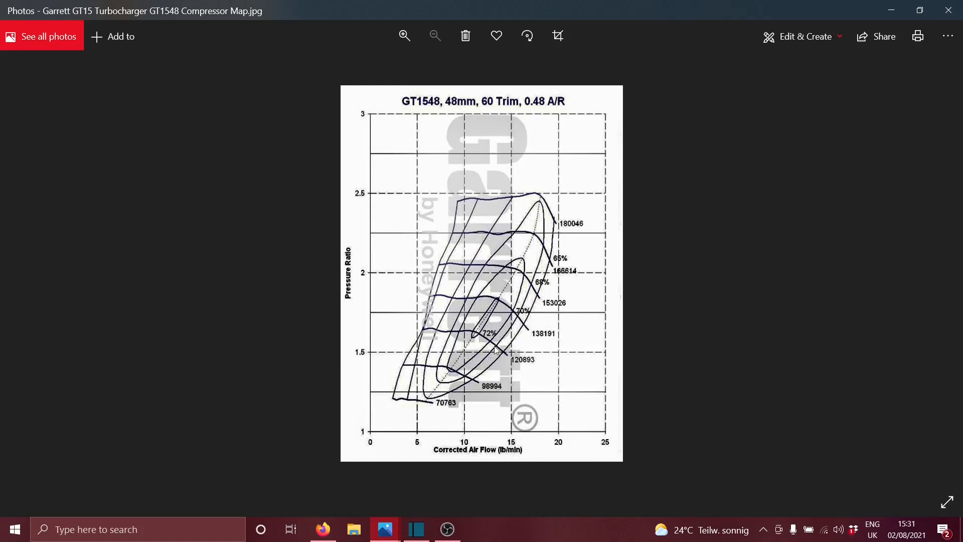
pyautogui.moveTo(484, 314)
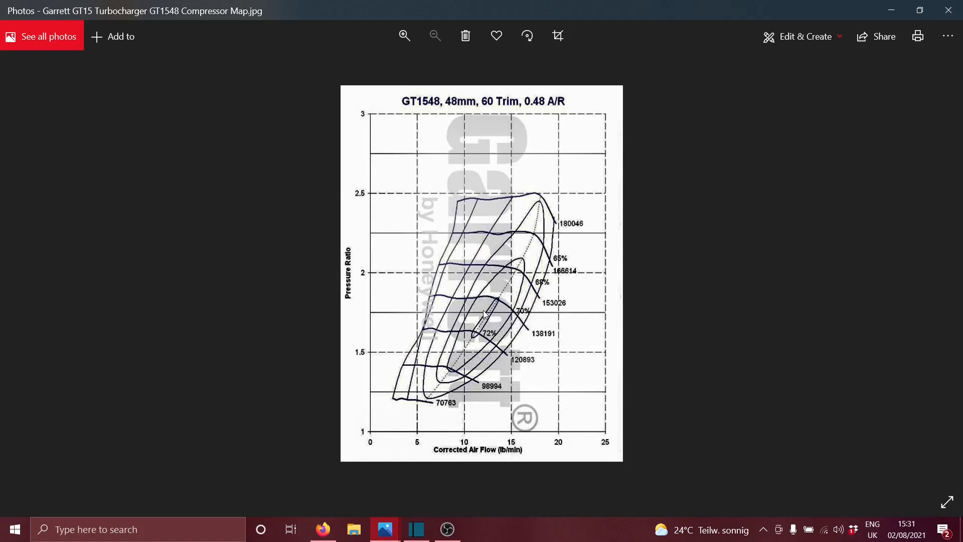
pyautogui.moveTo(492, 279)
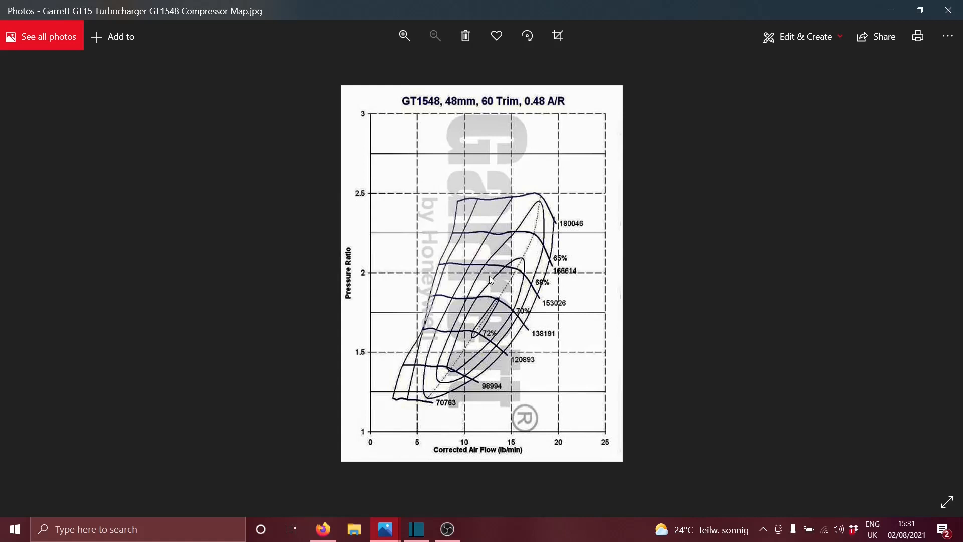
pyautogui.moveTo(484, 346)
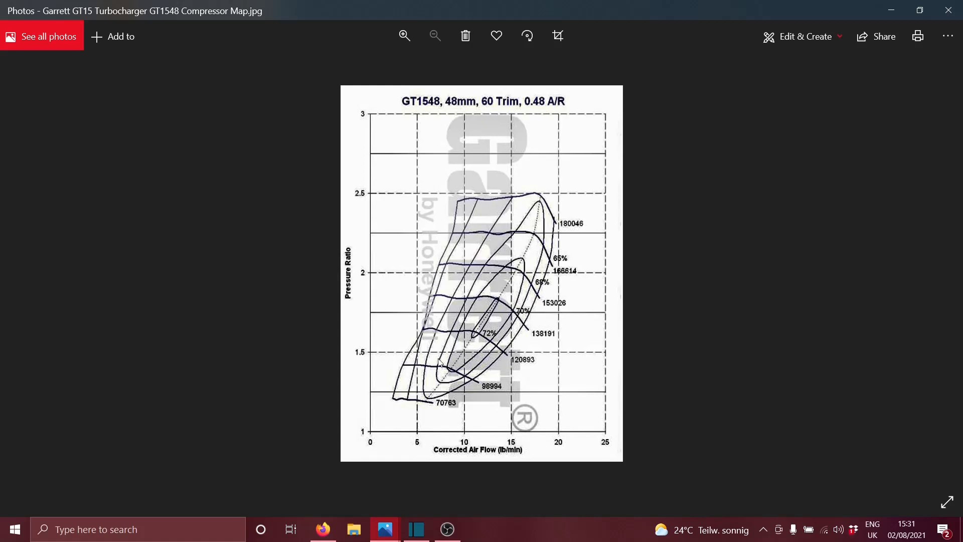
pyautogui.moveTo(473, 426)
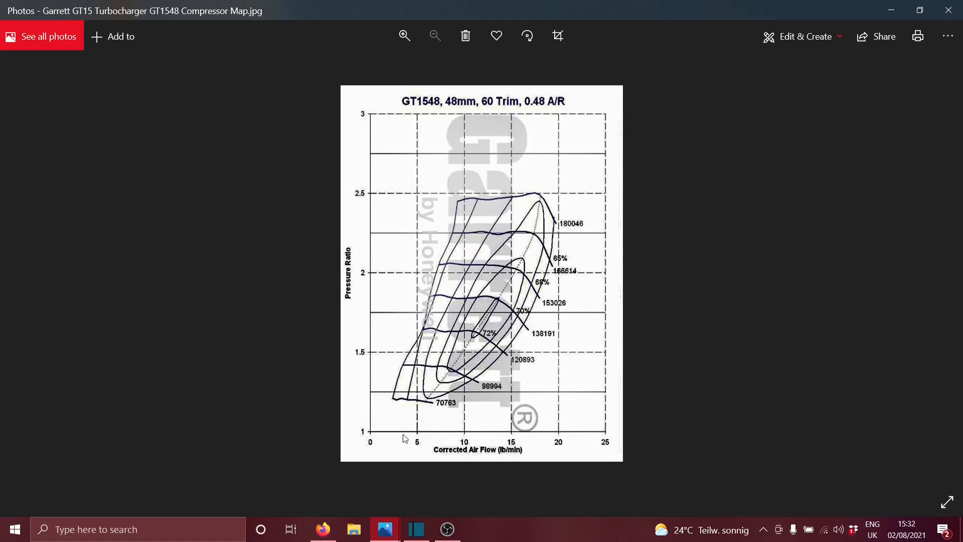
pyautogui.moveTo(380, 437)
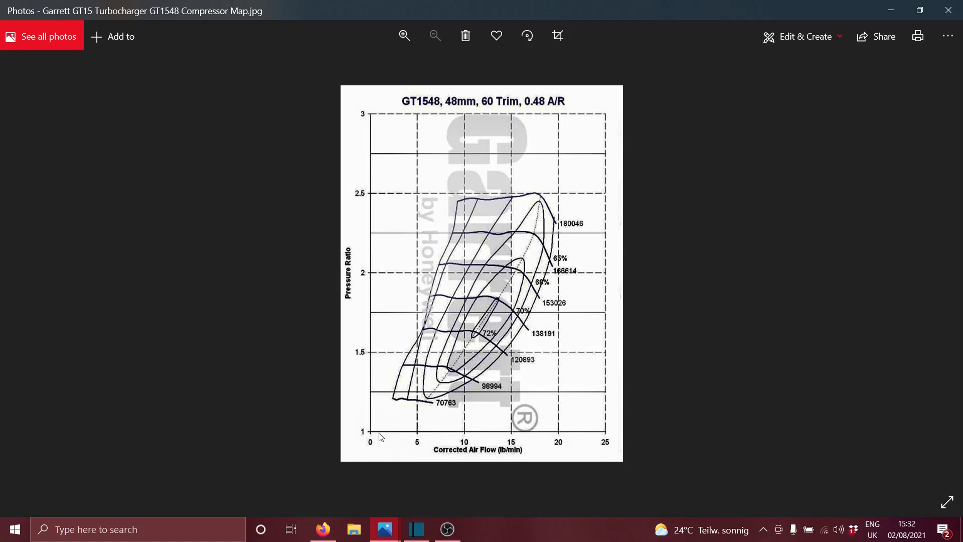
pyautogui.moveTo(418, 246)
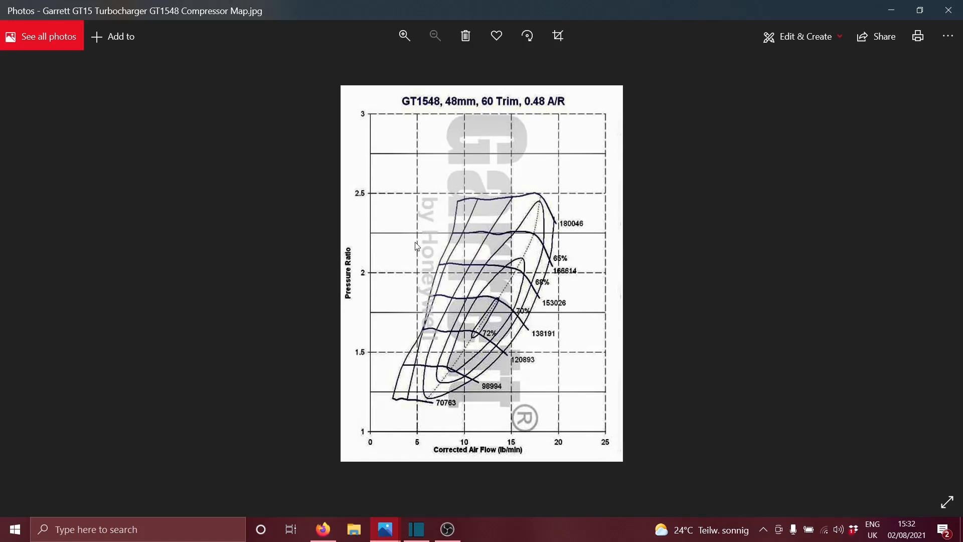
pyautogui.moveTo(381, 155)
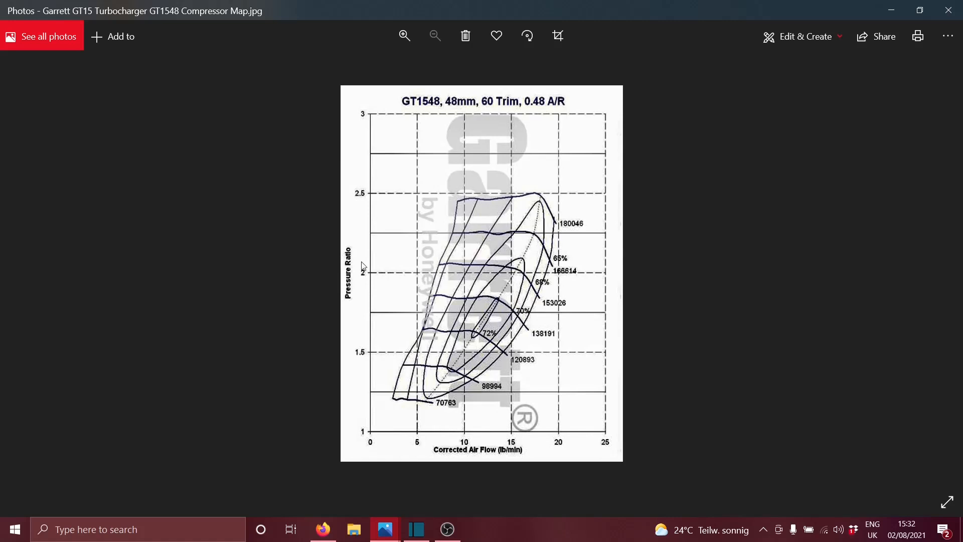
pyautogui.moveTo(388, 197)
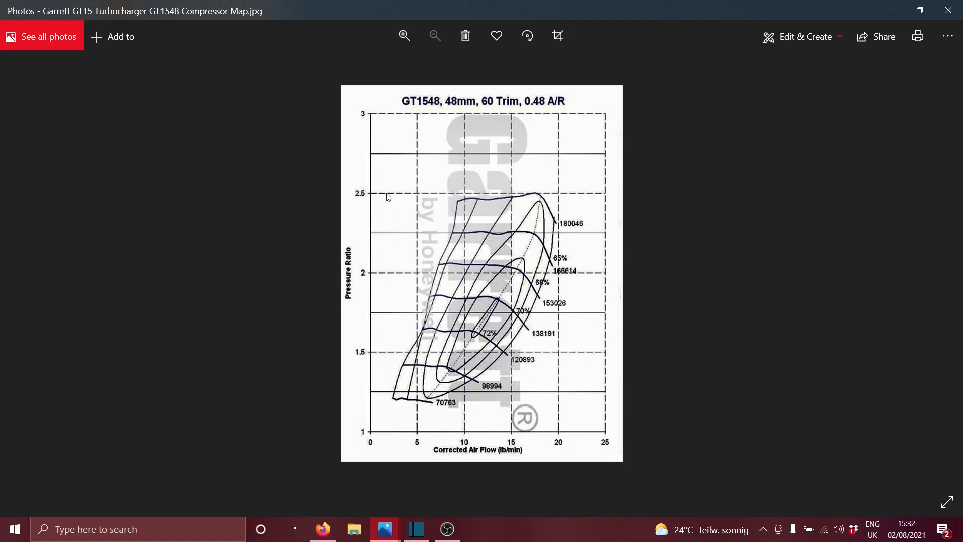
pyautogui.moveTo(412, 236)
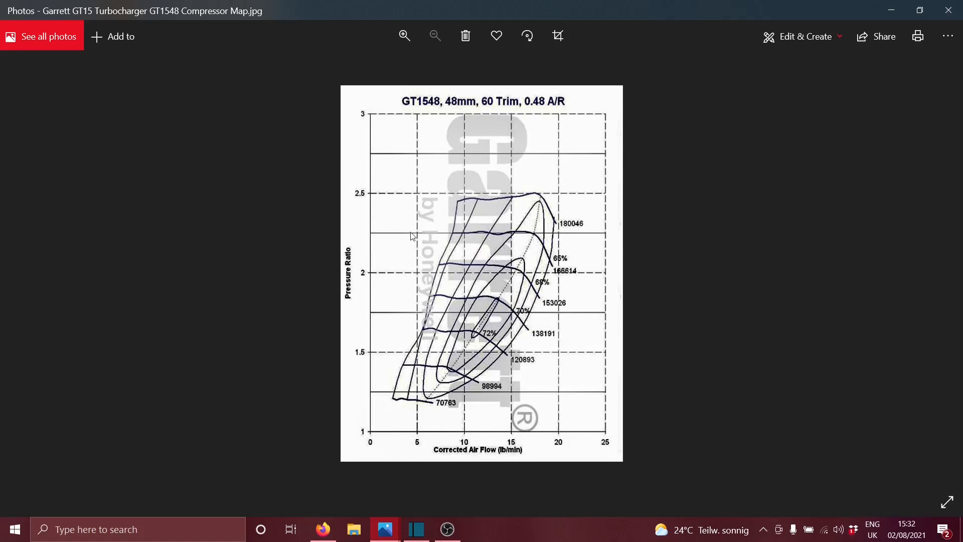
pyautogui.moveTo(497, 457)
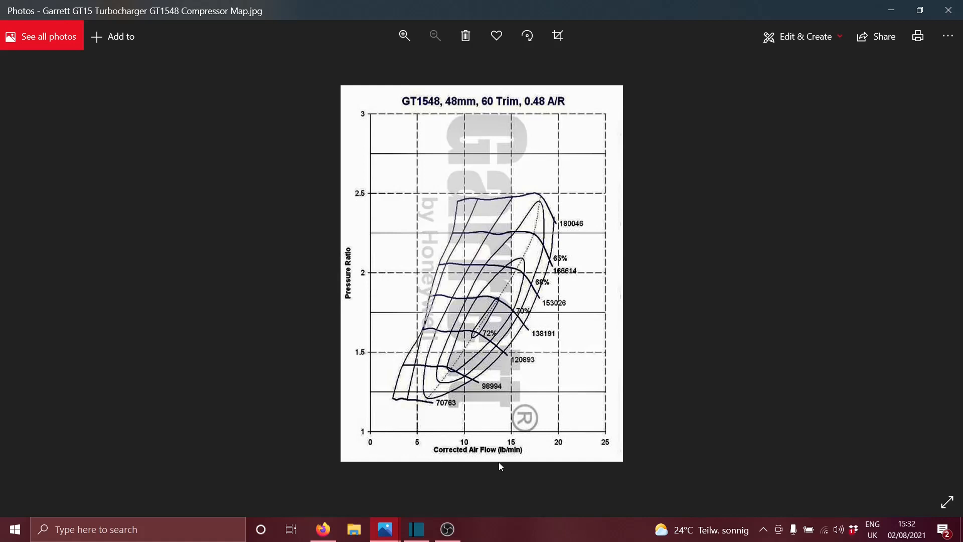
pyautogui.moveTo(520, 456)
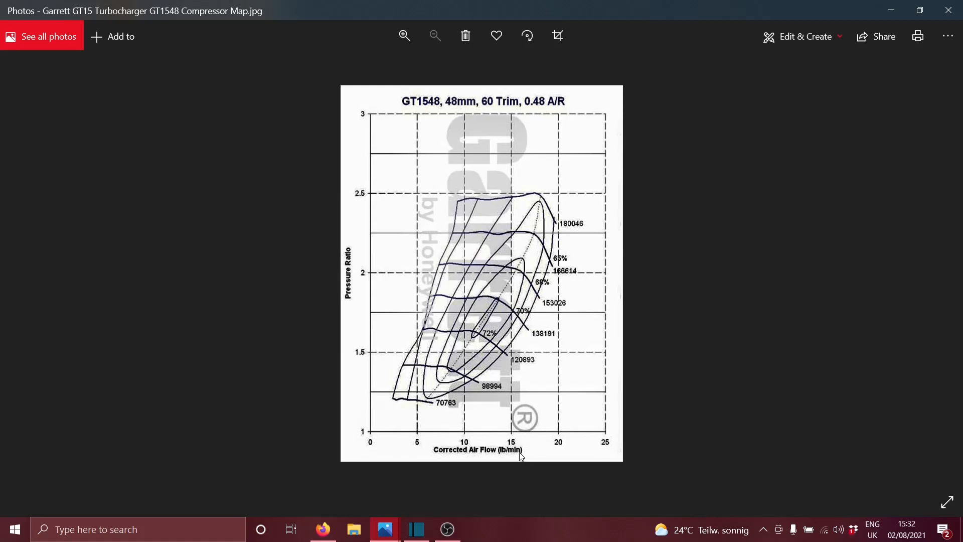
pyautogui.moveTo(455, 374)
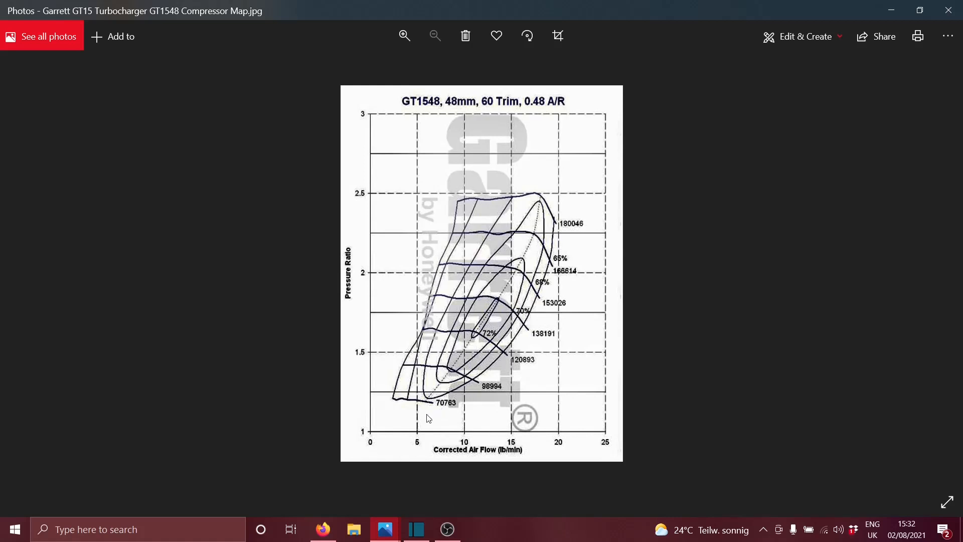
pyautogui.moveTo(469, 435)
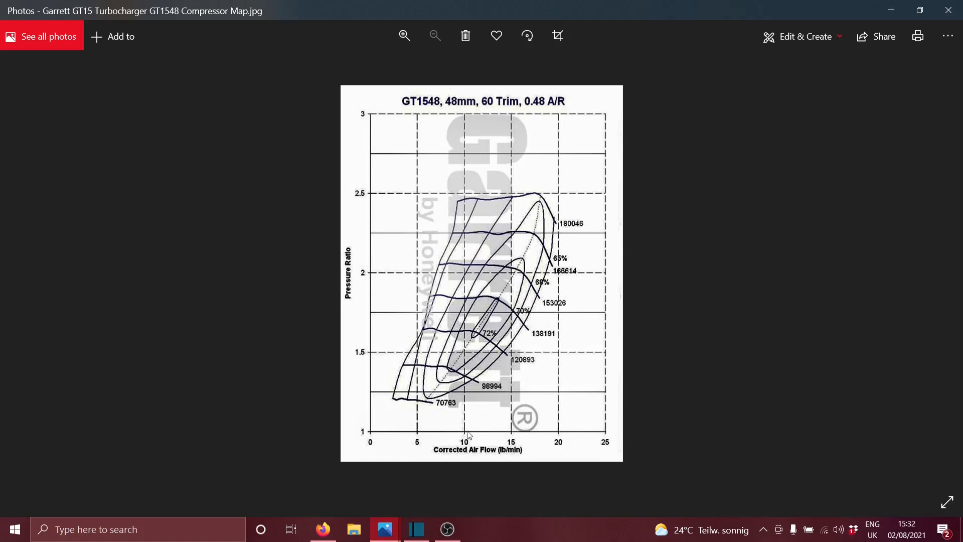
pyautogui.moveTo(449, 440)
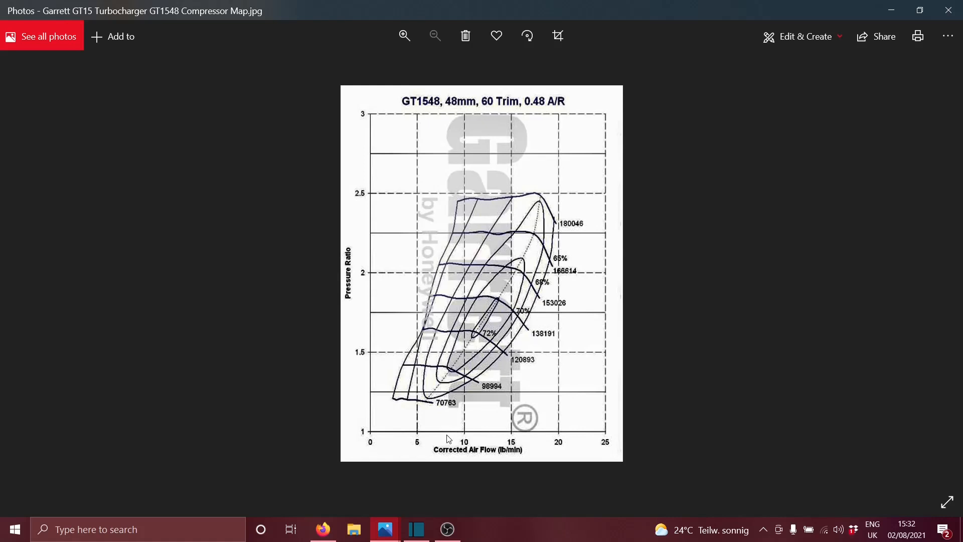
pyautogui.moveTo(485, 440)
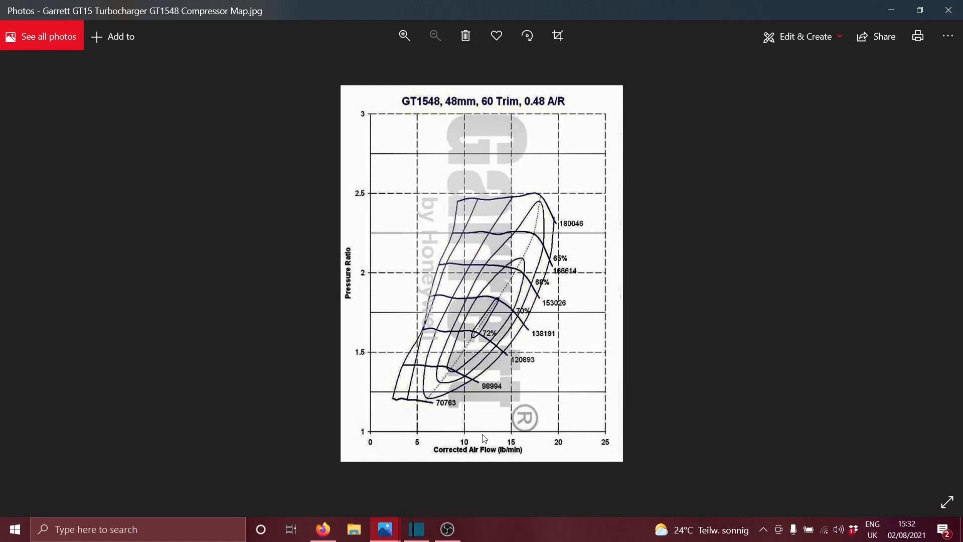
pyautogui.moveTo(470, 427)
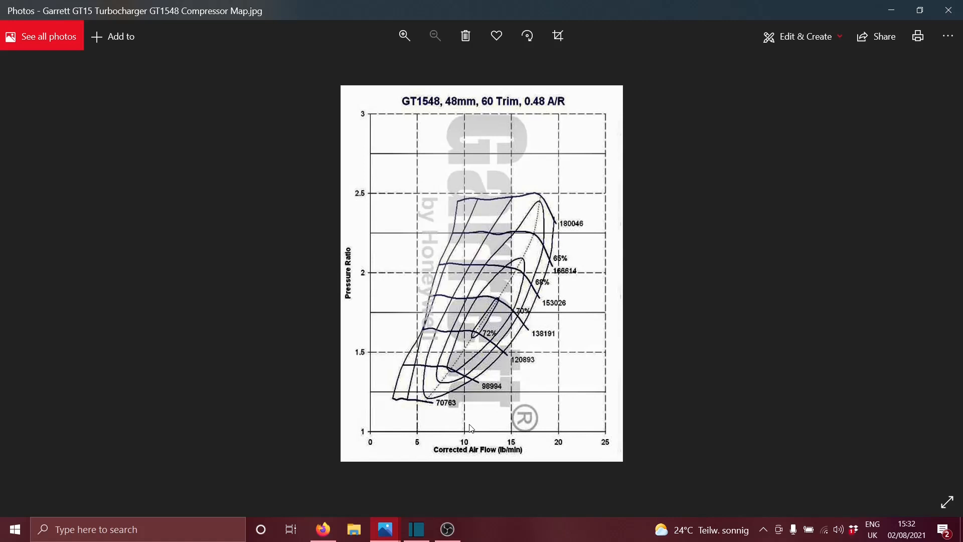
pyautogui.moveTo(467, 394)
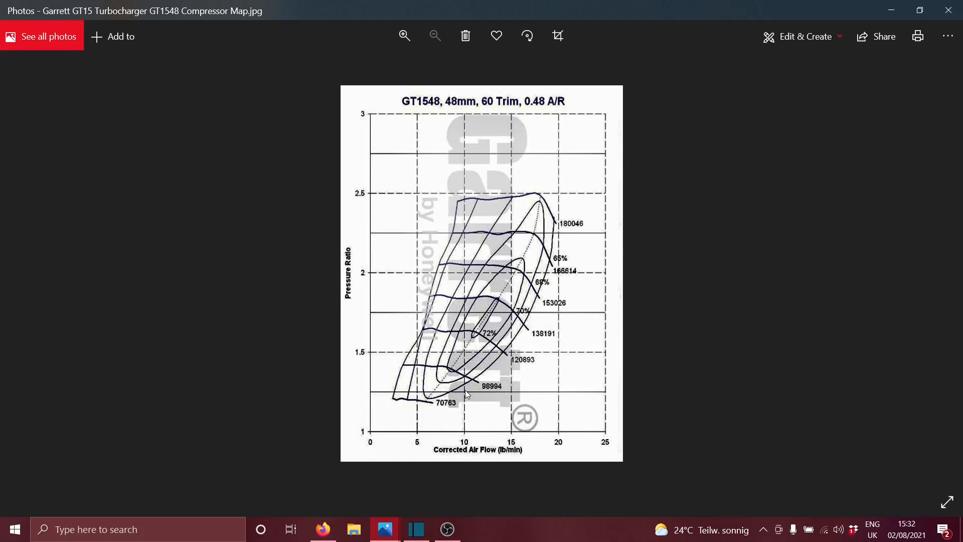
pyautogui.moveTo(418, 359)
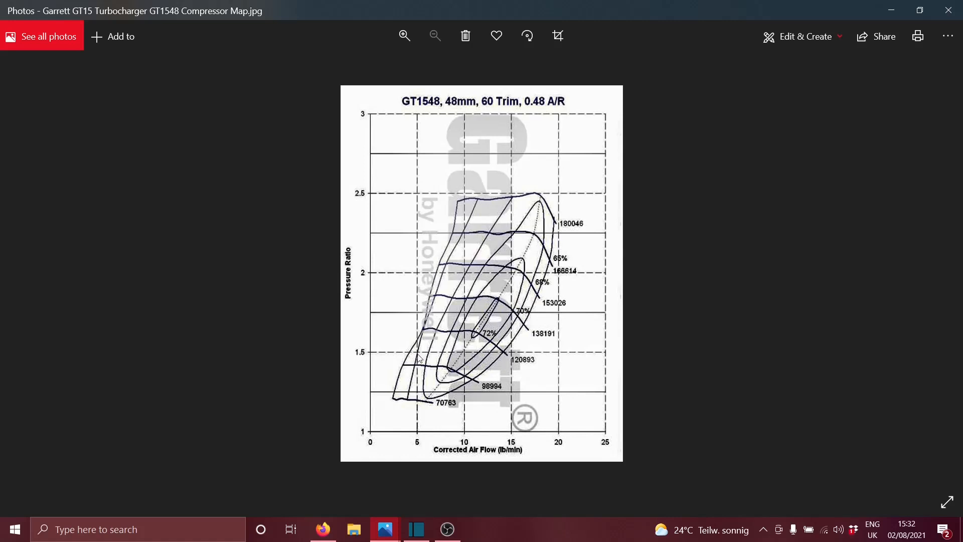
pyautogui.moveTo(372, 356)
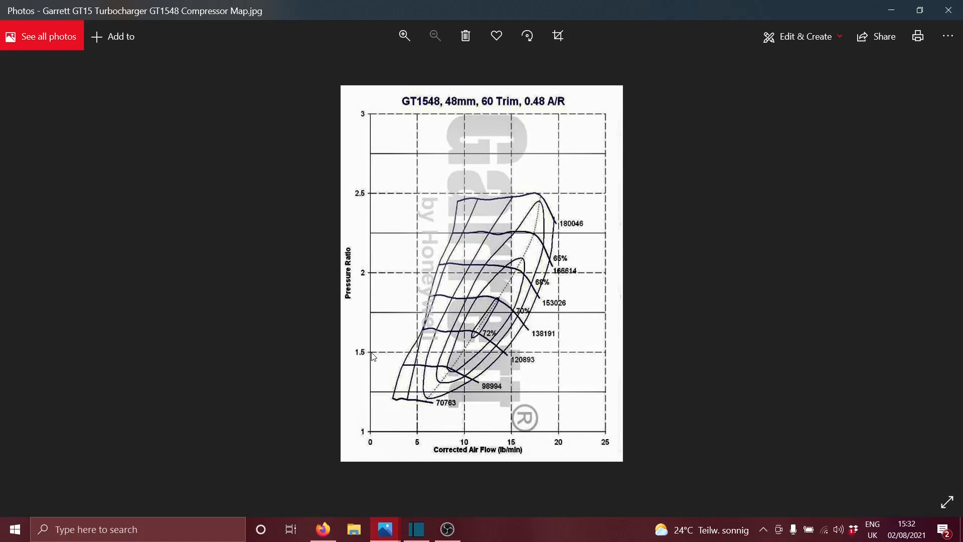
pyautogui.moveTo(375, 359)
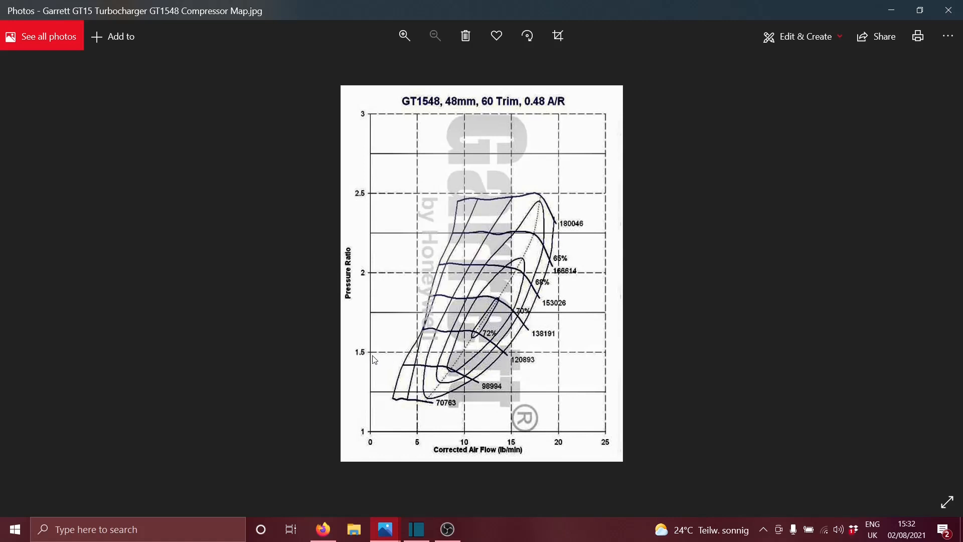
pyautogui.moveTo(370, 361)
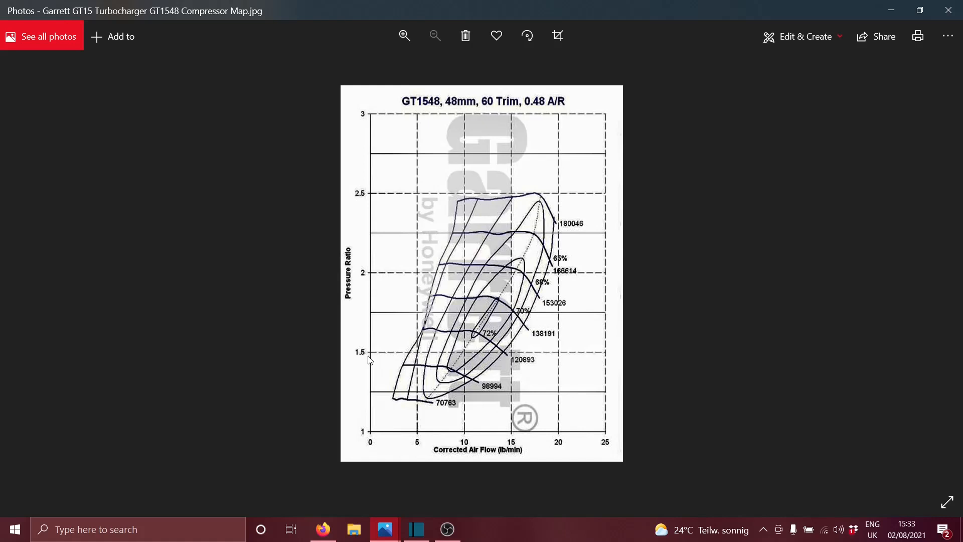
pyautogui.moveTo(381, 350)
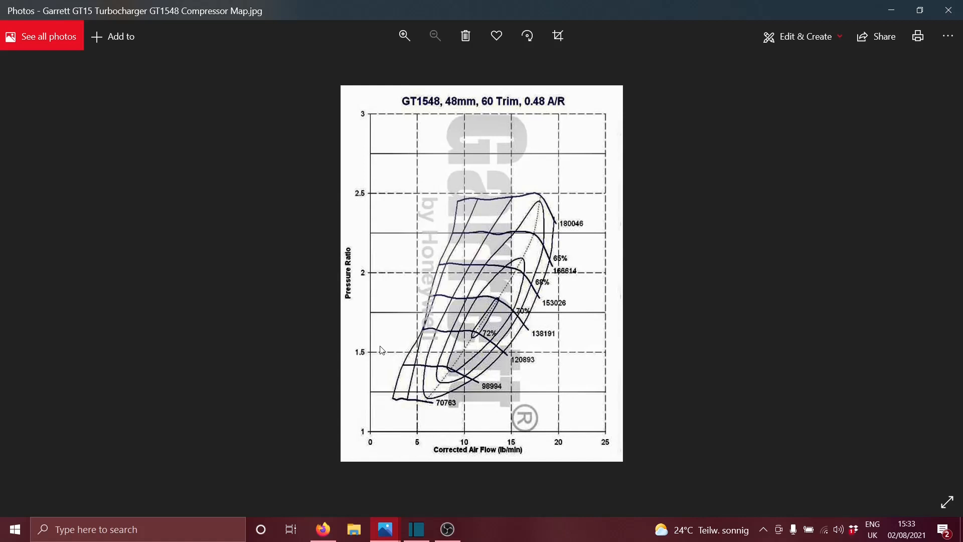
pyautogui.moveTo(382, 361)
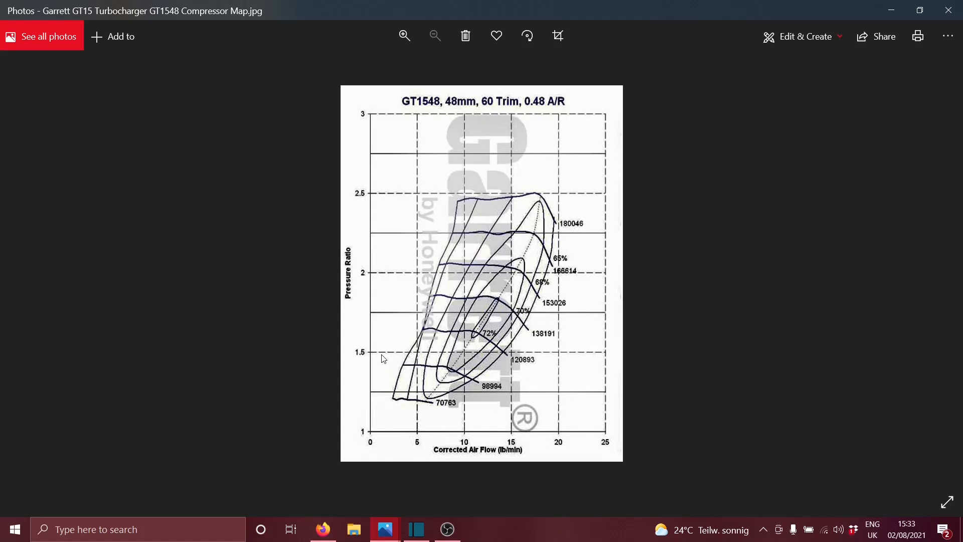
pyautogui.moveTo(382, 356)
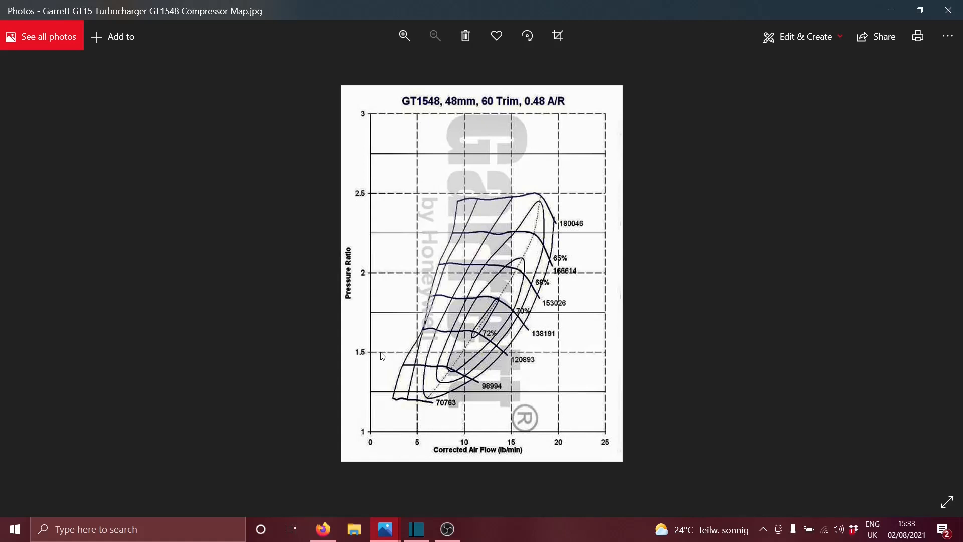
pyautogui.moveTo(375, 353)
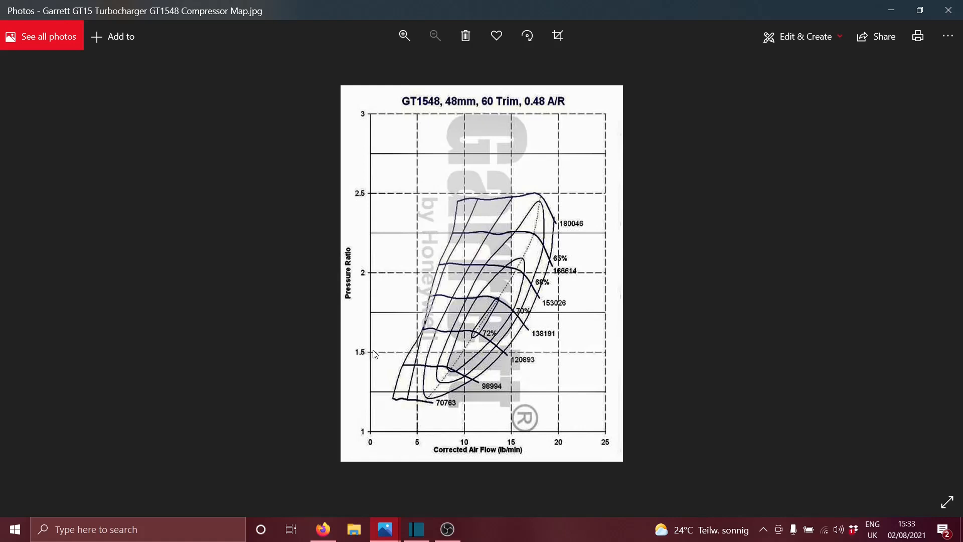
pyautogui.moveTo(368, 360)
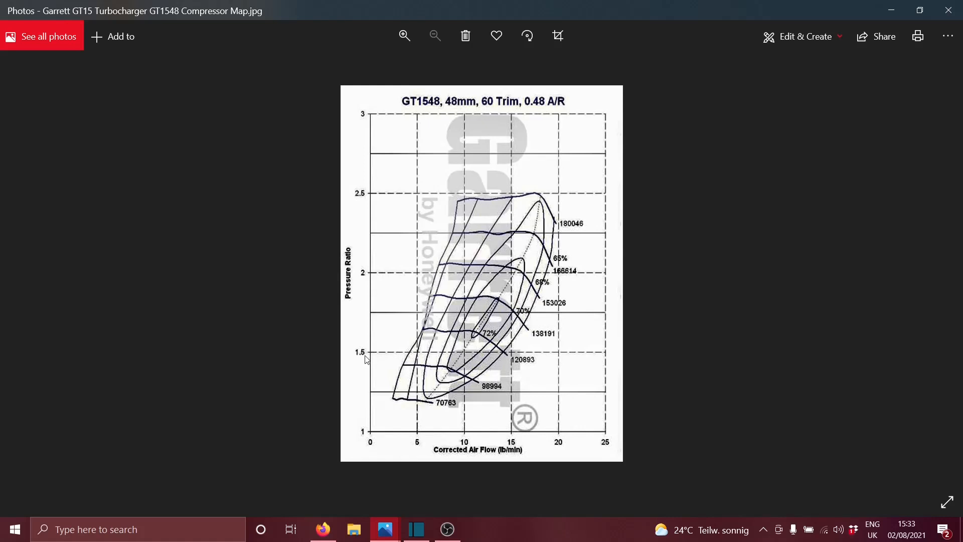
pyautogui.moveTo(391, 361)
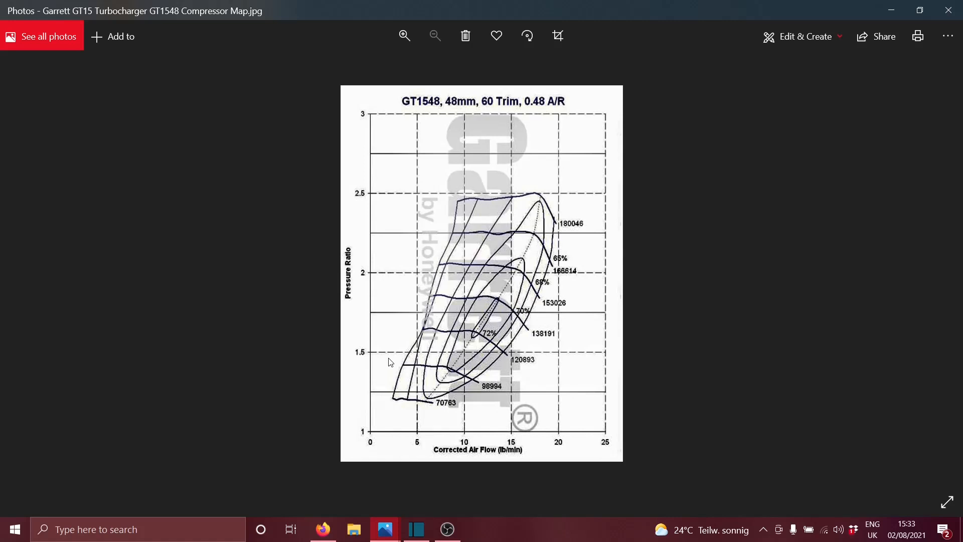
pyautogui.moveTo(481, 359)
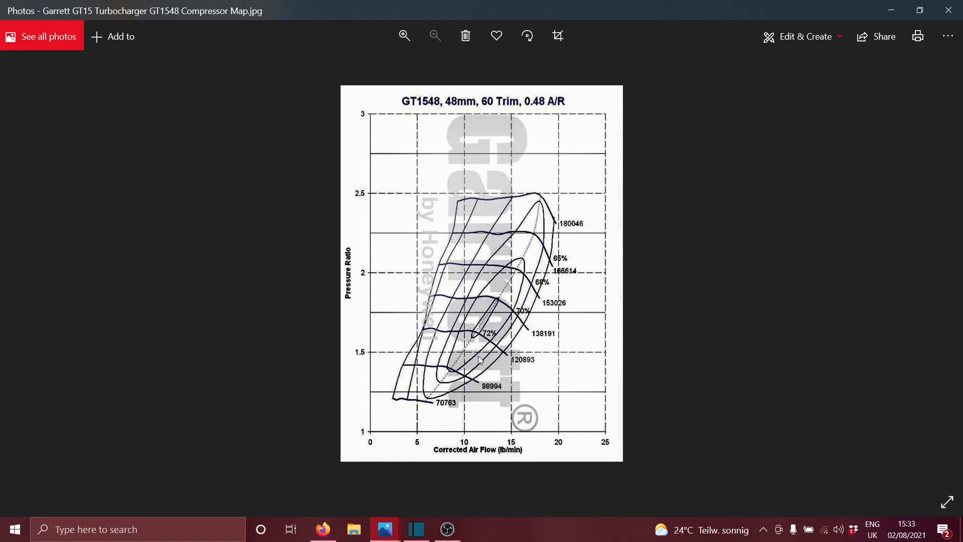
pyautogui.moveTo(480, 438)
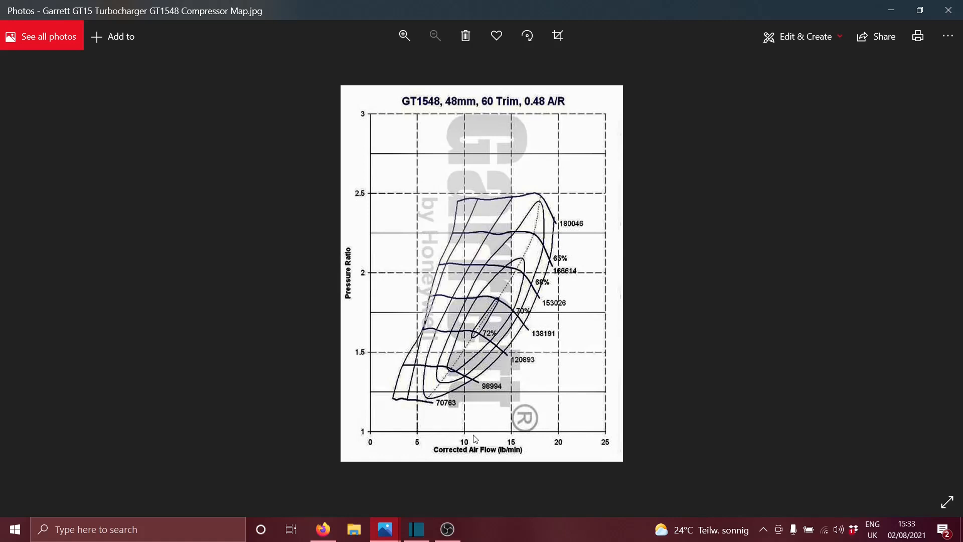
pyautogui.moveTo(468, 355)
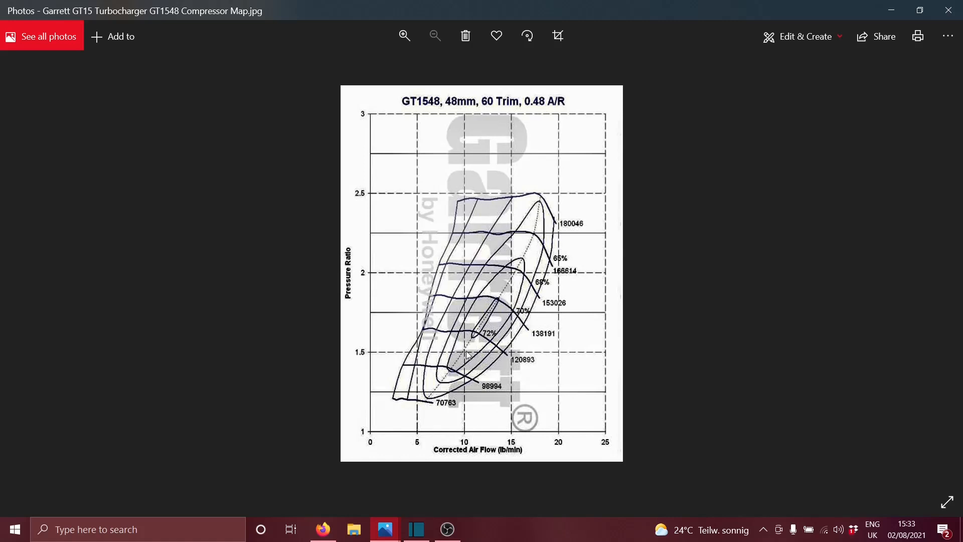
pyautogui.moveTo(468, 355)
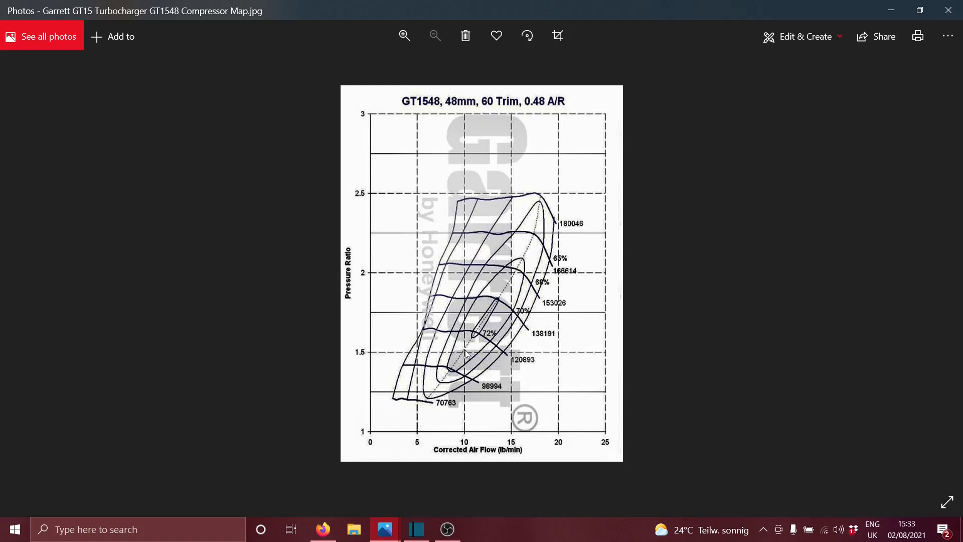
pyautogui.moveTo(471, 378)
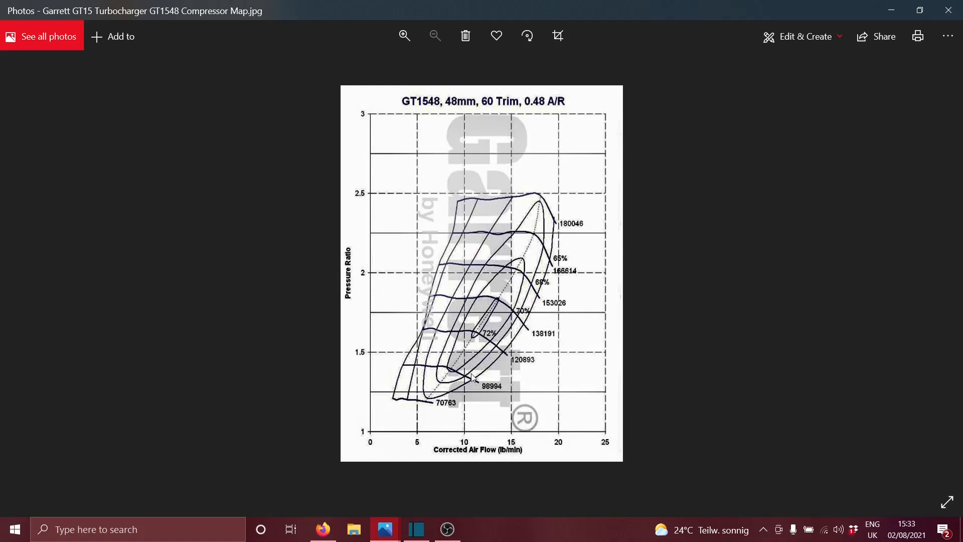
pyautogui.moveTo(467, 356)
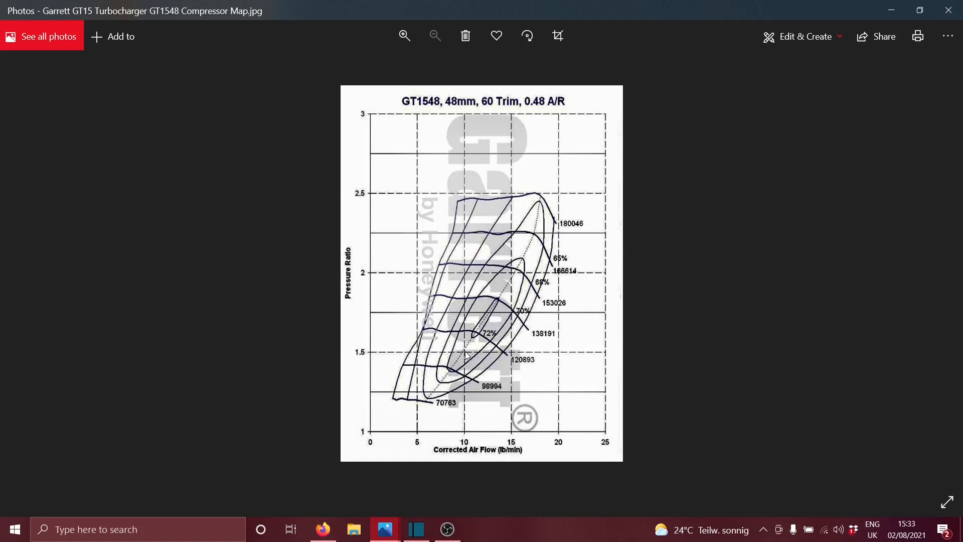
pyautogui.moveTo(484, 349)
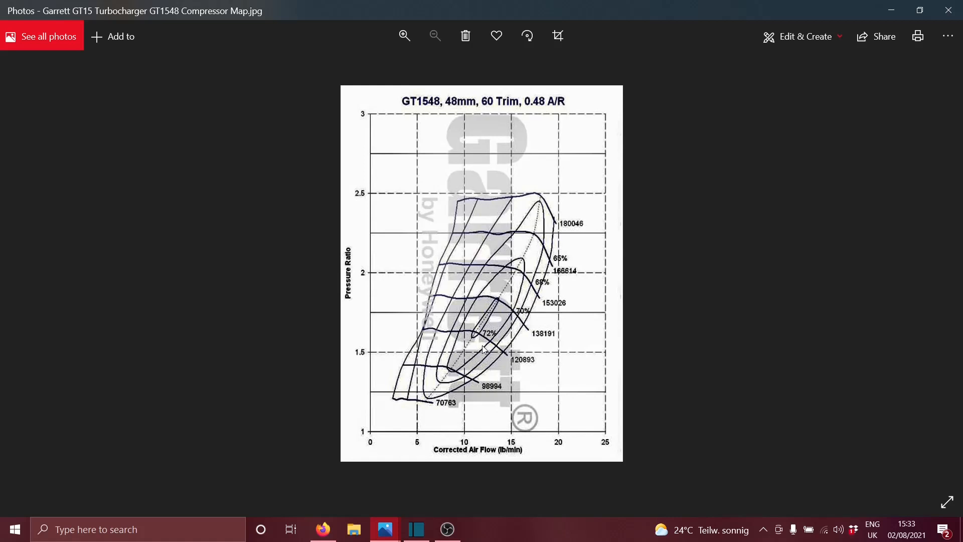
pyautogui.moveTo(484, 335)
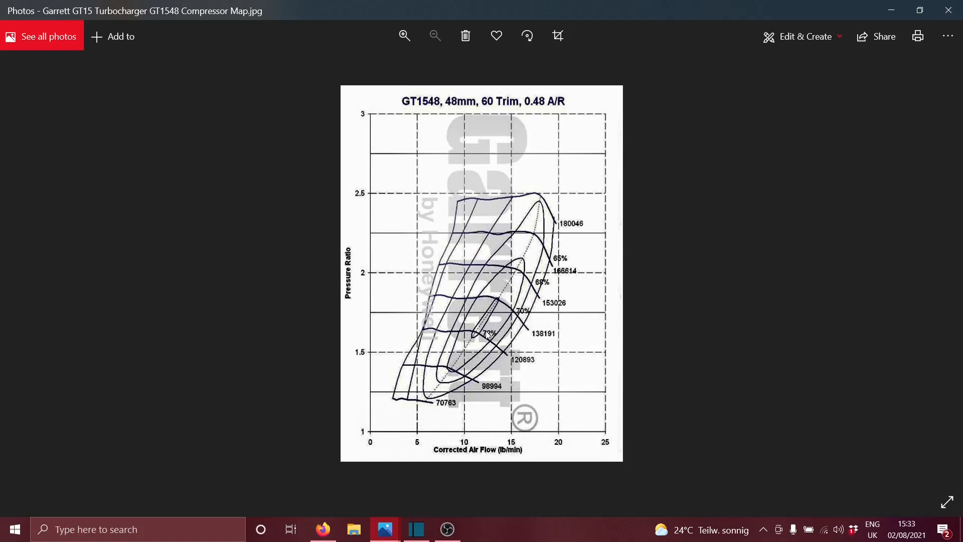
pyautogui.moveTo(485, 336)
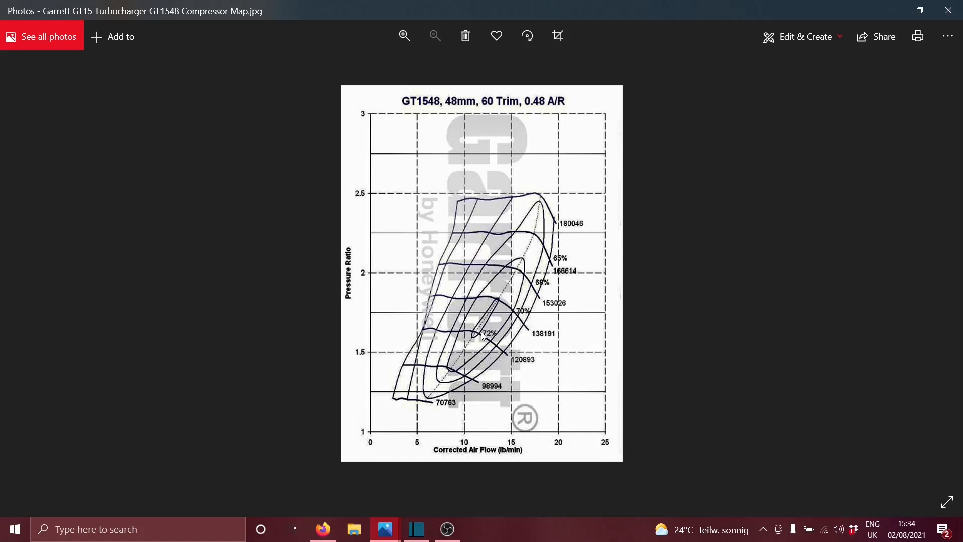
pyautogui.moveTo(496, 309)
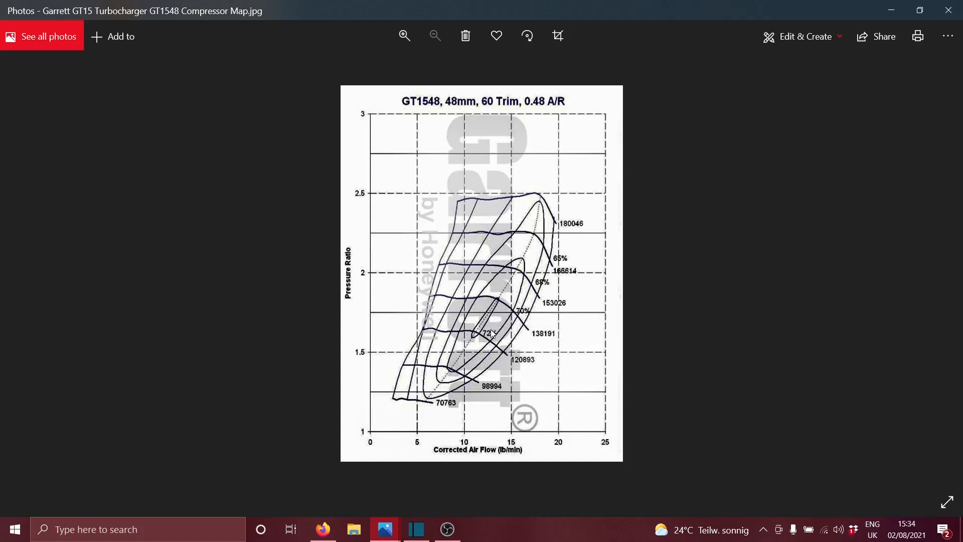
pyautogui.moveTo(470, 362)
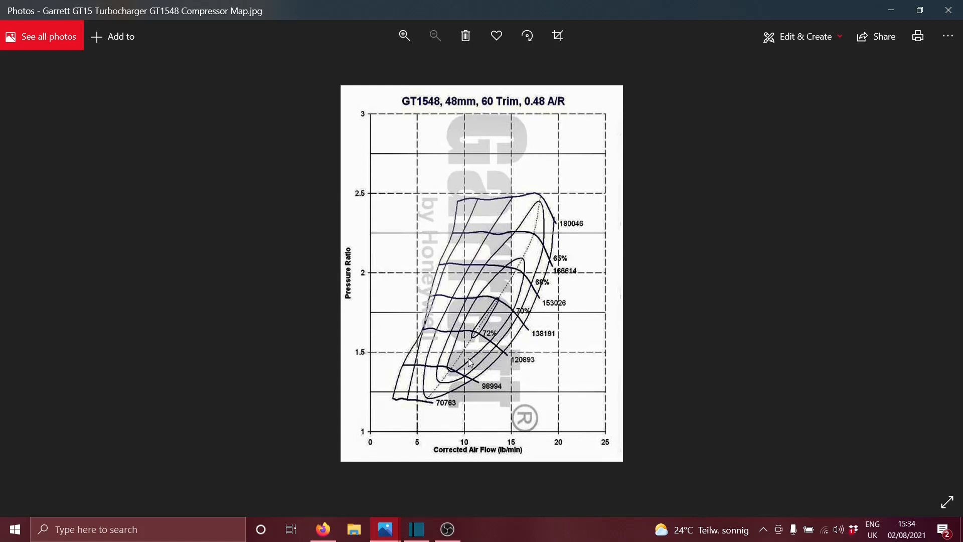
pyautogui.moveTo(556, 268)
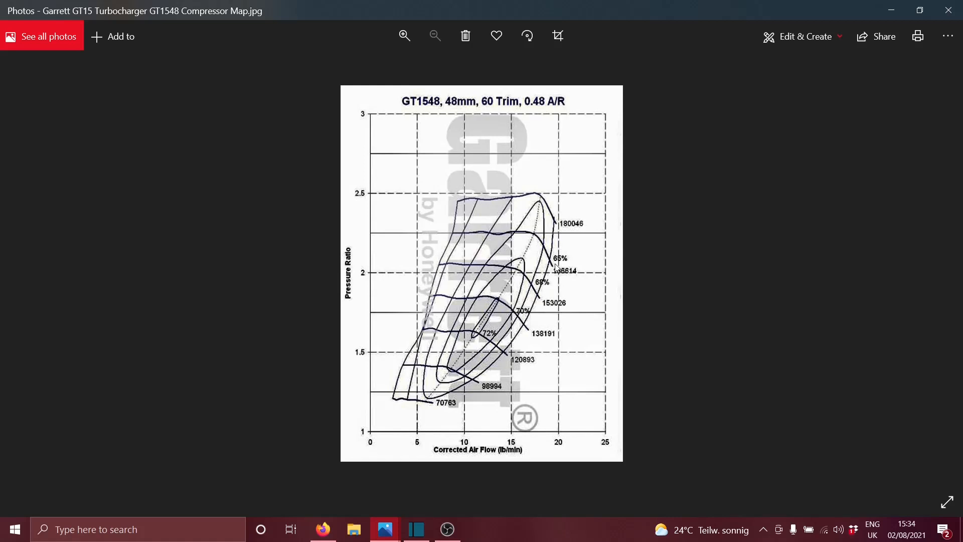
pyautogui.moveTo(533, 332)
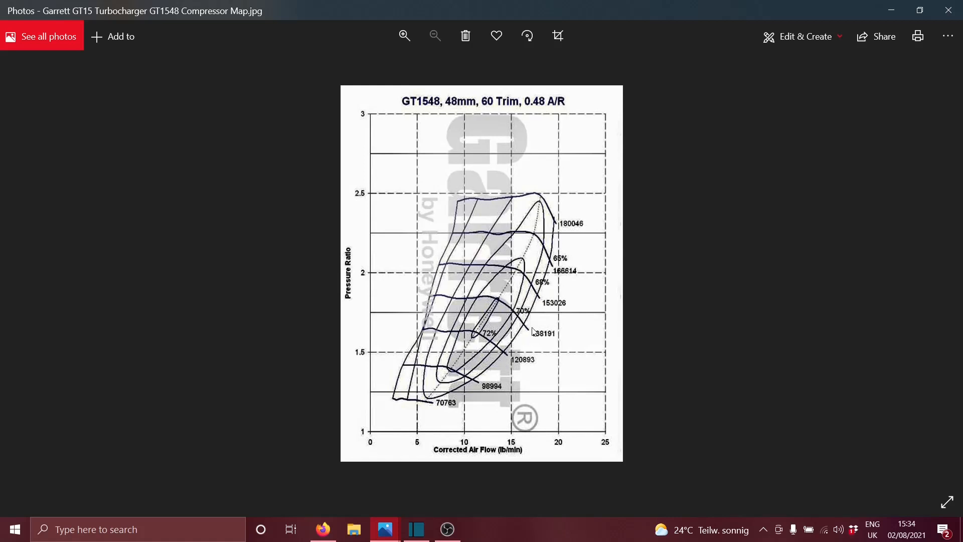
pyautogui.moveTo(581, 229)
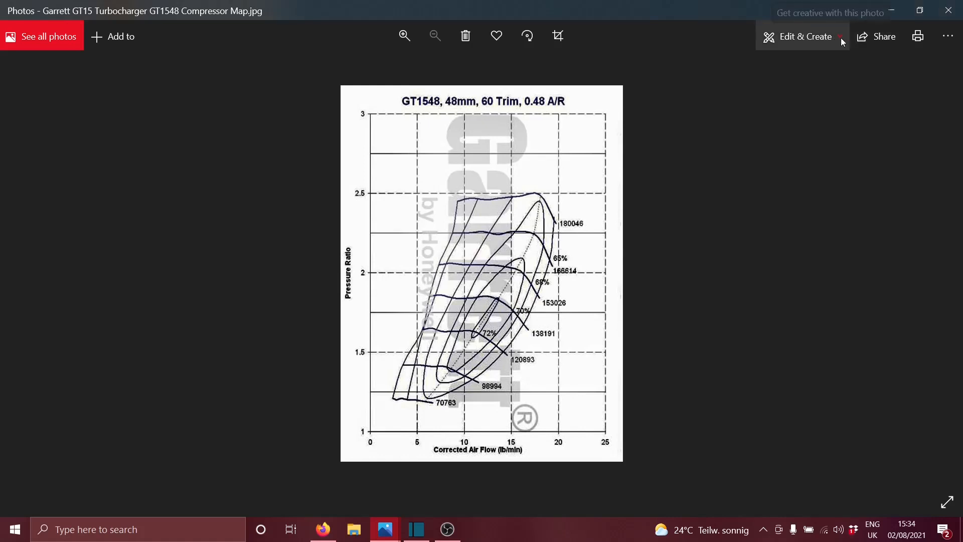
# - Open the photo's editing options to begin marking the 180046 and 166614 labels
pyautogui.click(806, 36)
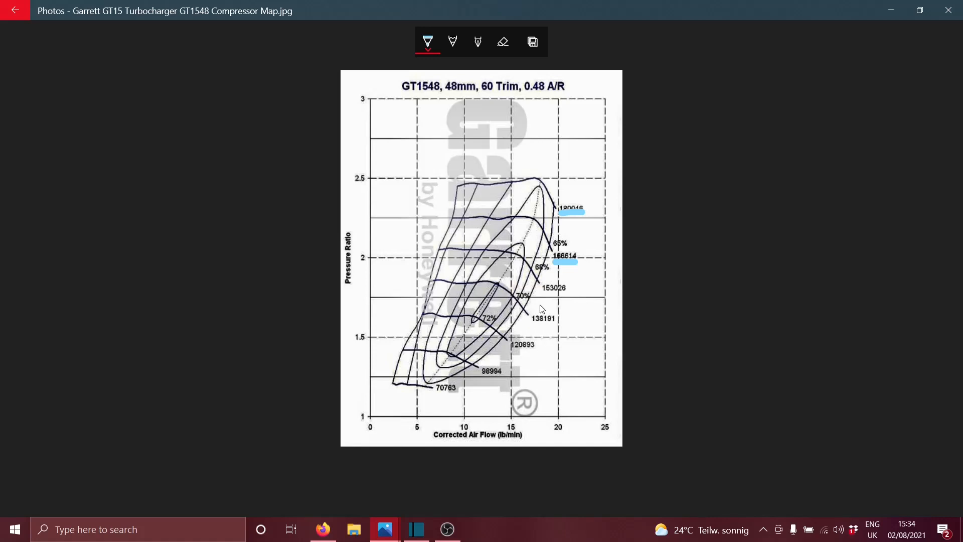
pyautogui.moveTo(551, 319)
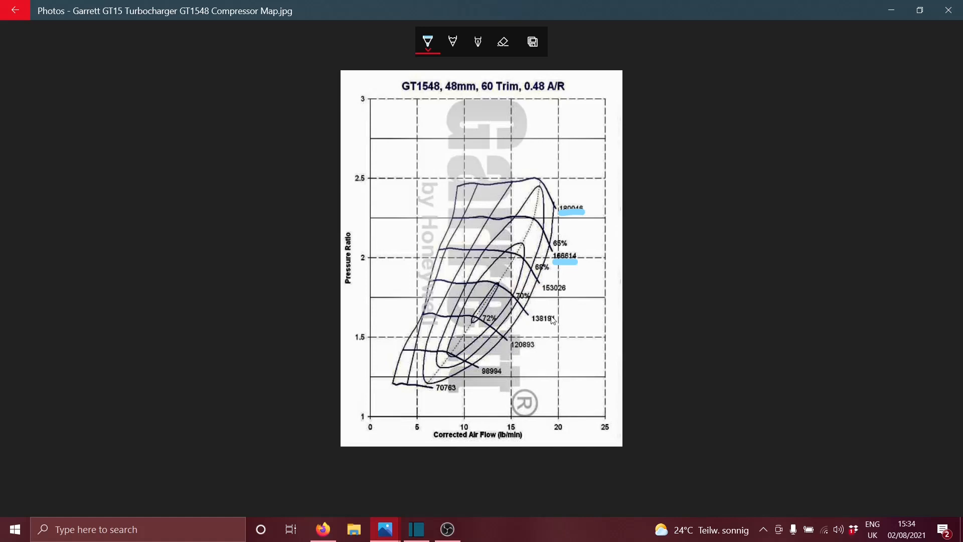
pyautogui.moveTo(536, 300)
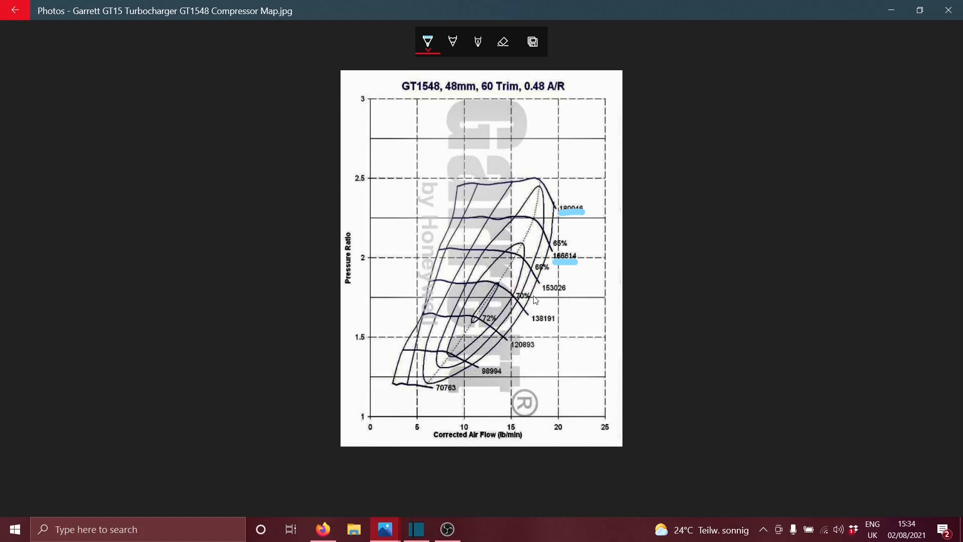
pyautogui.moveTo(560, 301)
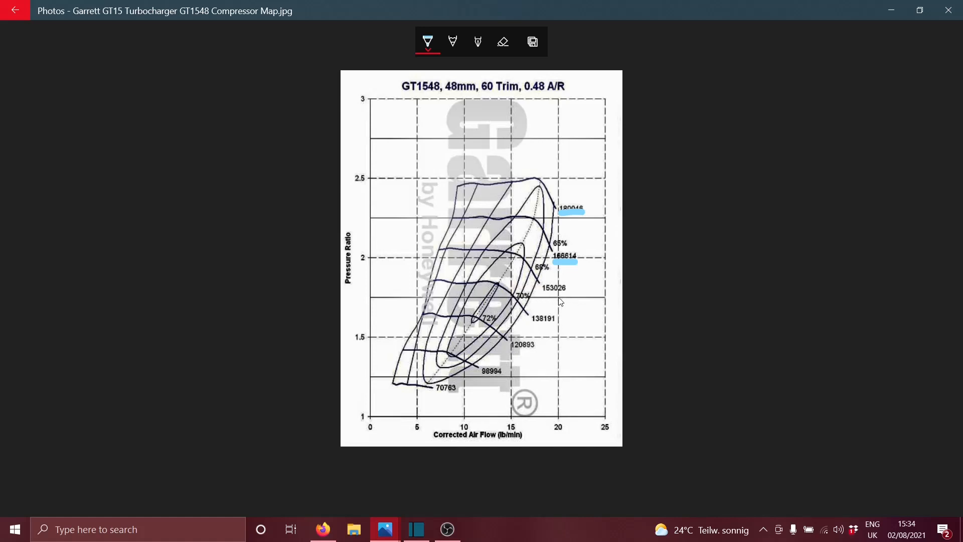
pyautogui.moveTo(546, 308)
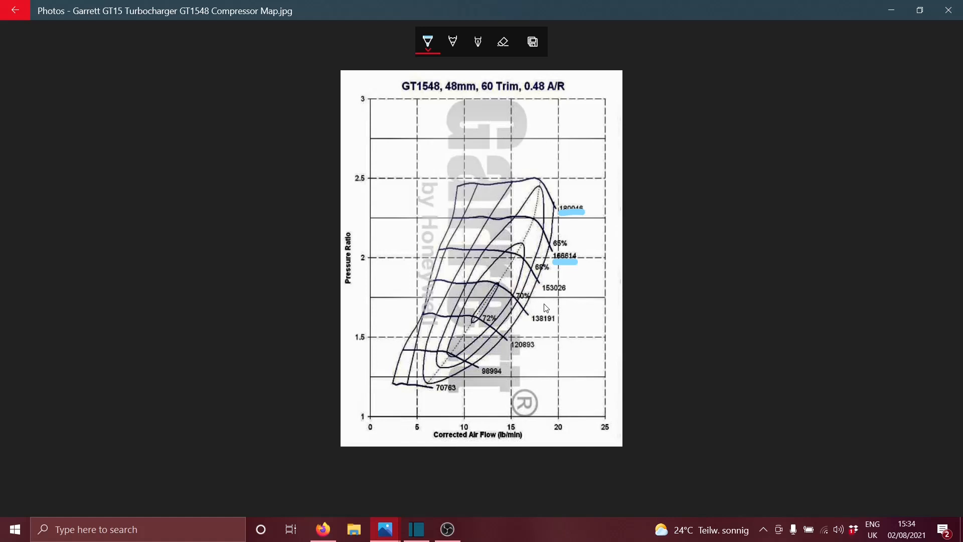
pyautogui.moveTo(548, 287)
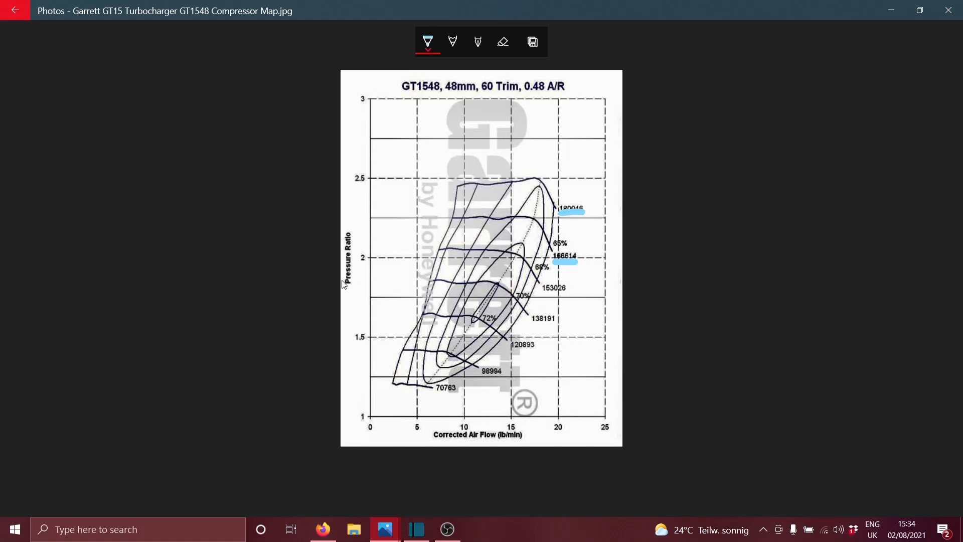
pyautogui.moveTo(358, 266)
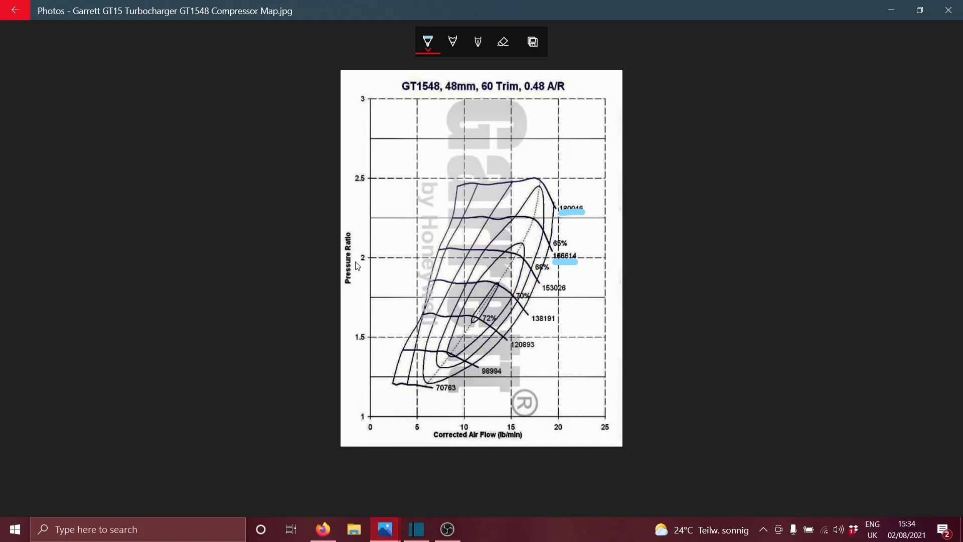
pyautogui.moveTo(364, 250)
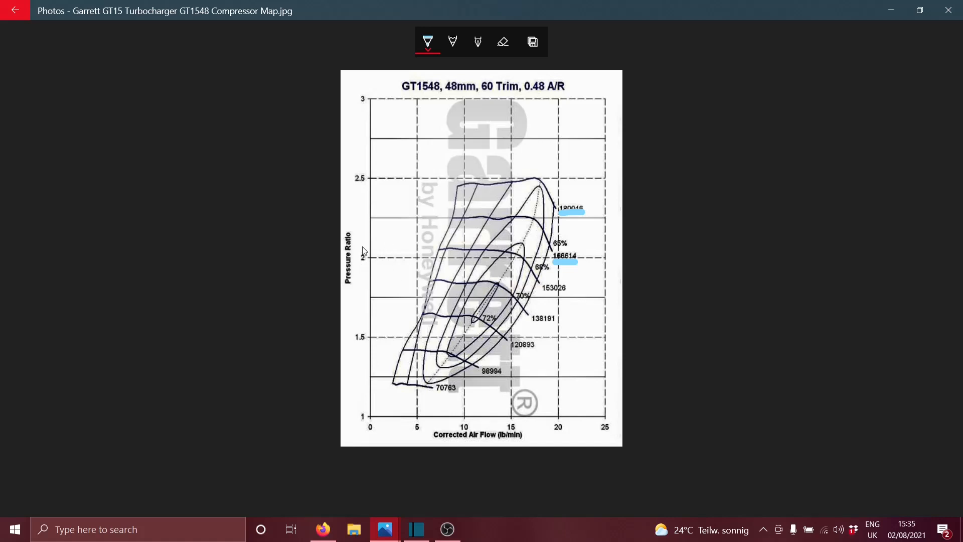
pyautogui.moveTo(451, 244)
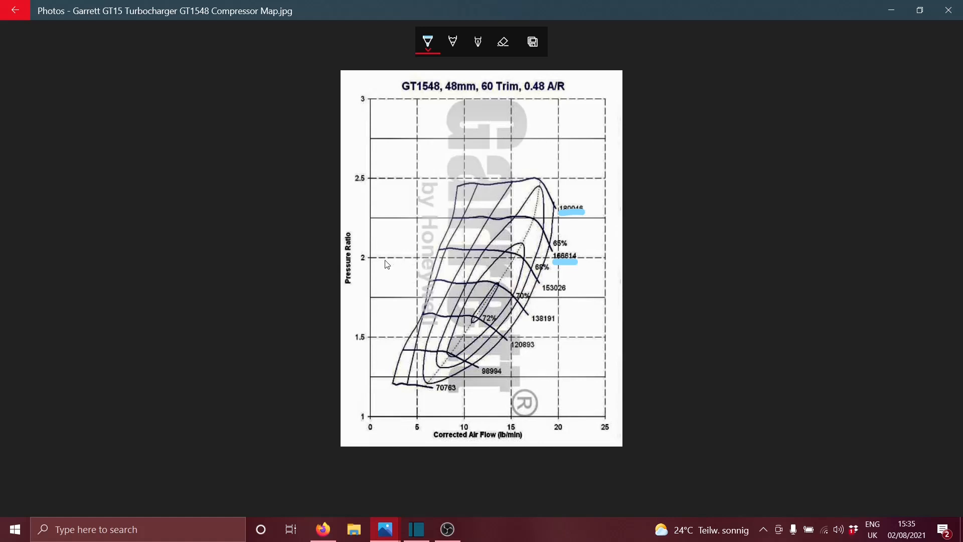
pyautogui.moveTo(397, 251)
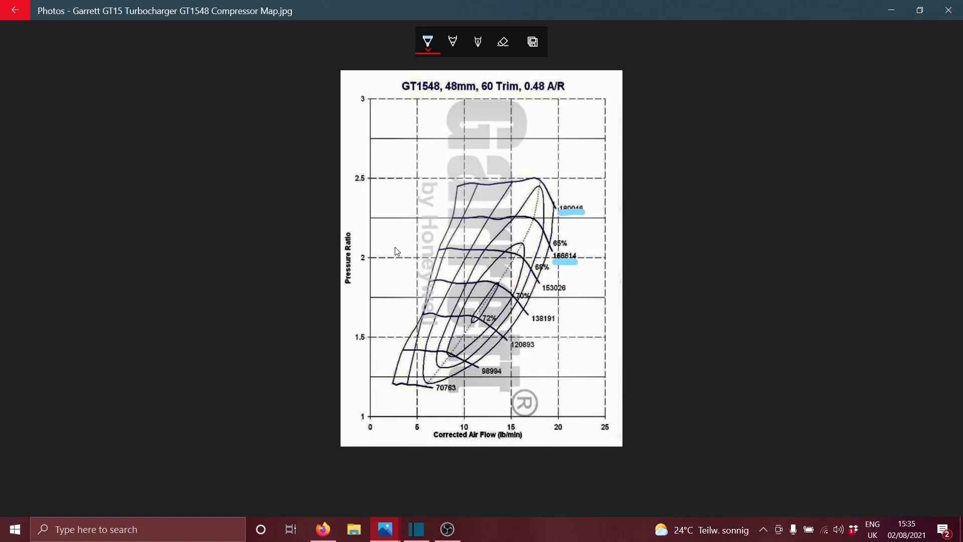
pyautogui.moveTo(396, 249)
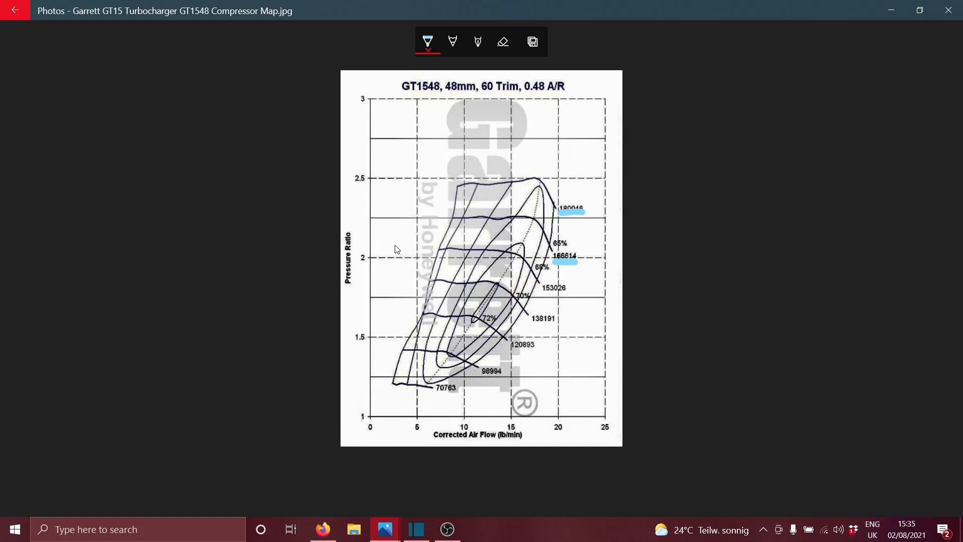
pyautogui.moveTo(392, 277)
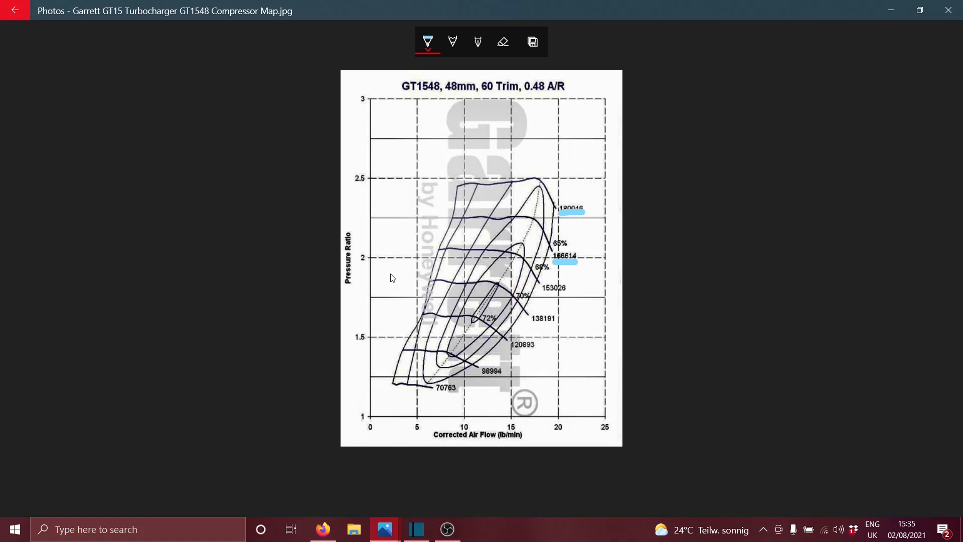
pyautogui.moveTo(390, 220)
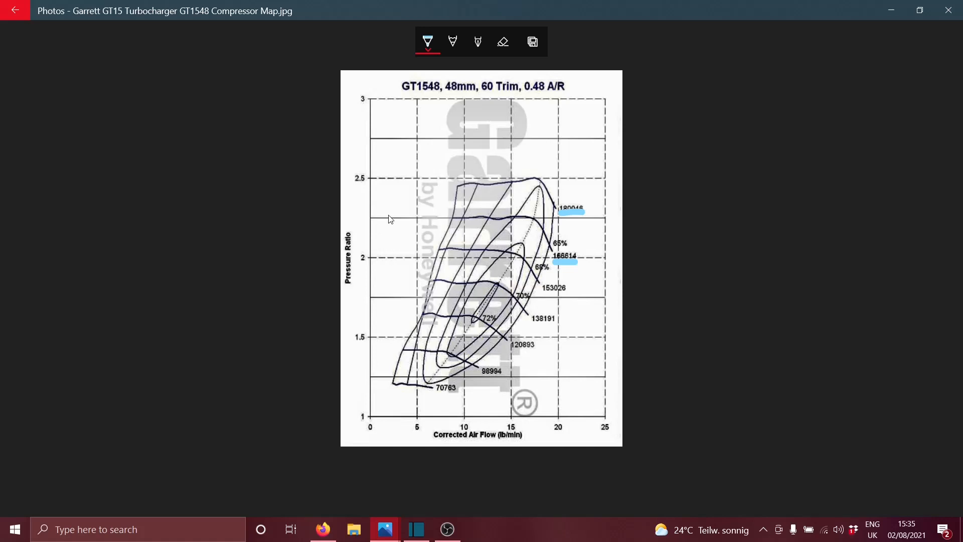
pyautogui.moveTo(471, 308)
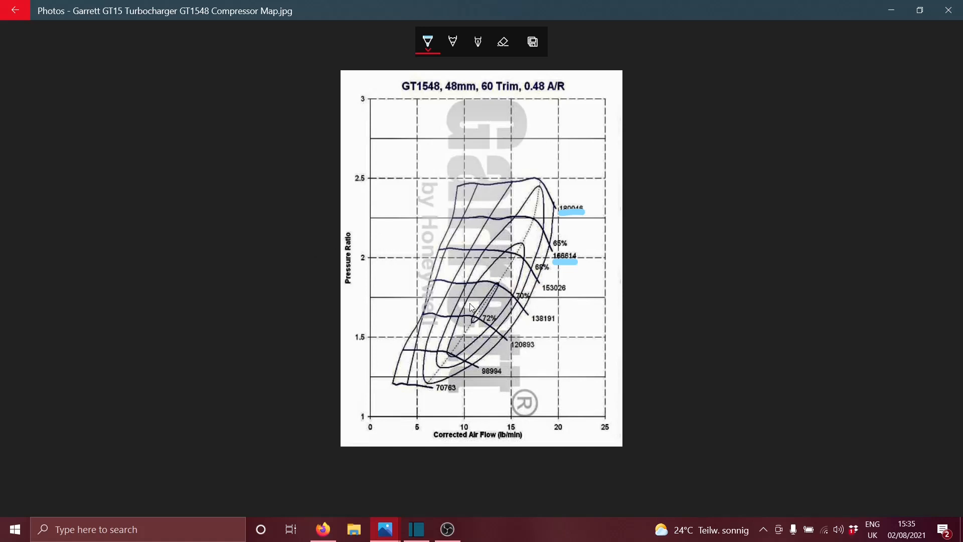
pyautogui.moveTo(436, 255)
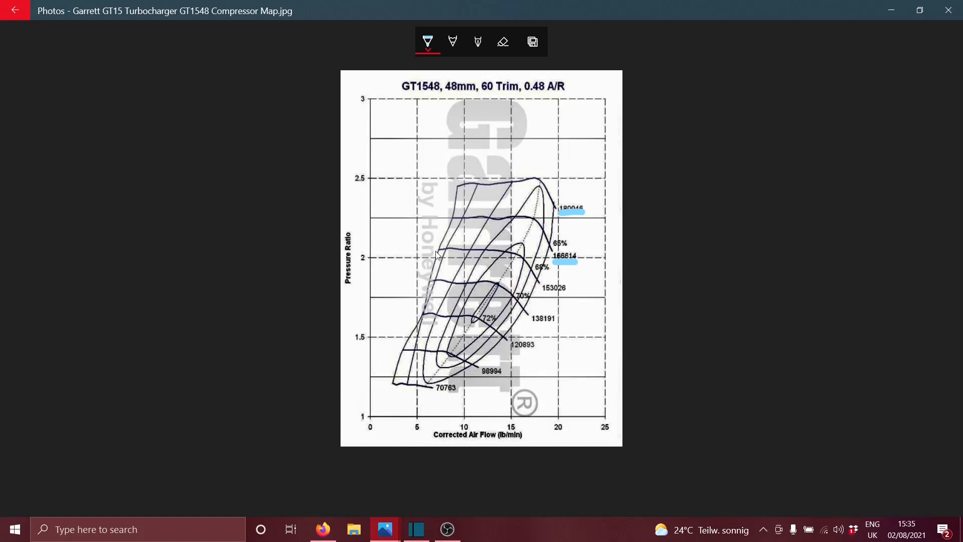
pyautogui.moveTo(507, 220)
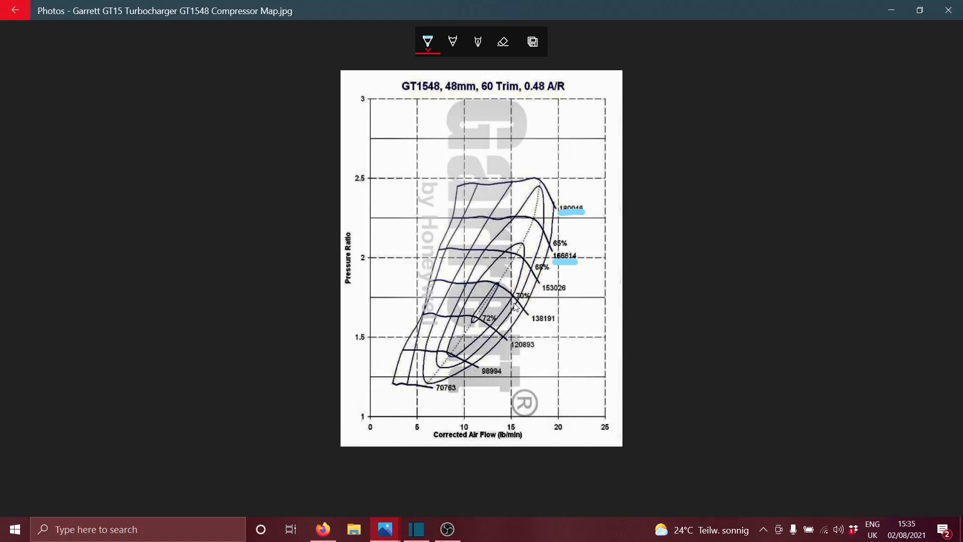
# - Start underlining the GT1548 model name in the map title
pyautogui.click(452, 41)
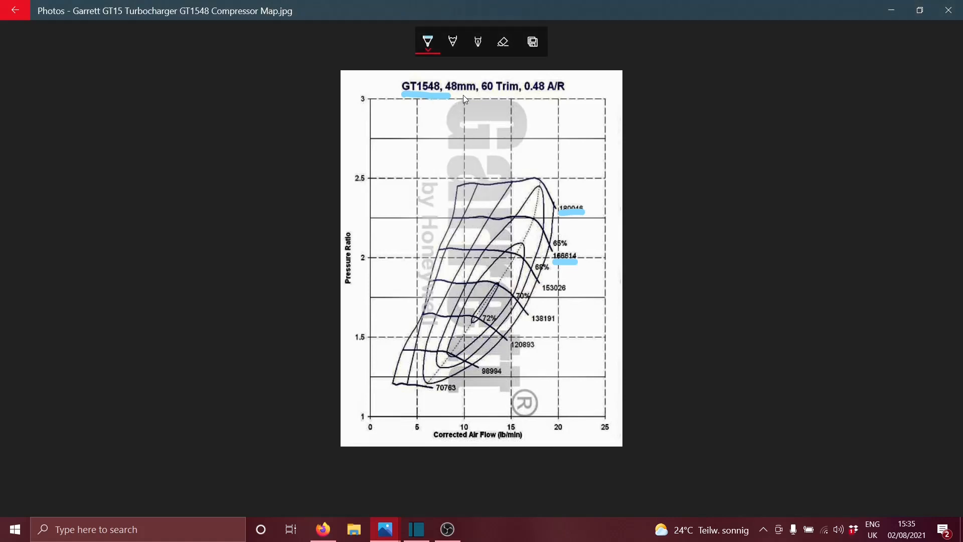
pyautogui.moveTo(440, 99)
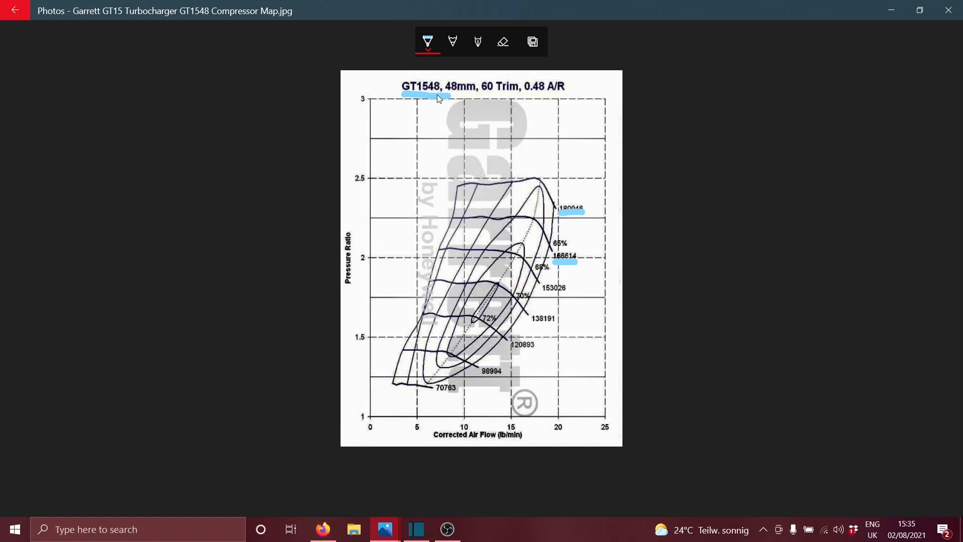
pyautogui.moveTo(450, 111)
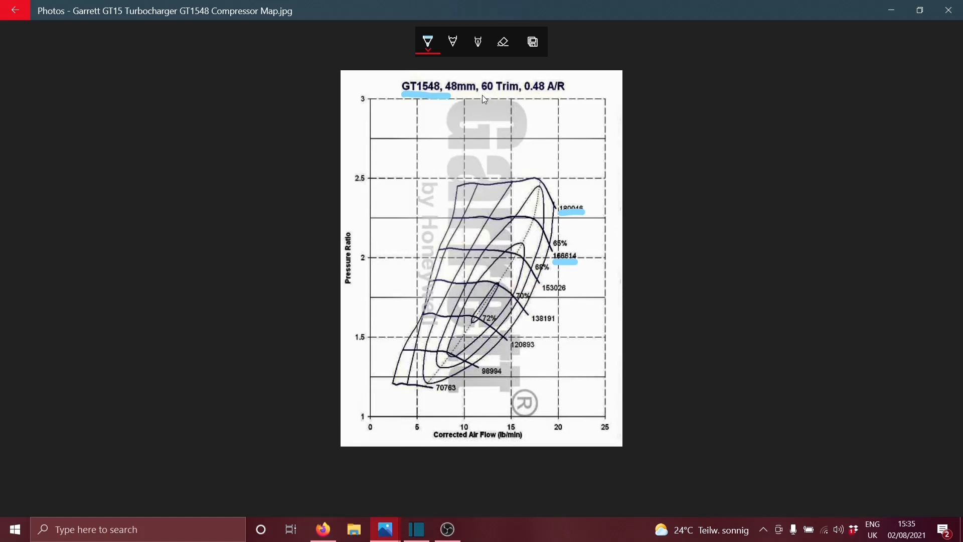
pyautogui.moveTo(514, 104)
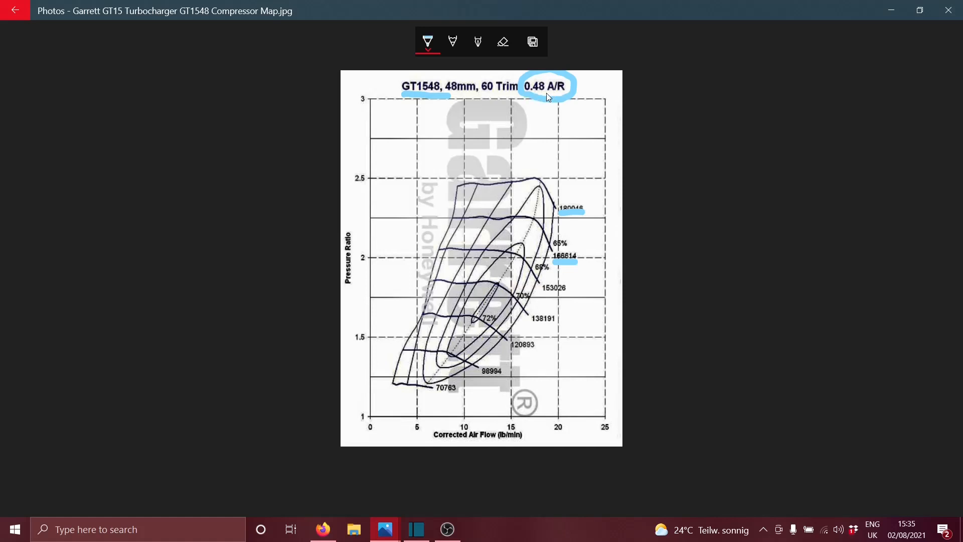
pyautogui.moveTo(628, 98)
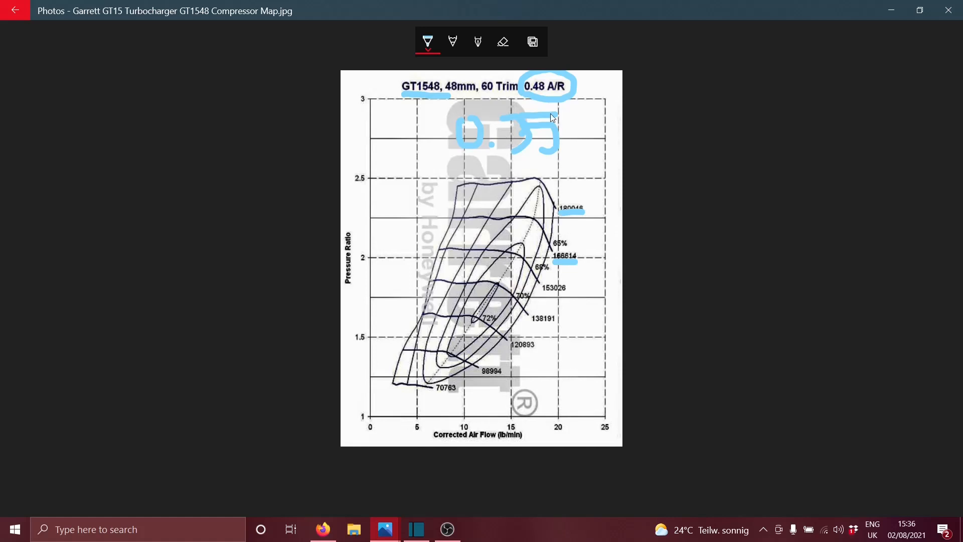
pyautogui.moveTo(562, 99)
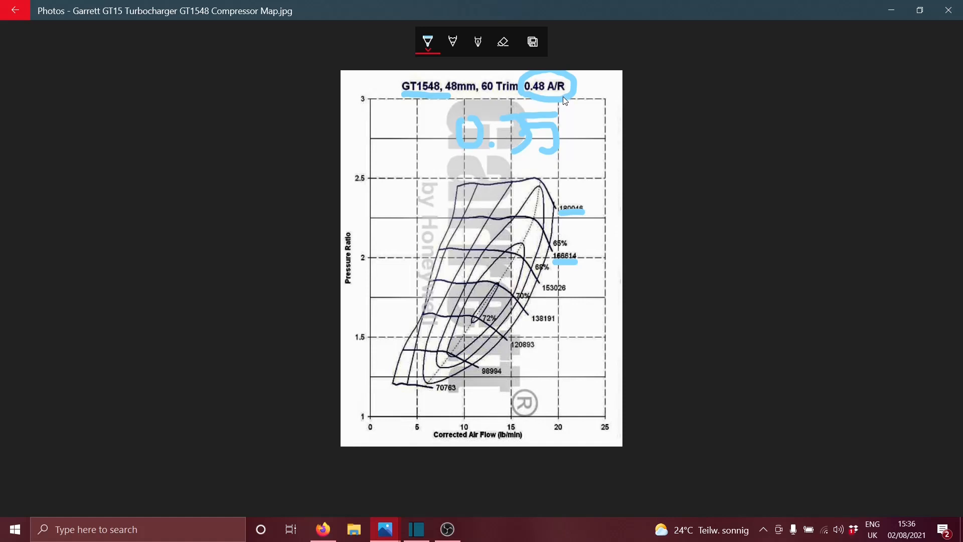
pyautogui.moveTo(578, 98)
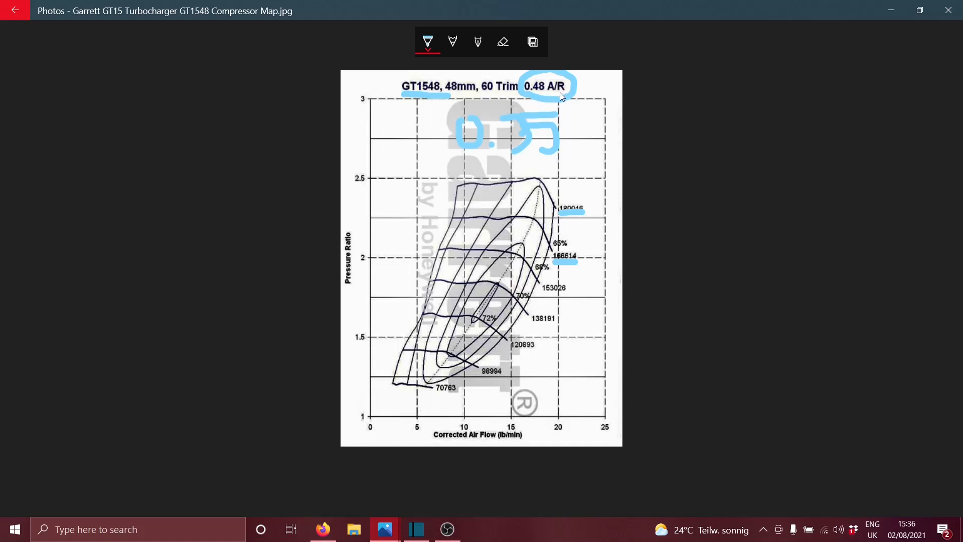
pyautogui.moveTo(564, 73)
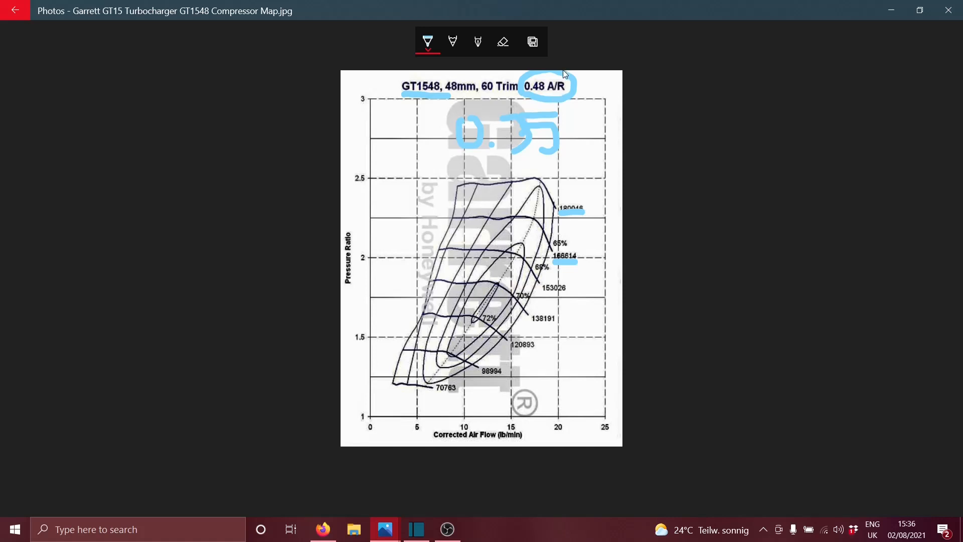
pyautogui.moveTo(533, 114)
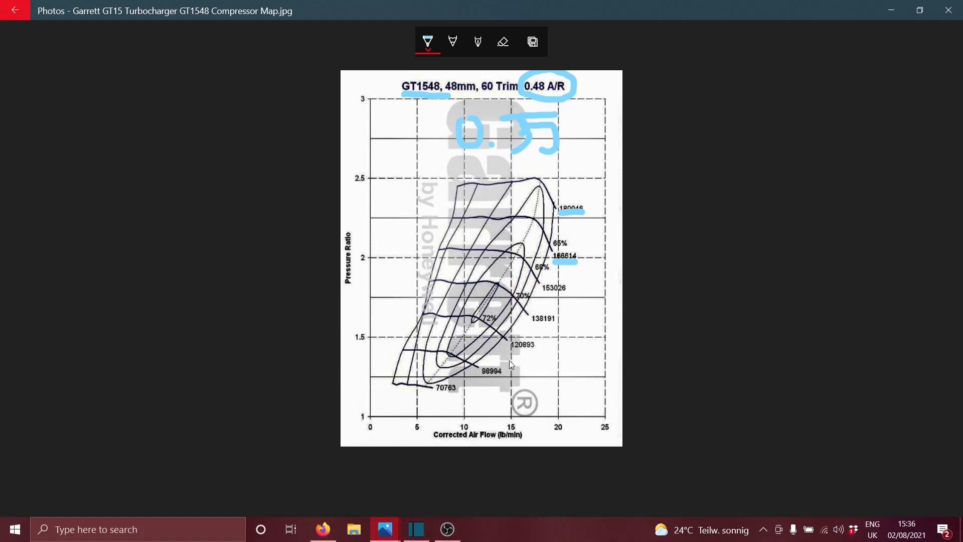
pyautogui.moveTo(411, 203)
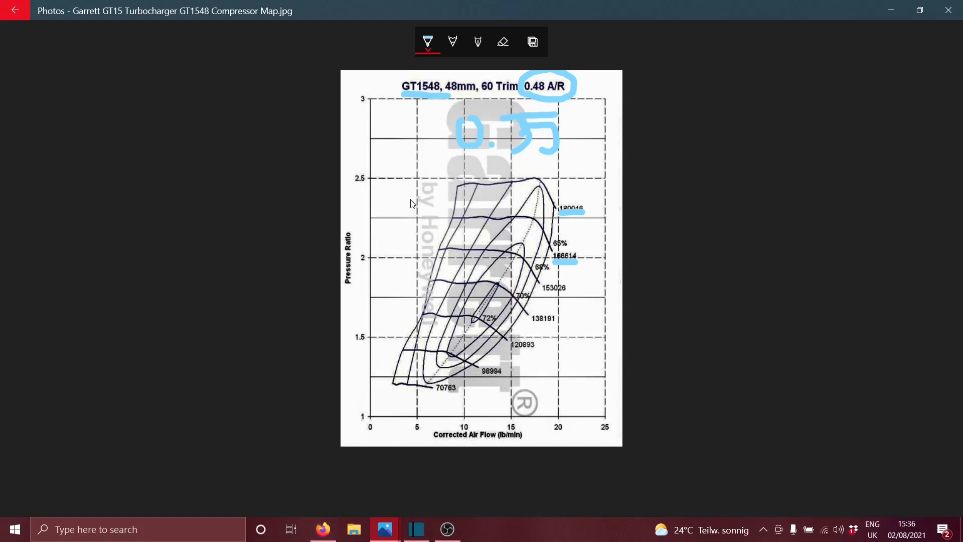
pyautogui.moveTo(404, 160)
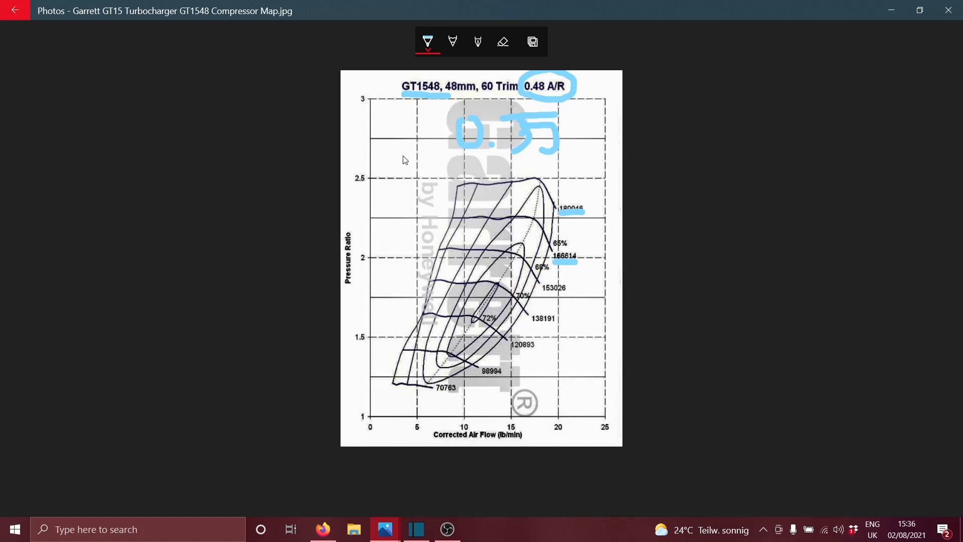
pyautogui.moveTo(369, 184)
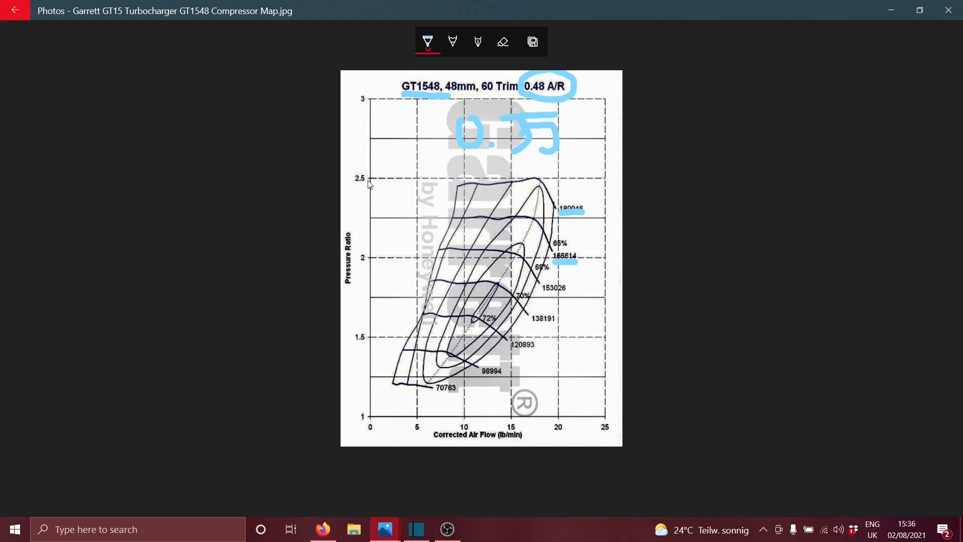
pyautogui.moveTo(410, 169)
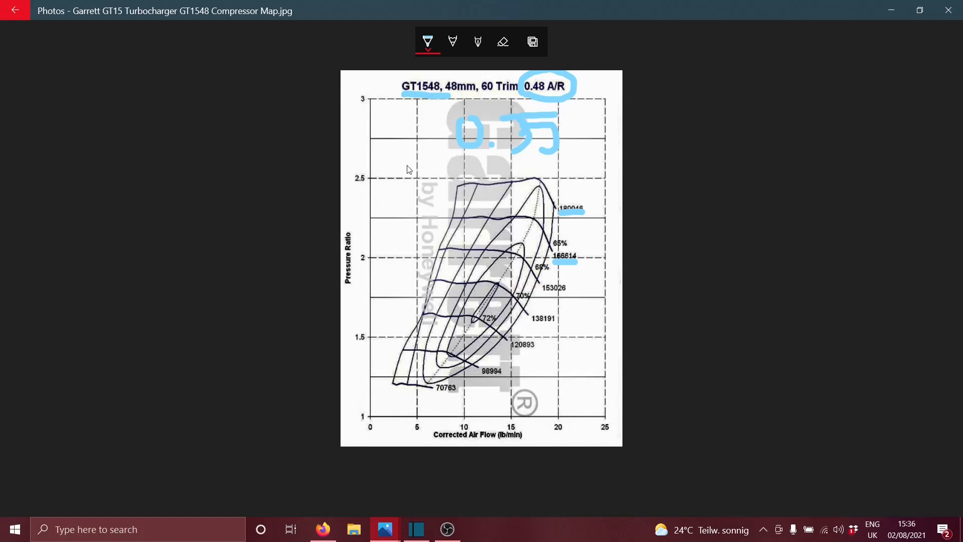
pyautogui.moveTo(419, 196)
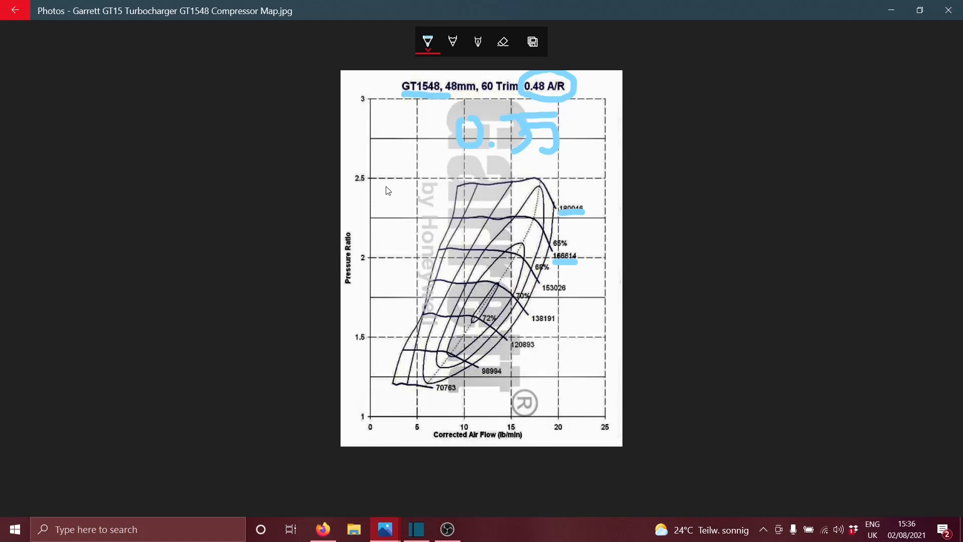
pyautogui.moveTo(395, 202)
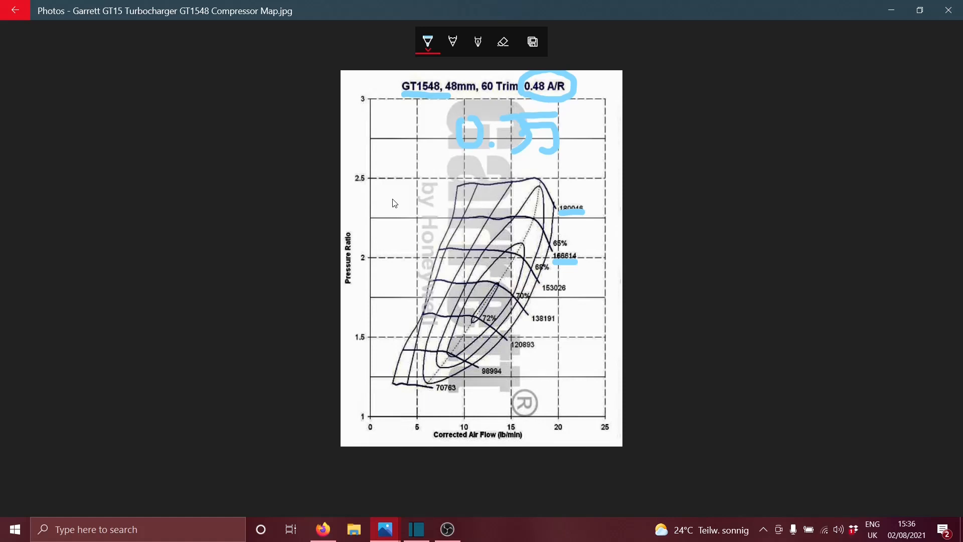
pyautogui.moveTo(465, 203)
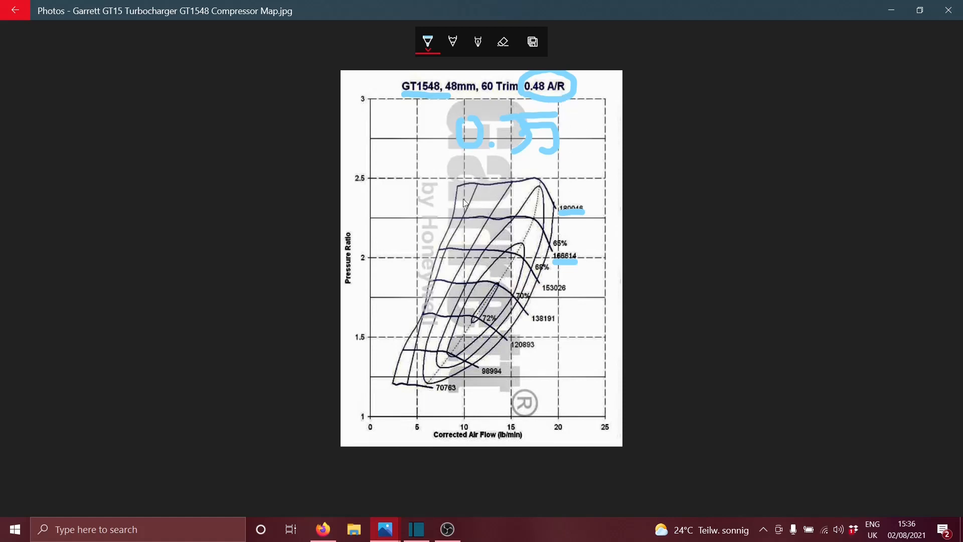
pyautogui.moveTo(359, 214)
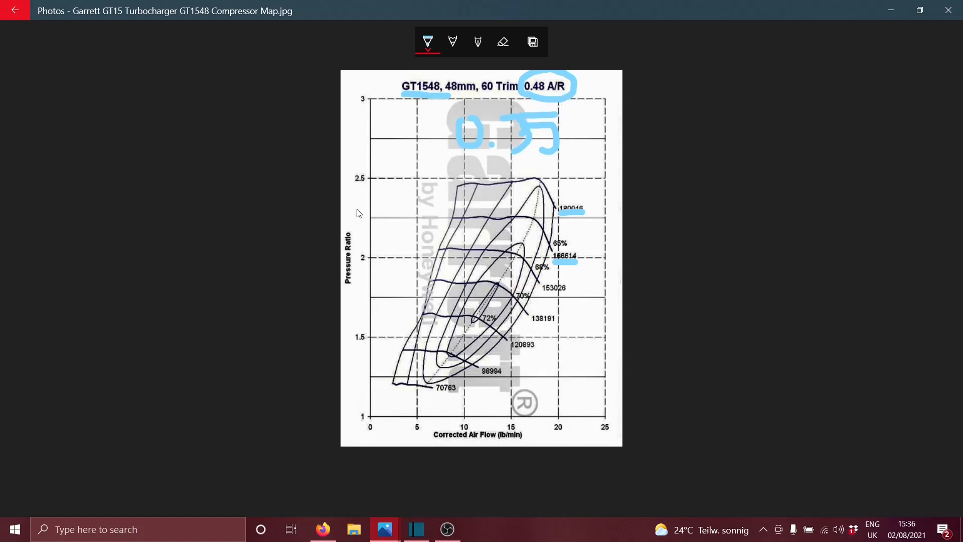
pyautogui.moveTo(404, 219)
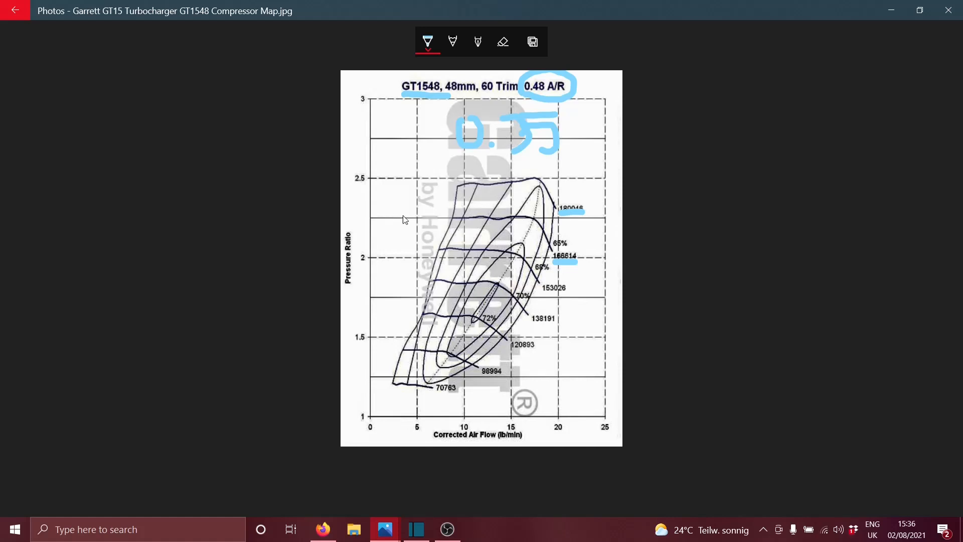
pyautogui.moveTo(457, 210)
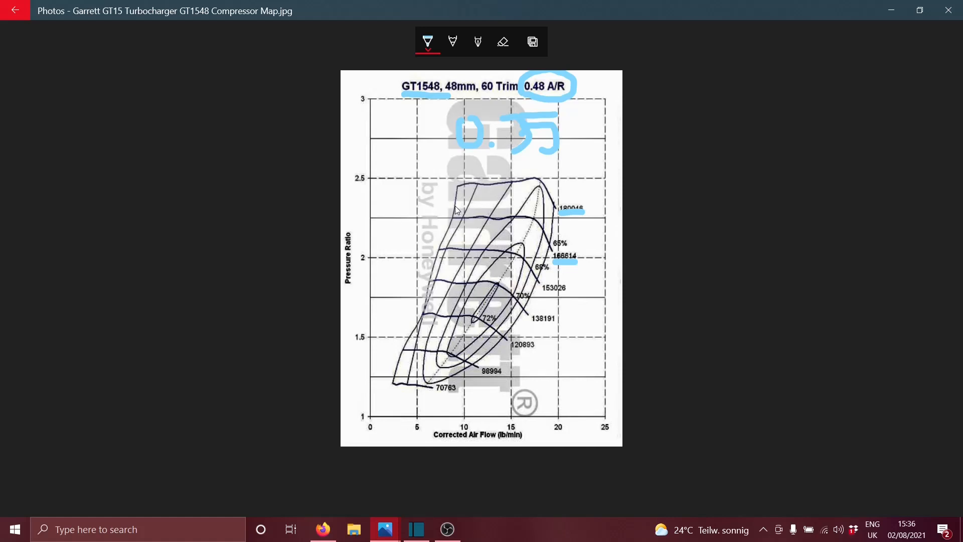
pyautogui.moveTo(461, 211)
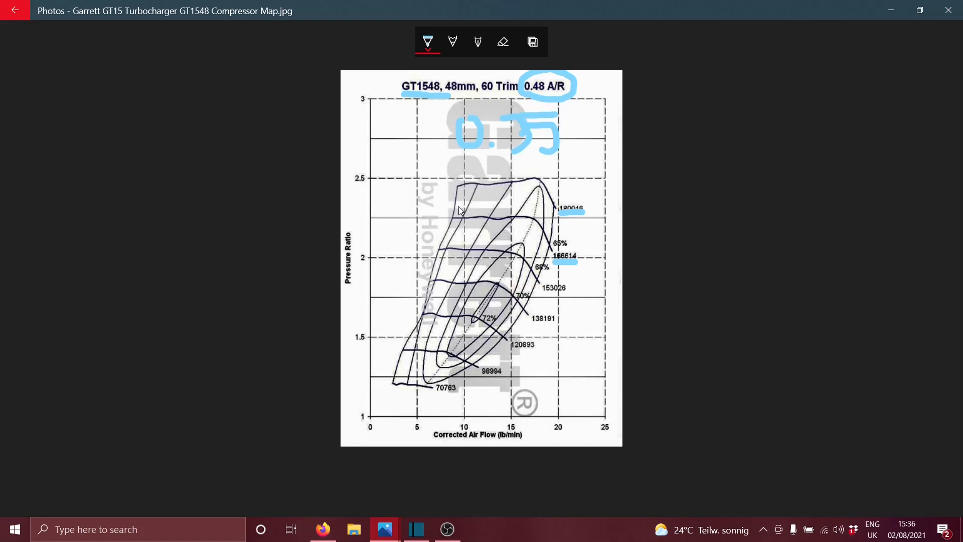
pyautogui.moveTo(556, 92)
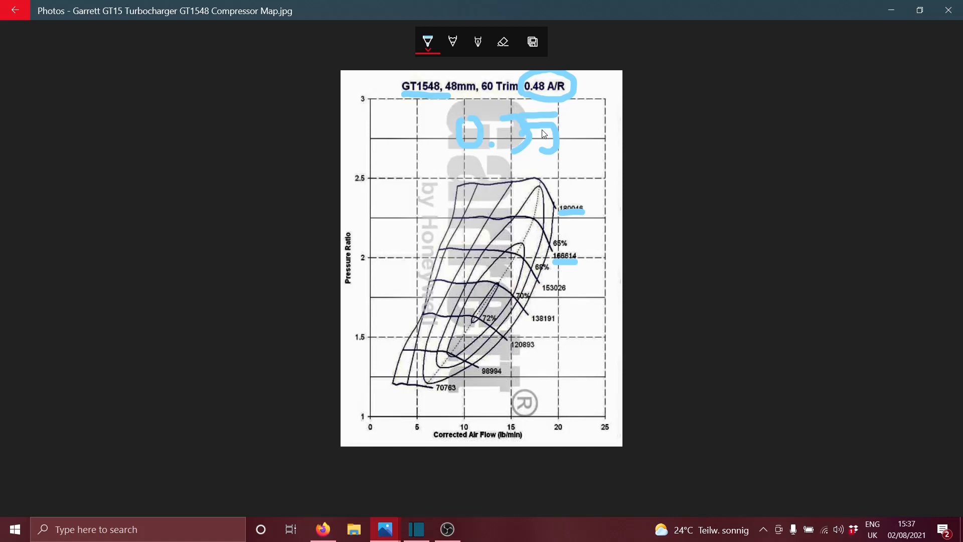
pyautogui.moveTo(470, 445)
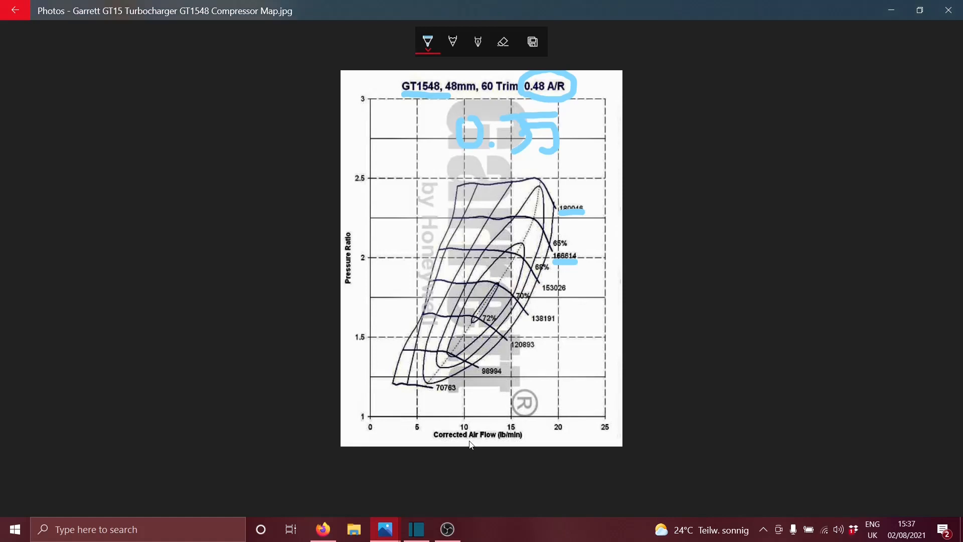
# - Draw a light blue underline beneath the Corrected Air Flow axis label
pyautogui.moveTo(468, 443); pyautogui.dragTo(515, 441)
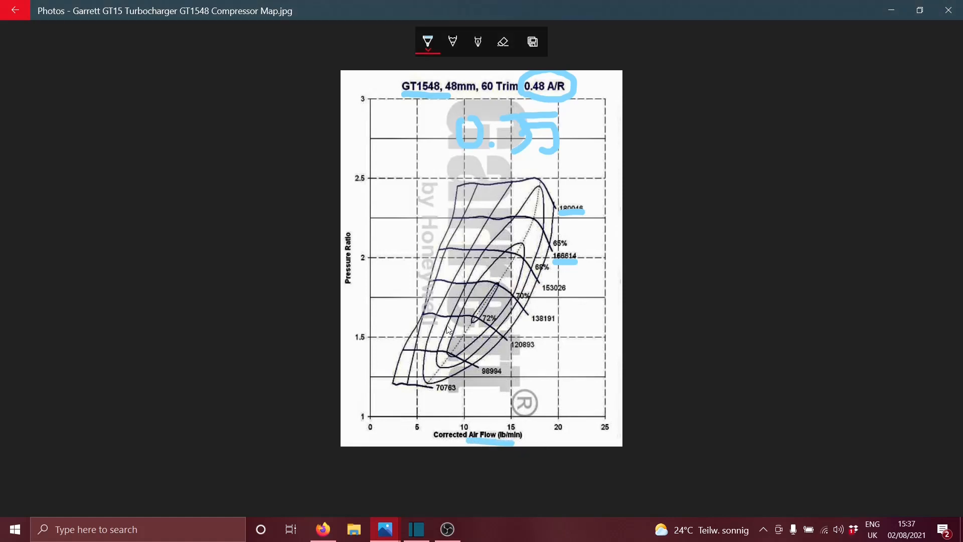
pyautogui.moveTo(533, 391)
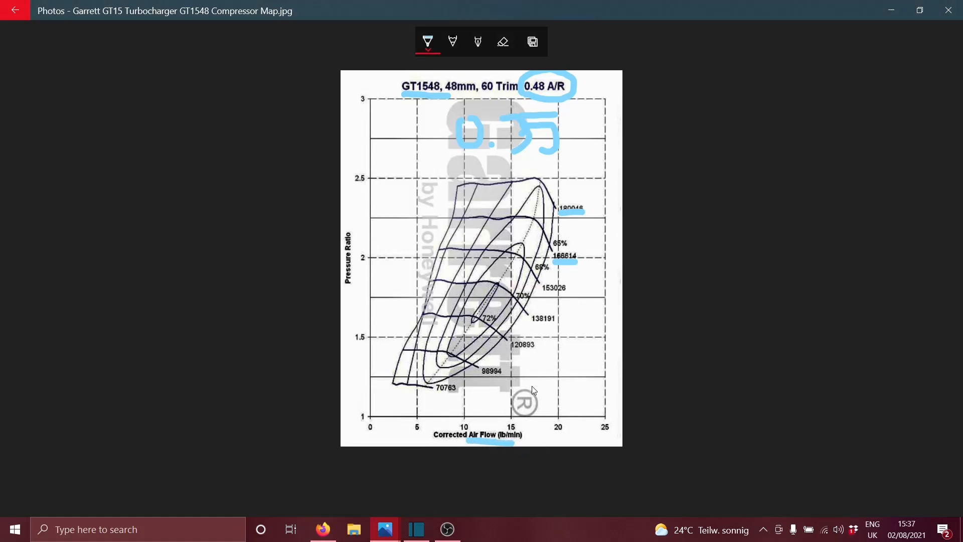
pyautogui.moveTo(469, 173)
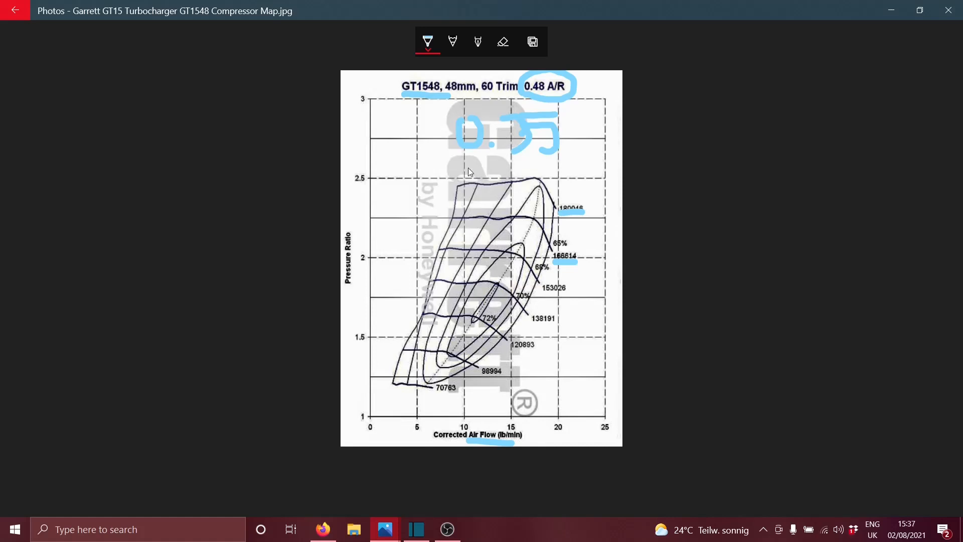
pyautogui.moveTo(498, 306)
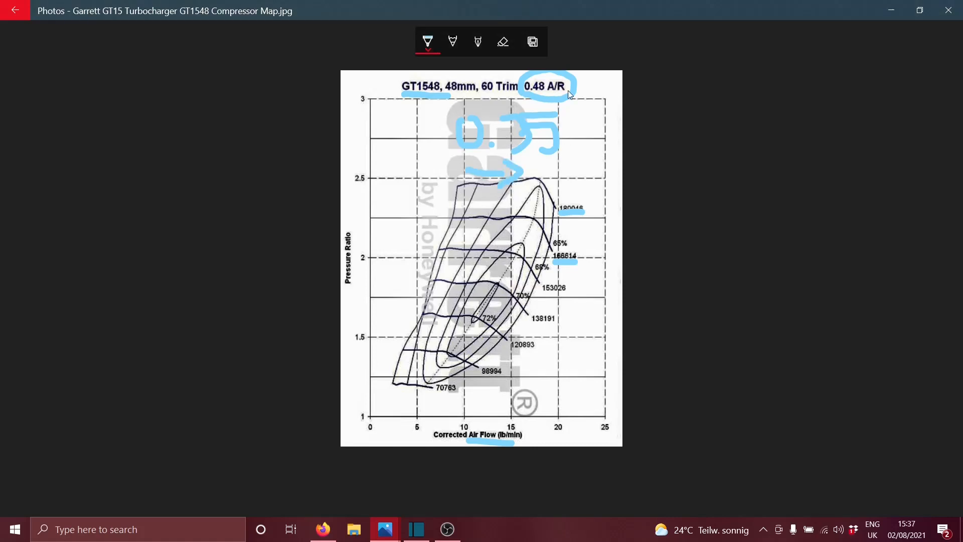
# - Switch the pen to red ink and draw a leftward arrow near pressure ratio 2.5
pyautogui.click(427, 41)
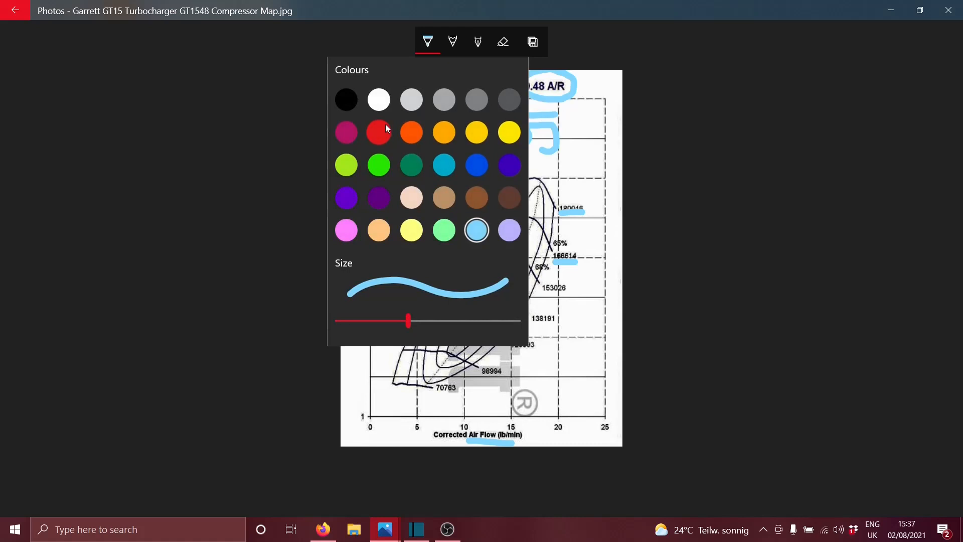
pyautogui.click(427, 42)
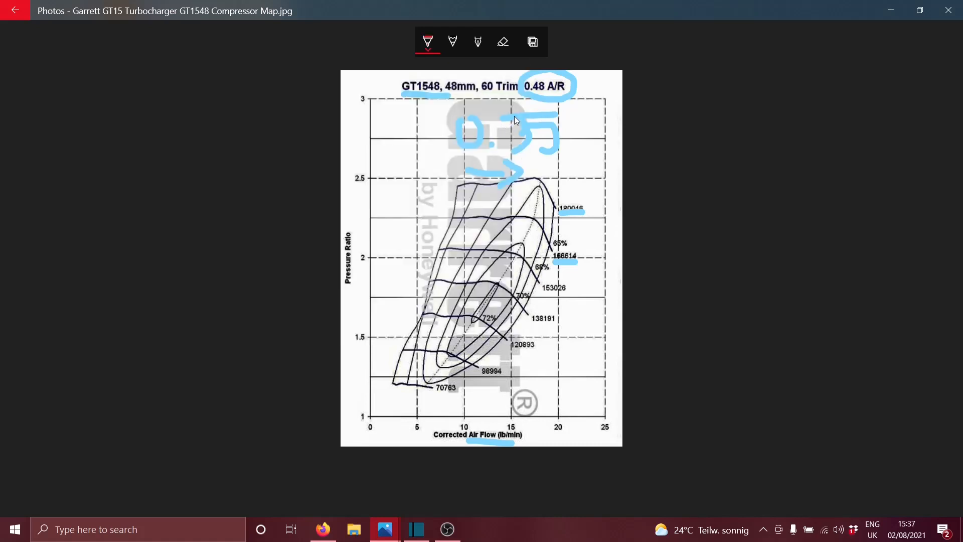
pyautogui.moveTo(490, 131)
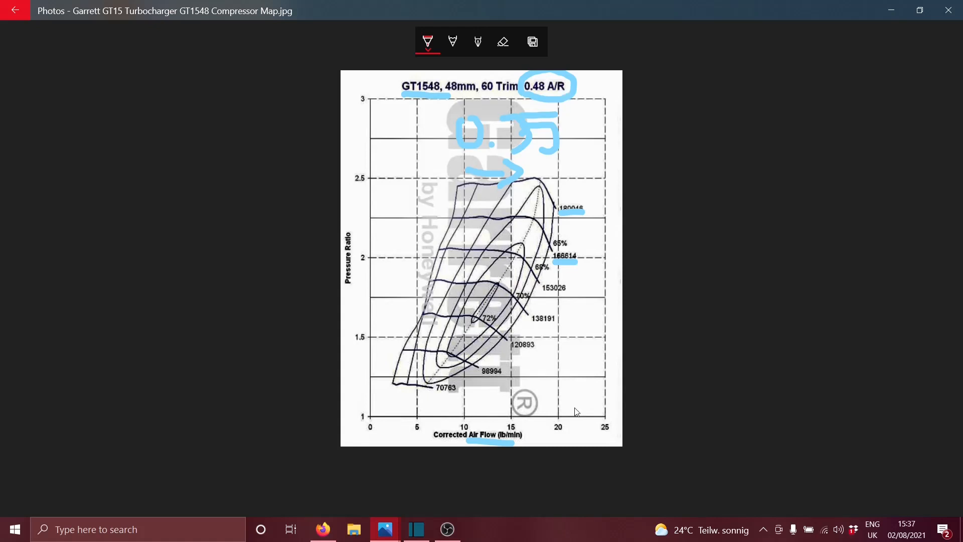
pyautogui.moveTo(467, 268)
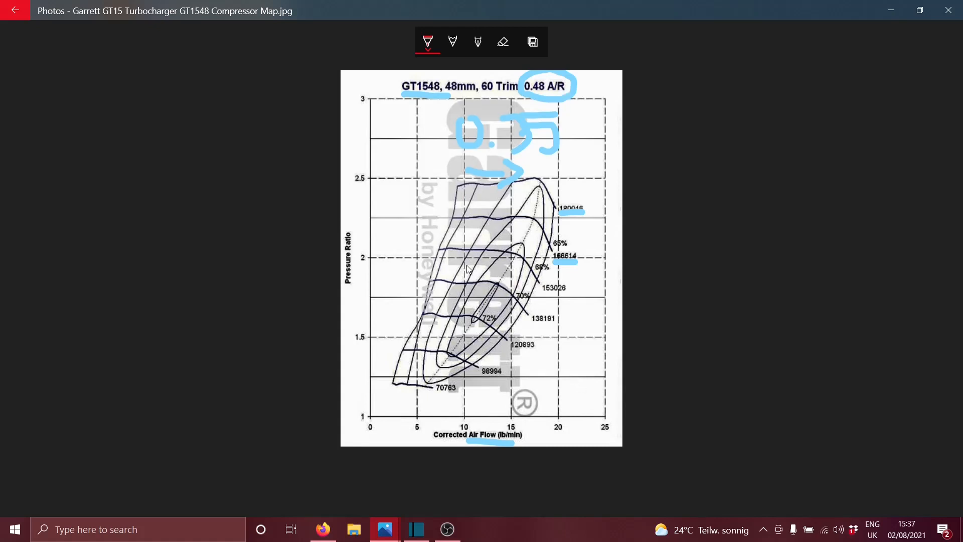
pyautogui.moveTo(560, 168)
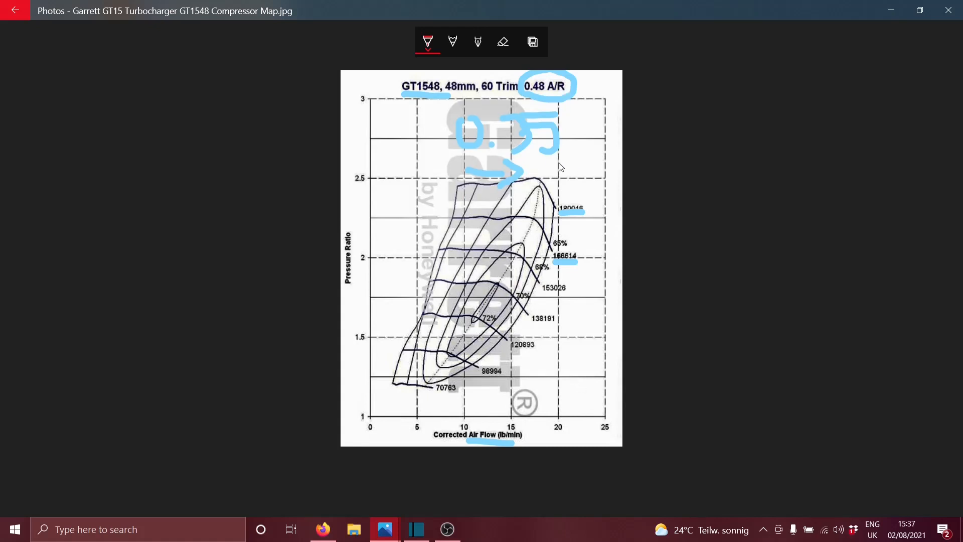
pyautogui.moveTo(582, 167)
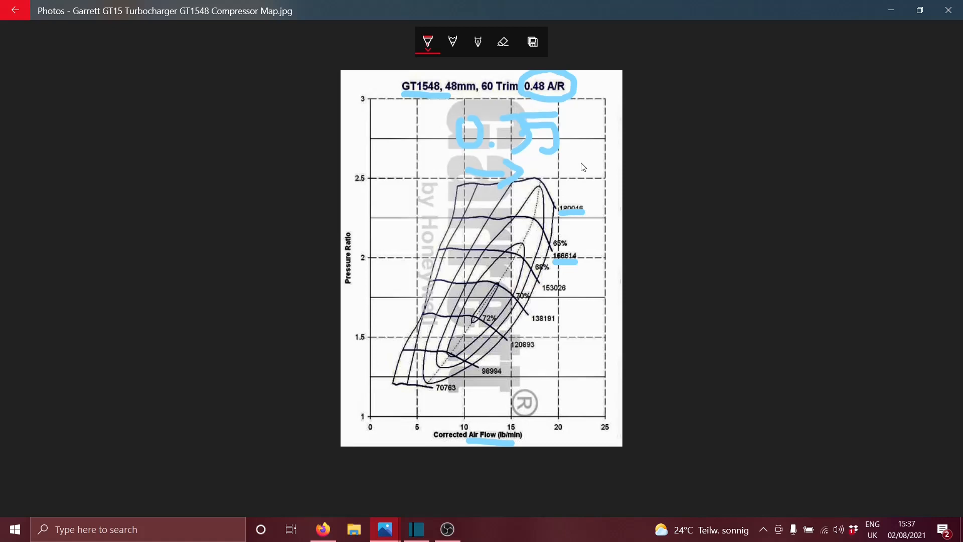
pyautogui.moveTo(605, 193)
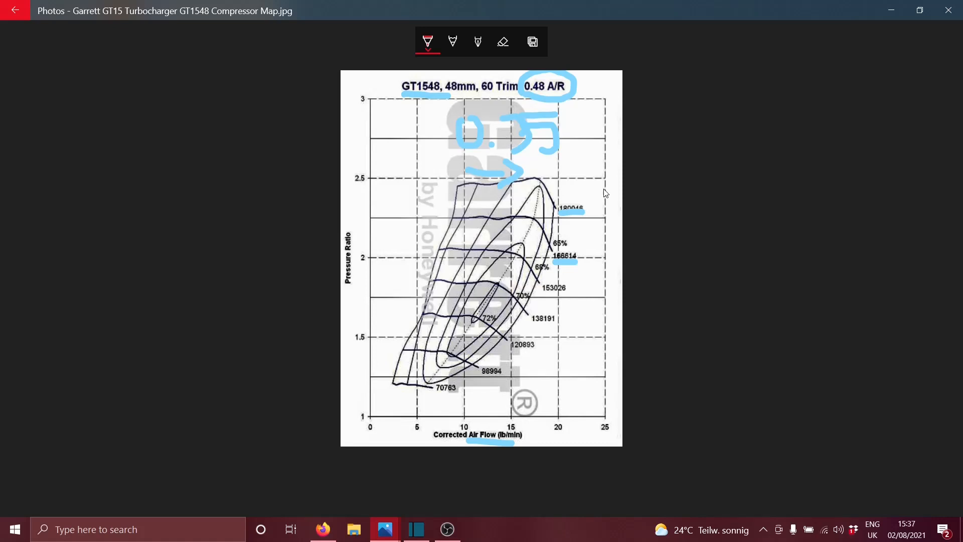
pyautogui.moveTo(593, 200)
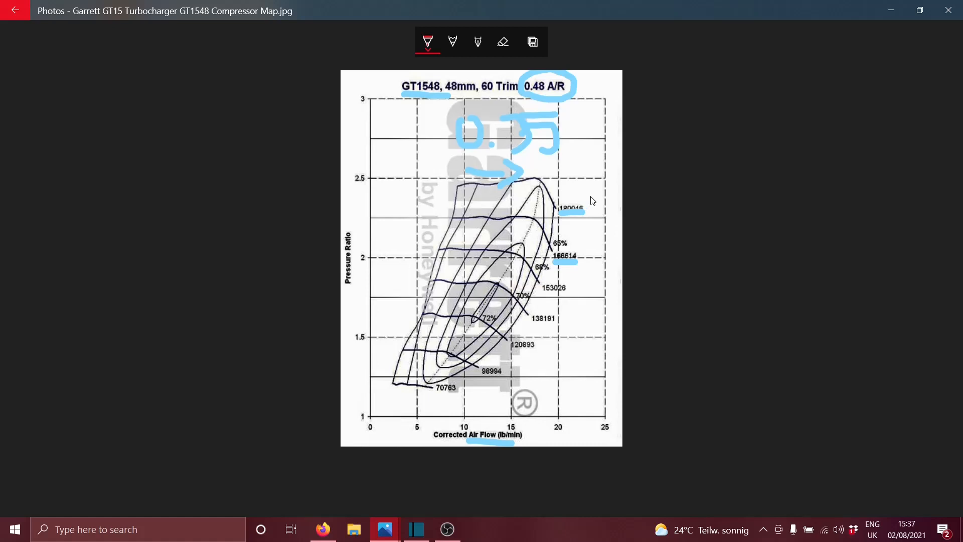
pyautogui.moveTo(415, 432)
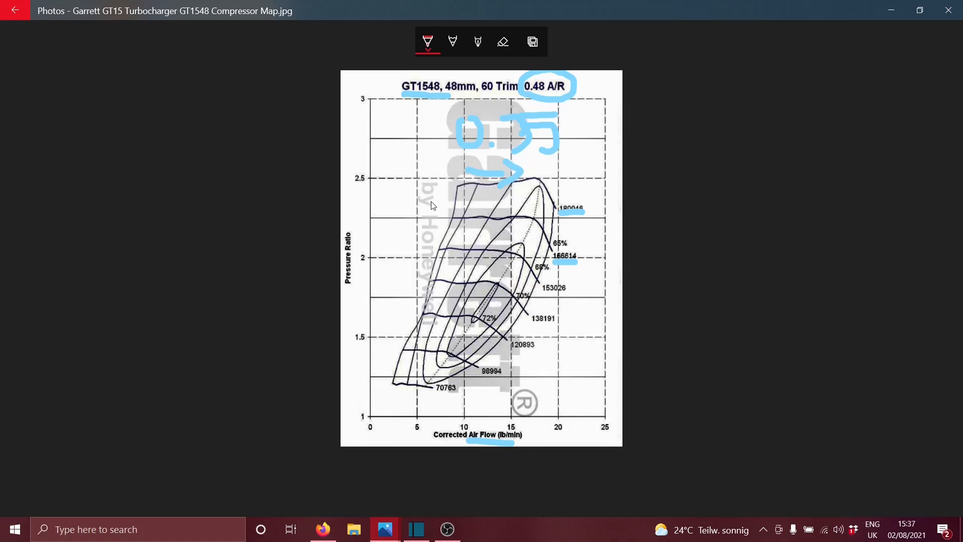
pyautogui.moveTo(453, 203)
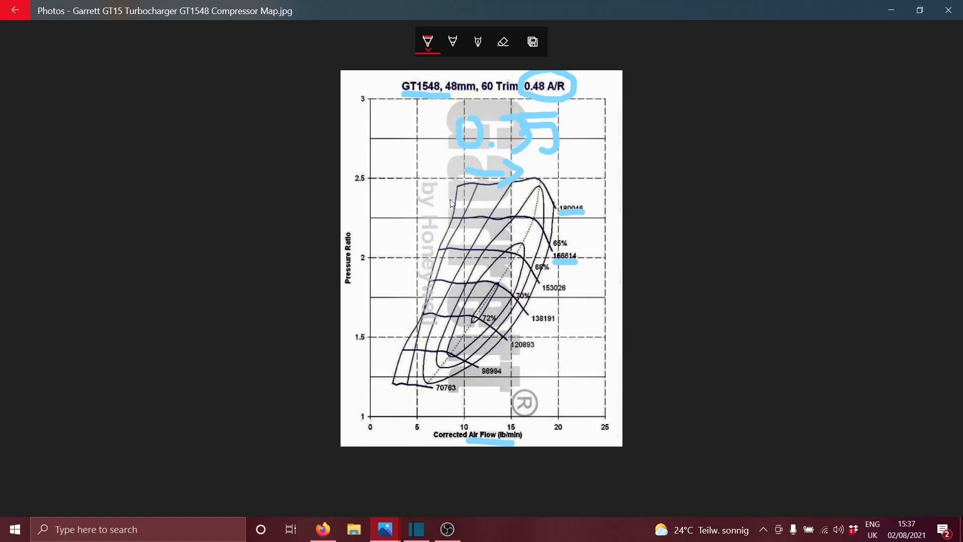
pyautogui.moveTo(393, 183); pyautogui.dragTo(452, 191)
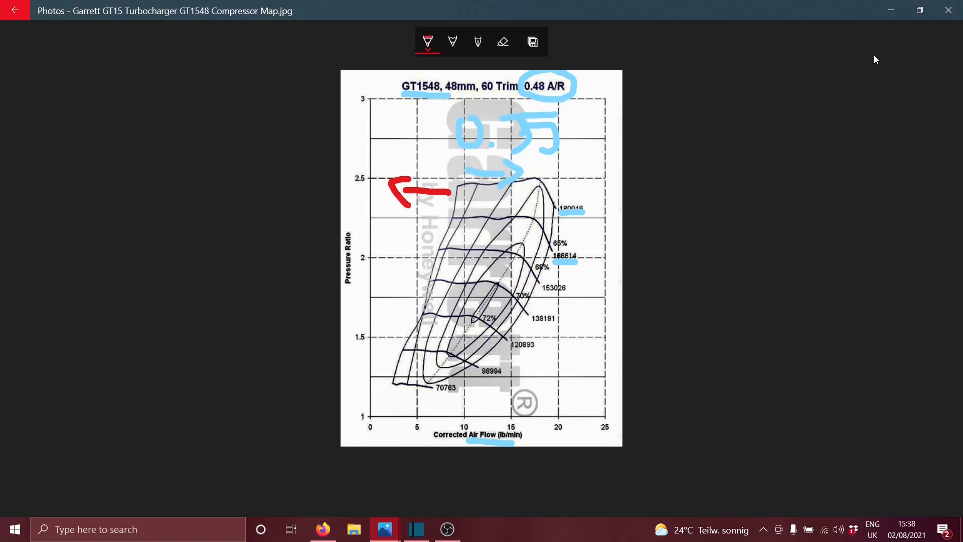
pyautogui.moveTo(829, 44)
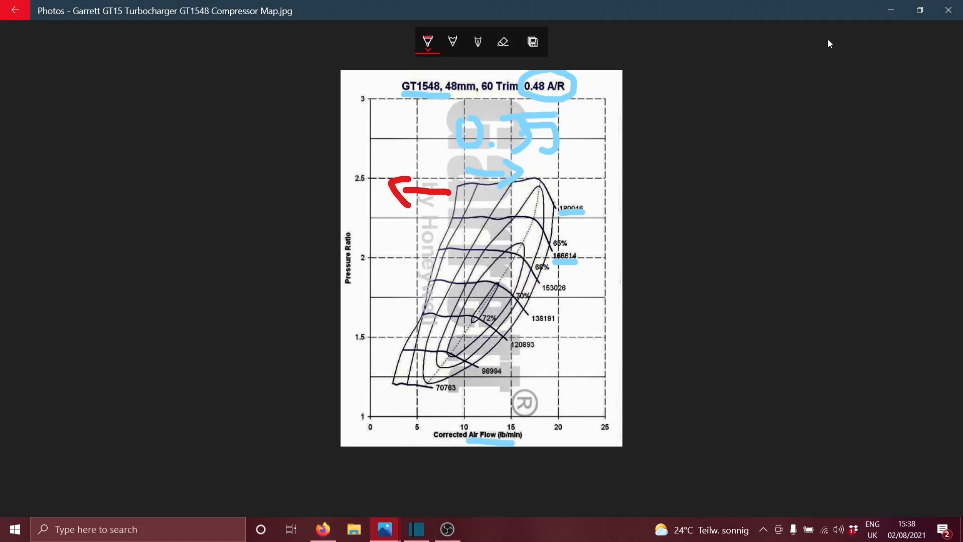
pyautogui.moveTo(383, 433)
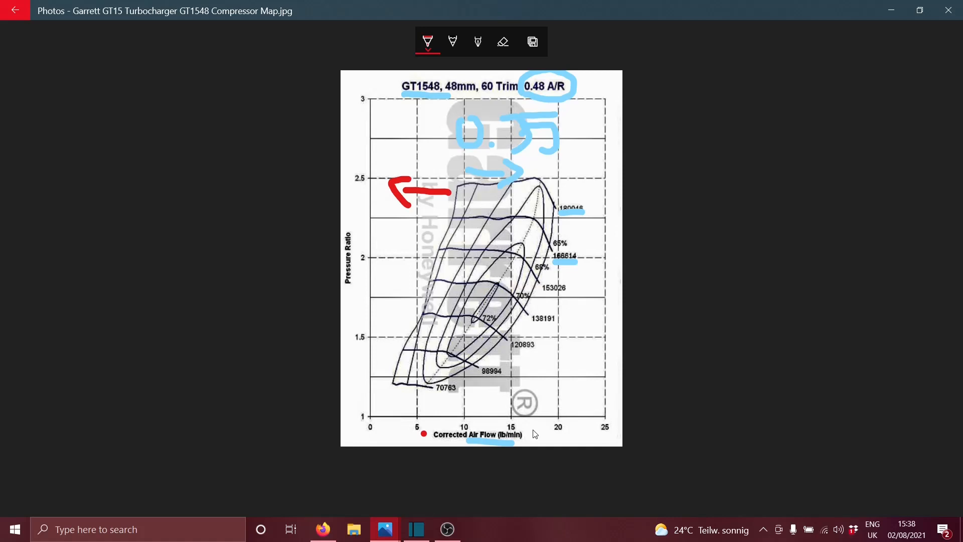
pyautogui.moveTo(498, 231)
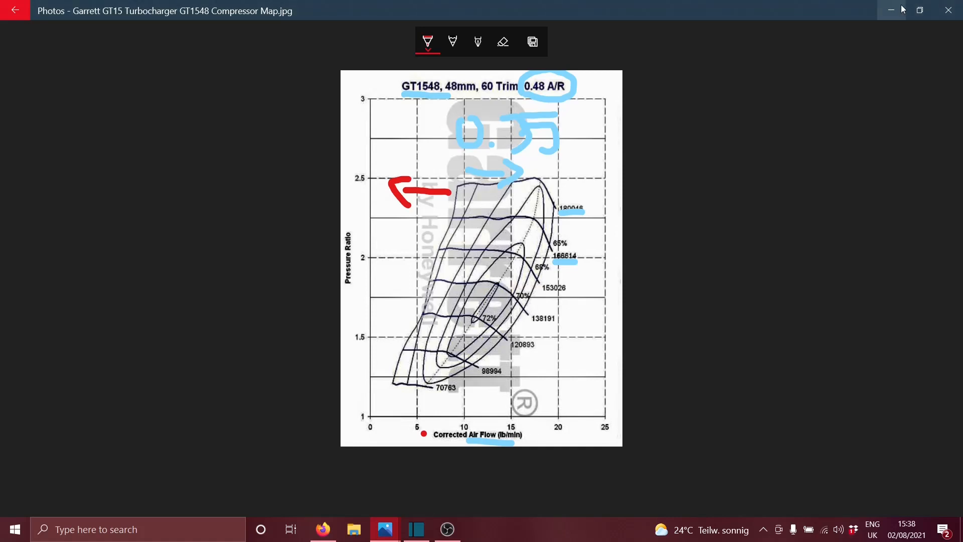
pyautogui.moveTo(890, 10)
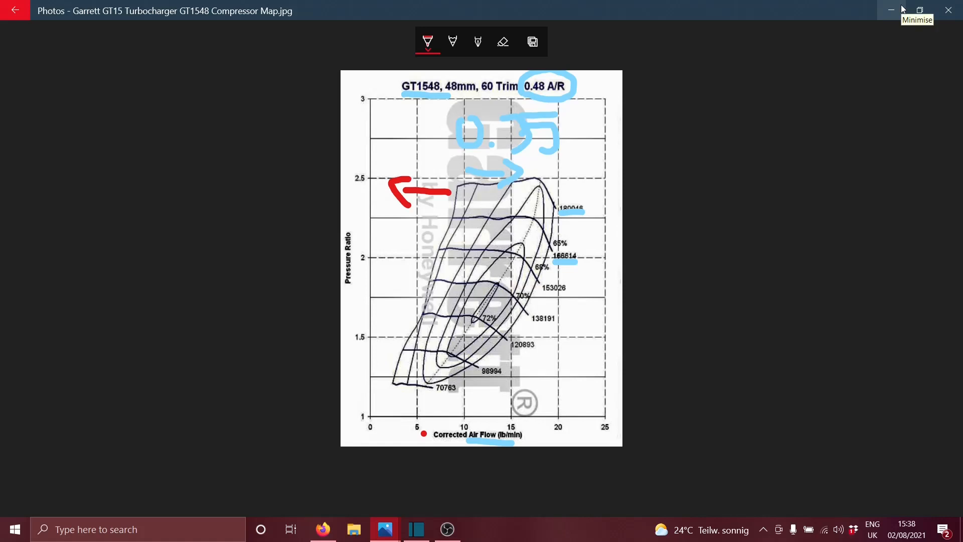
# - Minimise Photos, bring up MatchBot in Firefox and scroll back to the engine inputs
pyautogui.click(891, 10)
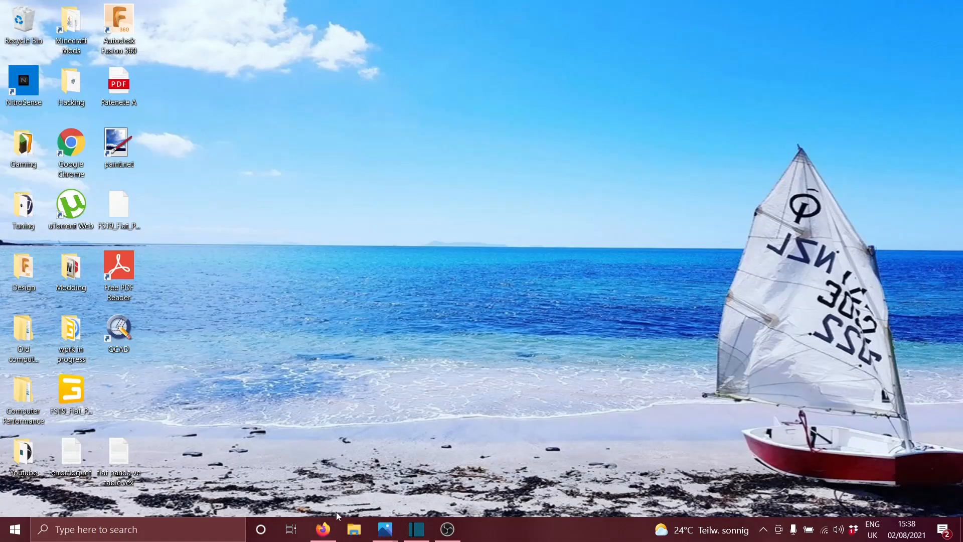
pyautogui.click(322, 529)
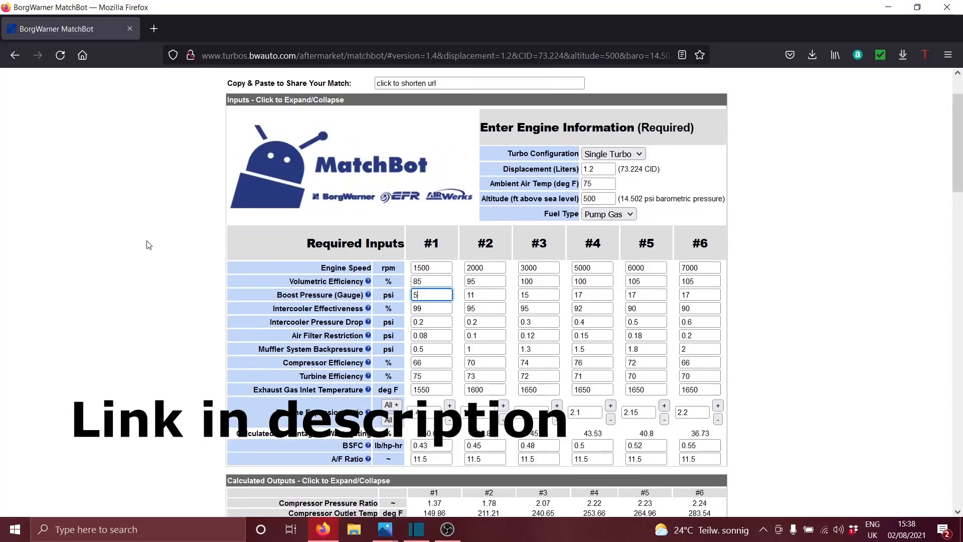
pyautogui.scroll(-3)
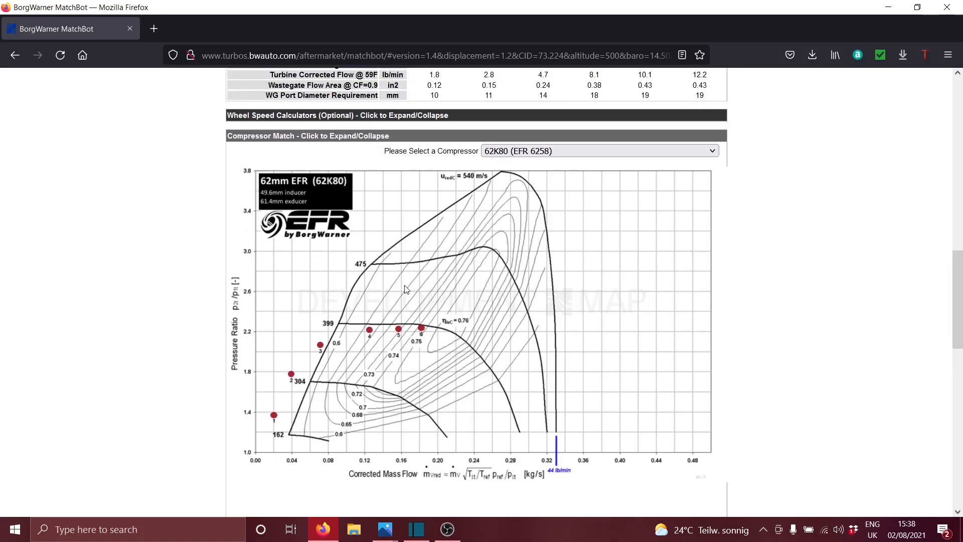
pyautogui.moveTo(410, 282)
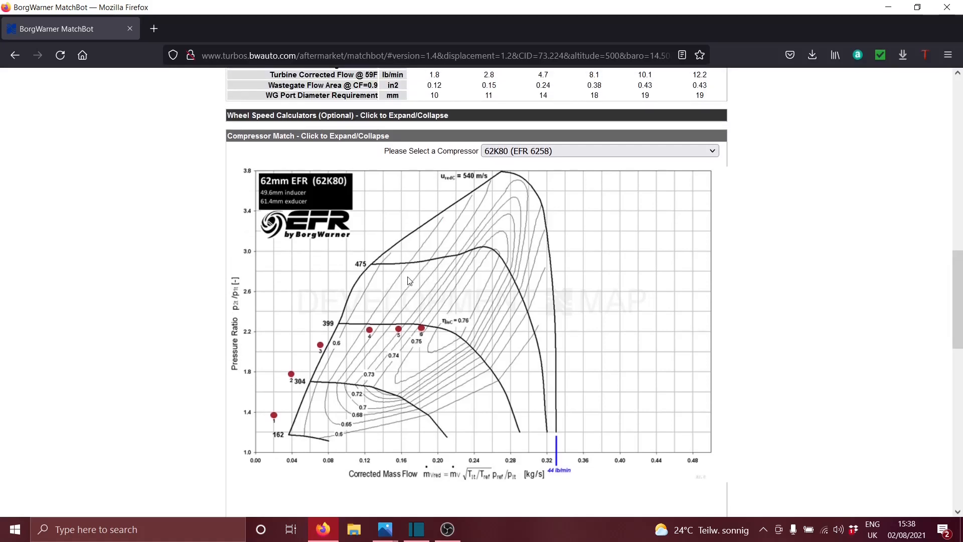
pyautogui.scroll(3)
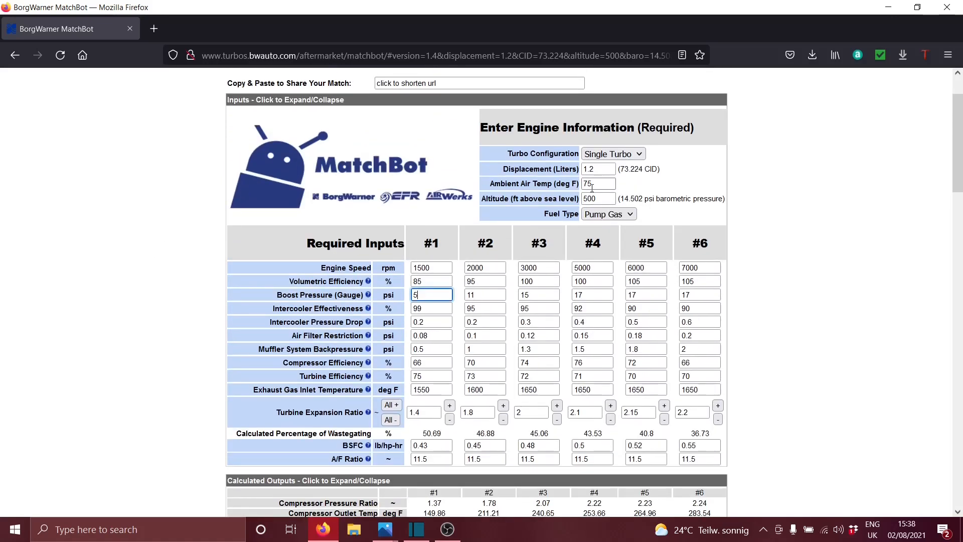
pyautogui.click(597, 169)
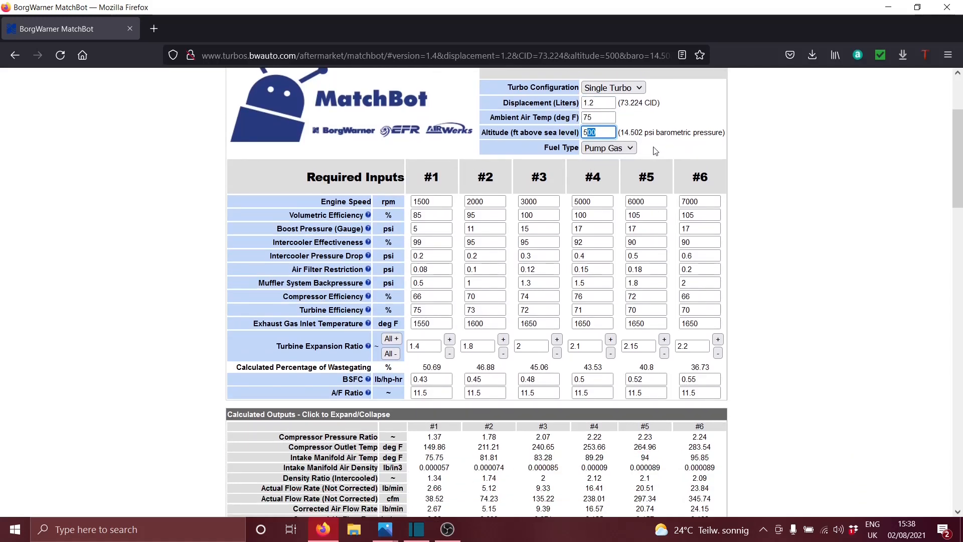
pyautogui.scroll(-3)
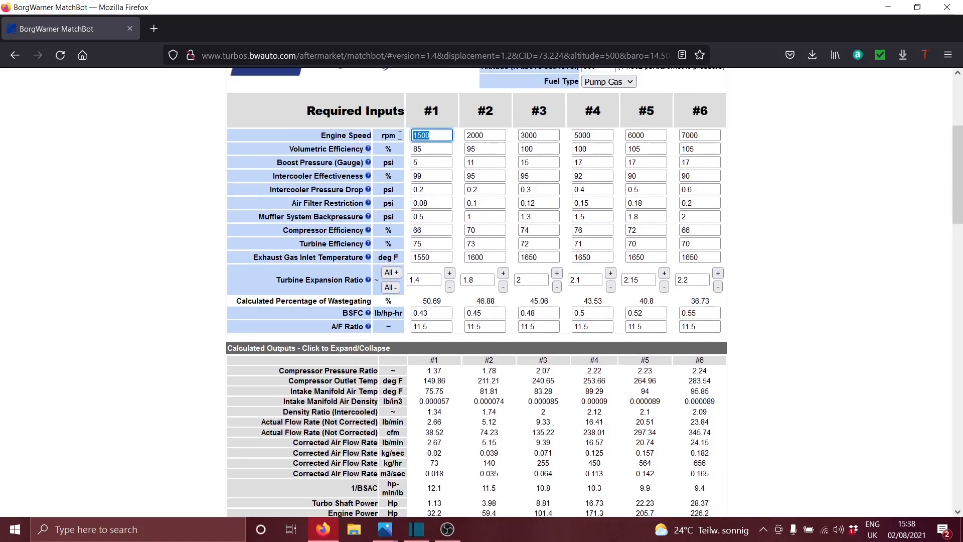
pyautogui.click(484, 135)
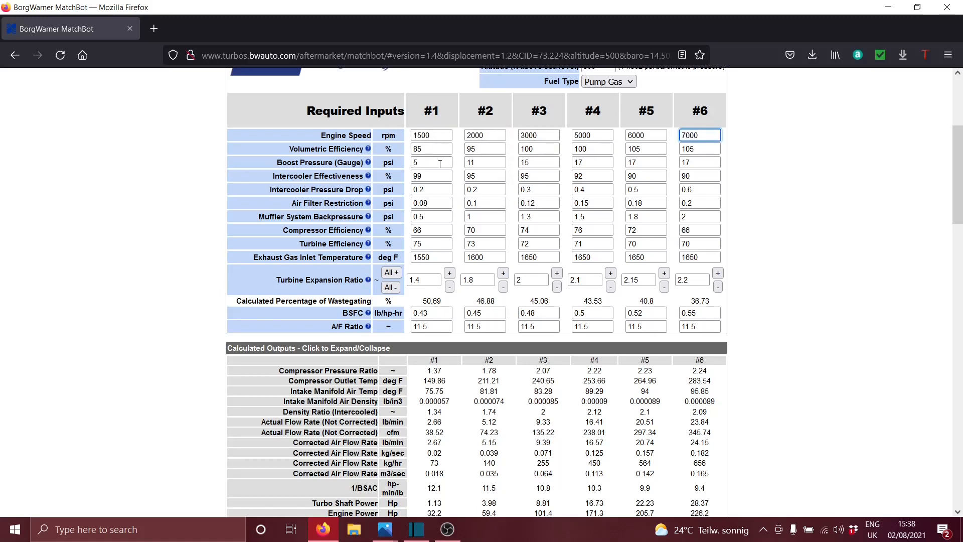
pyautogui.click(431, 148)
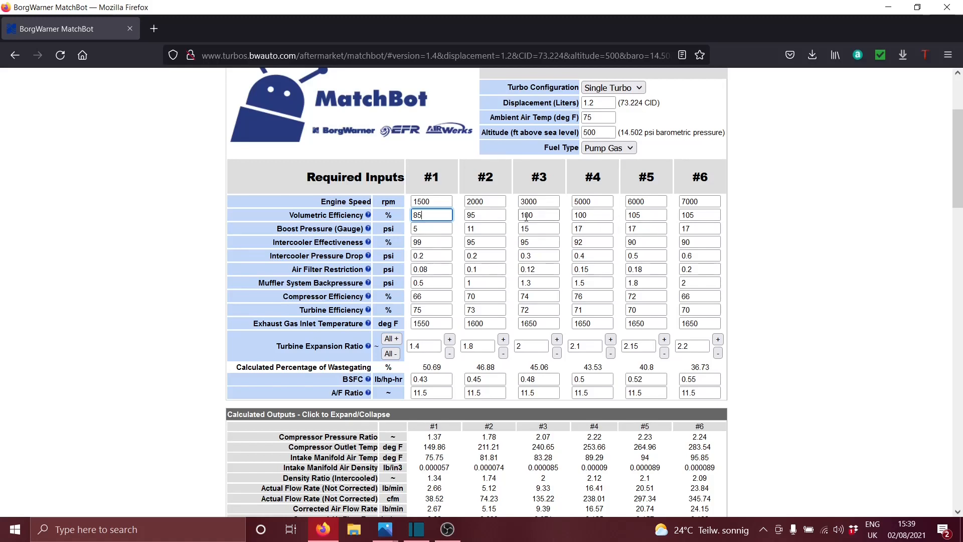
pyautogui.scroll(-3)
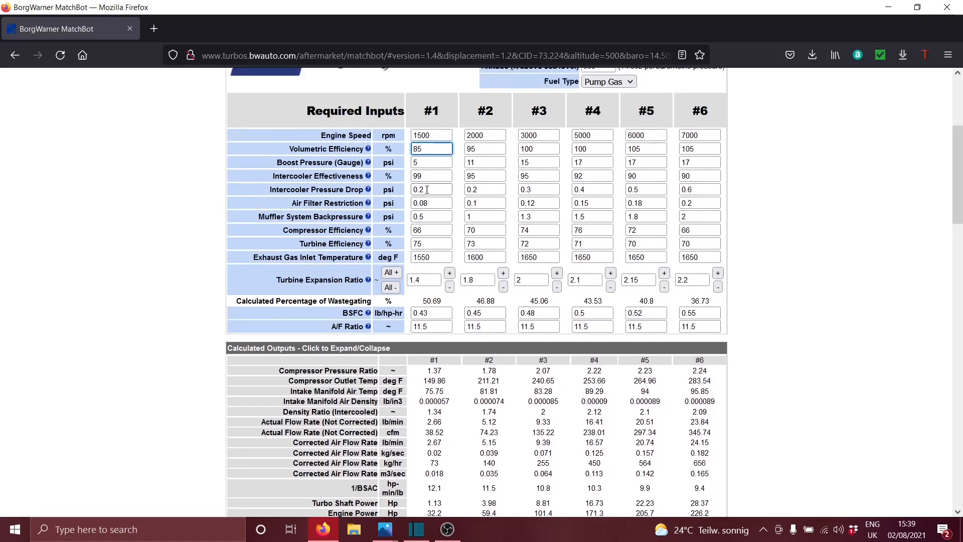
pyautogui.click(430, 162)
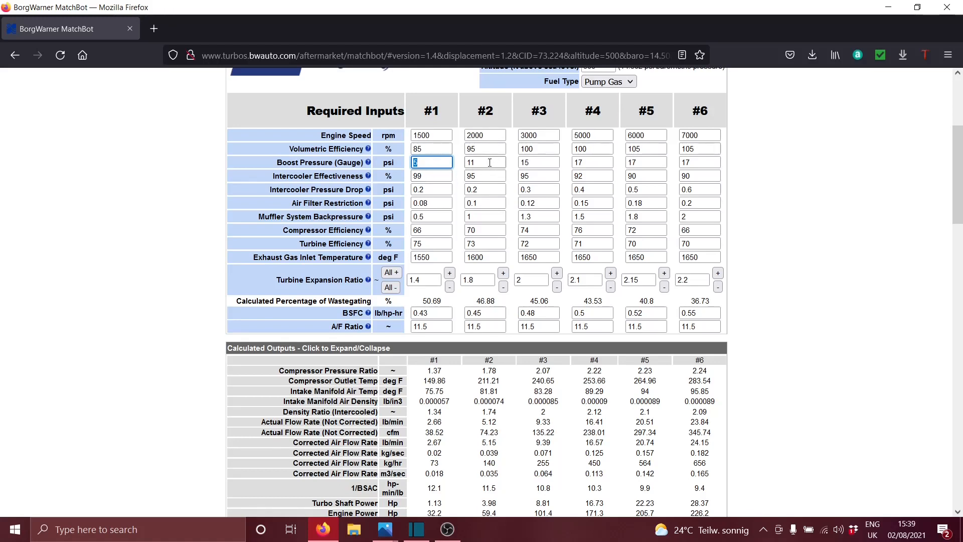
pyautogui.click(485, 162)
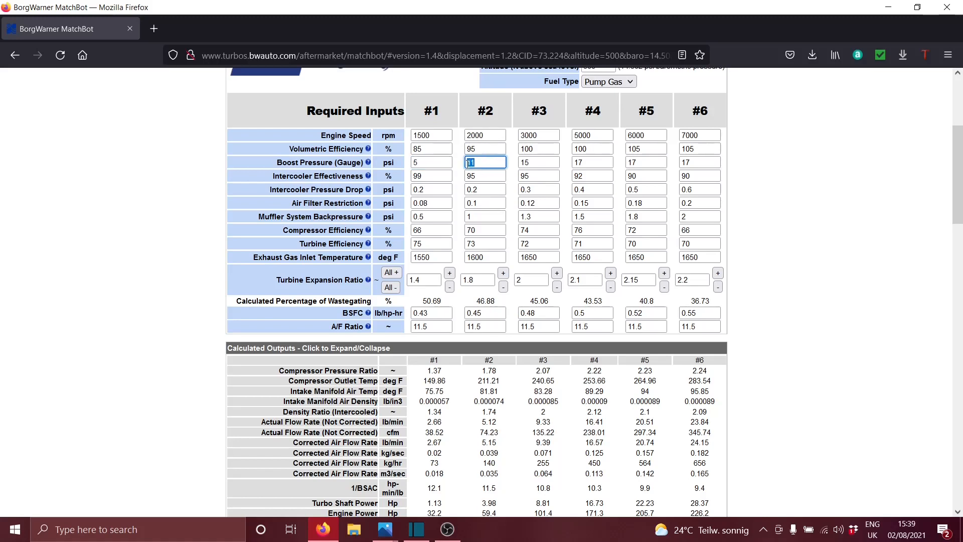
pyautogui.click(538, 162)
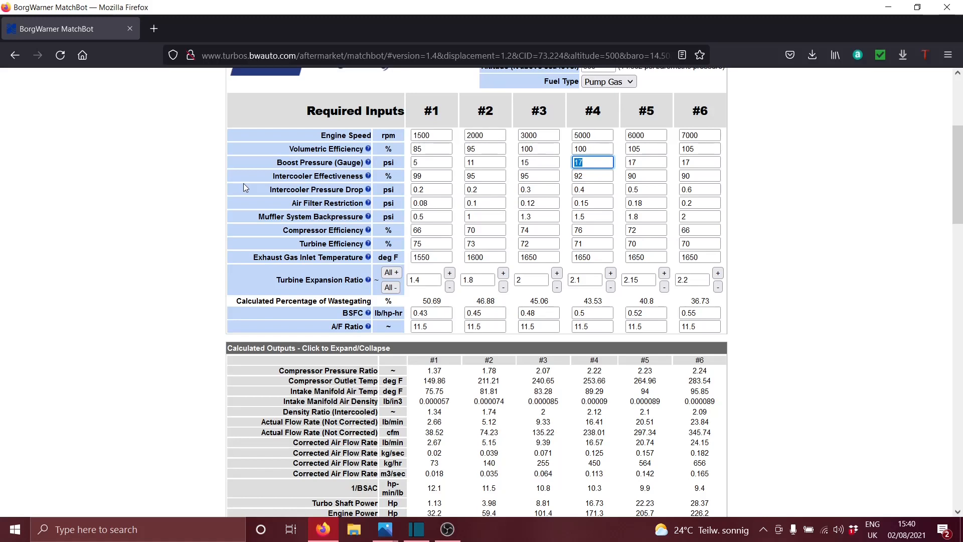
pyautogui.moveTo(231, 179)
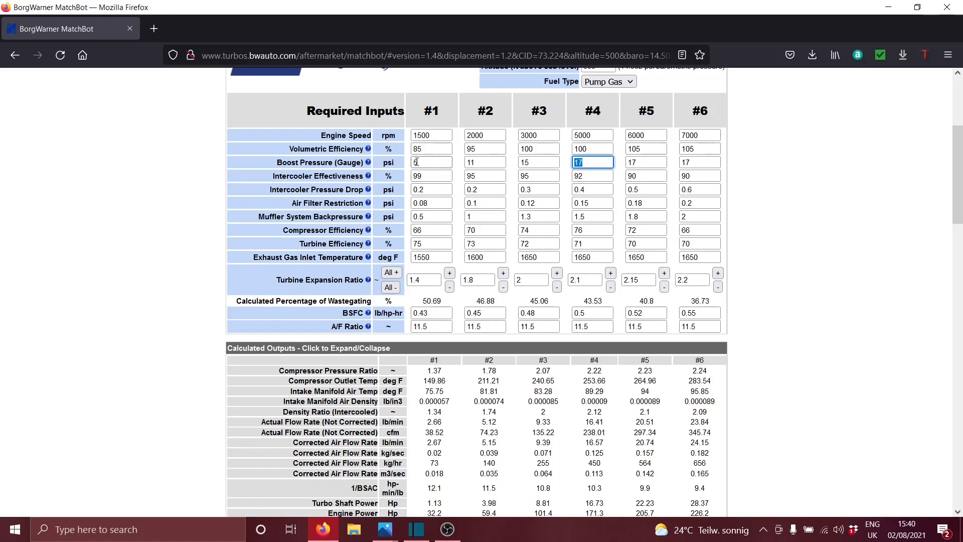
pyautogui.scroll(-3)
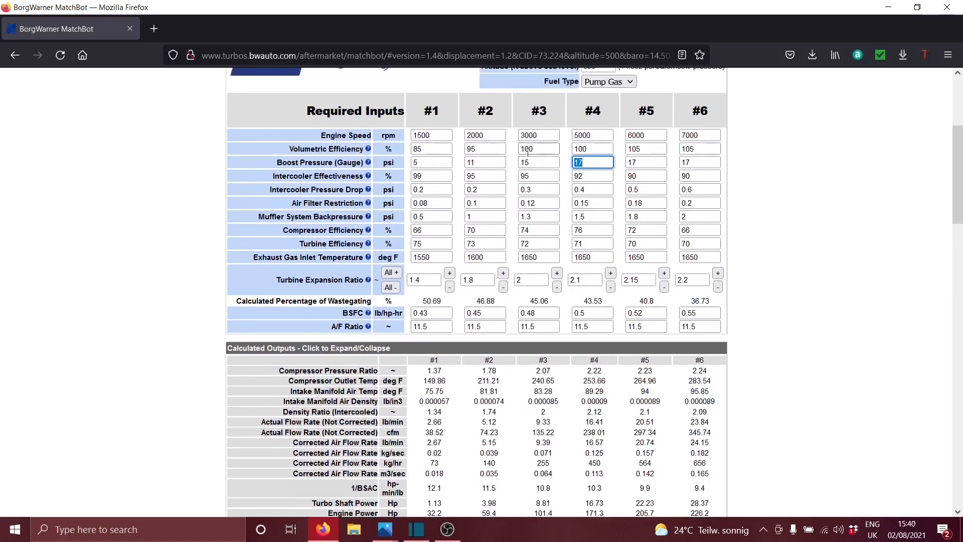
pyautogui.scroll(-3)
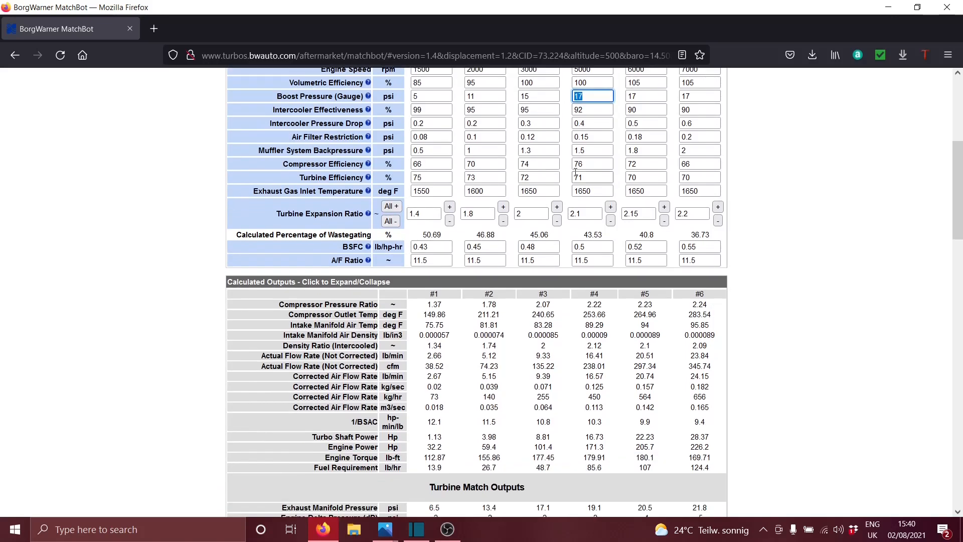
pyautogui.scroll(-3)
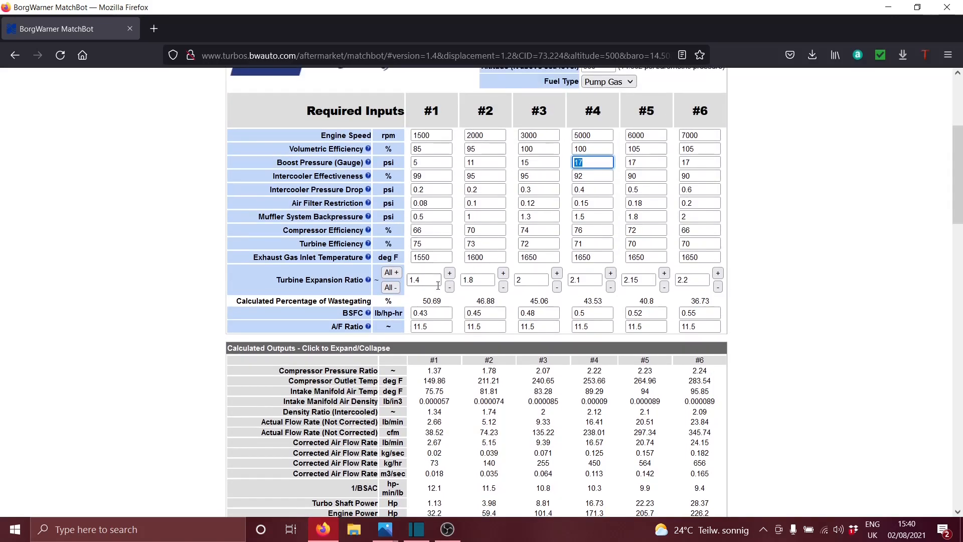
pyautogui.click(430, 162)
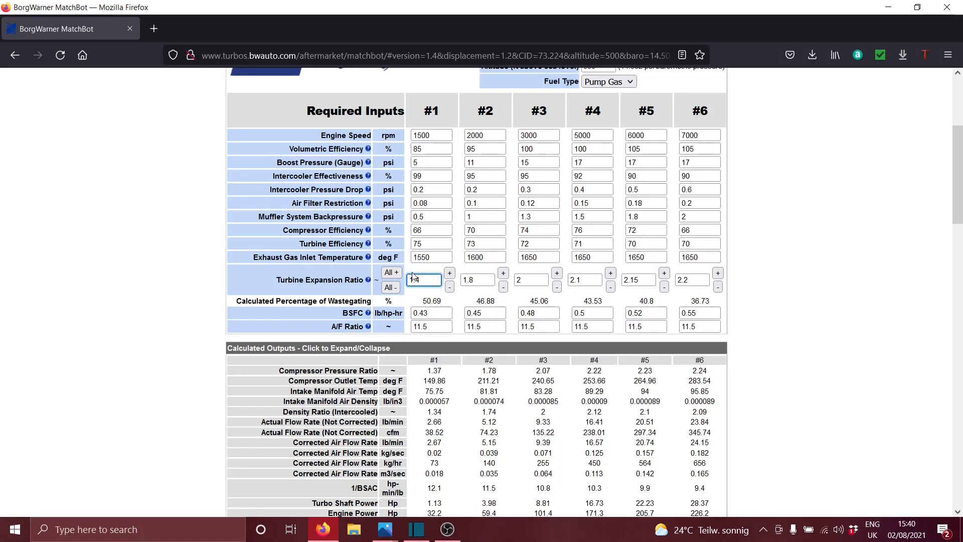
pyautogui.write('1.4')
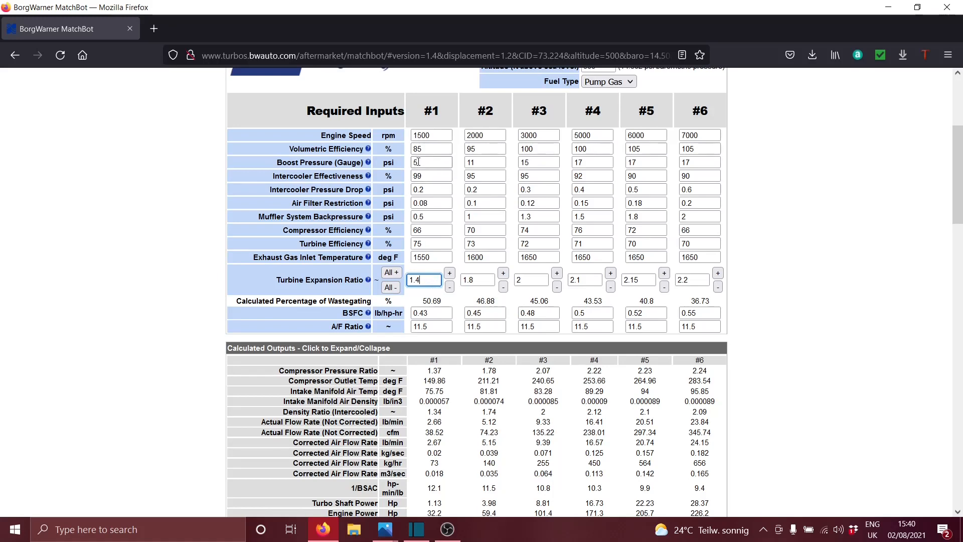
pyautogui.click(432, 162)
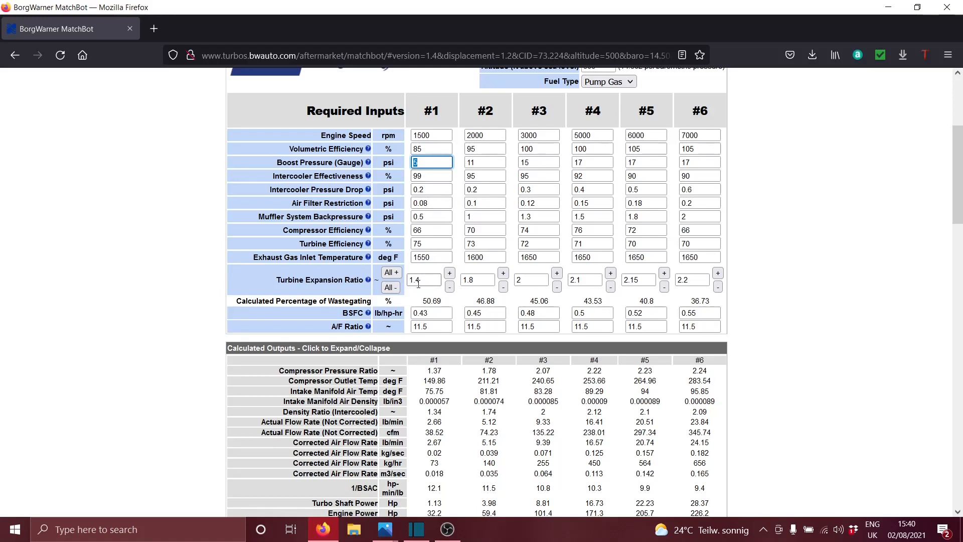
pyautogui.click(423, 280)
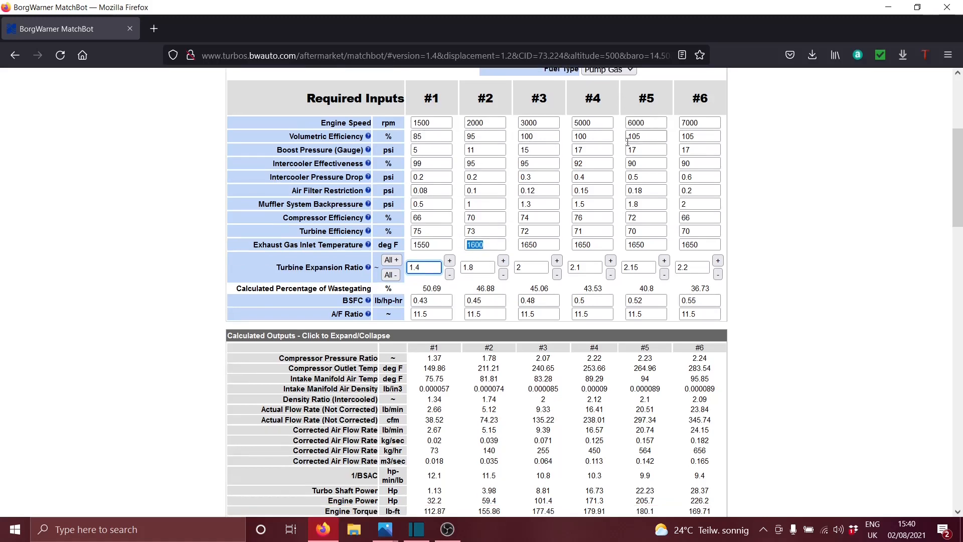
pyautogui.scroll(-3)
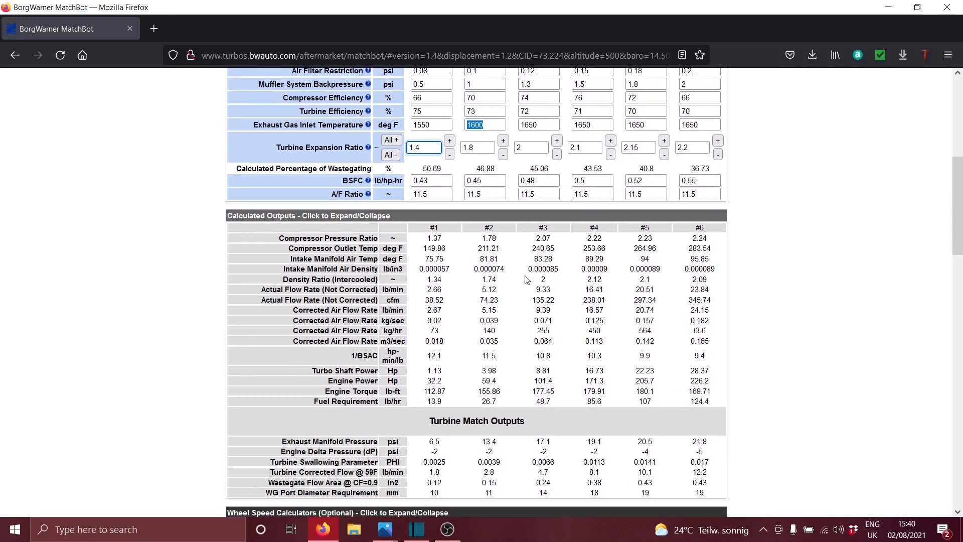
pyautogui.moveTo(450, 290)
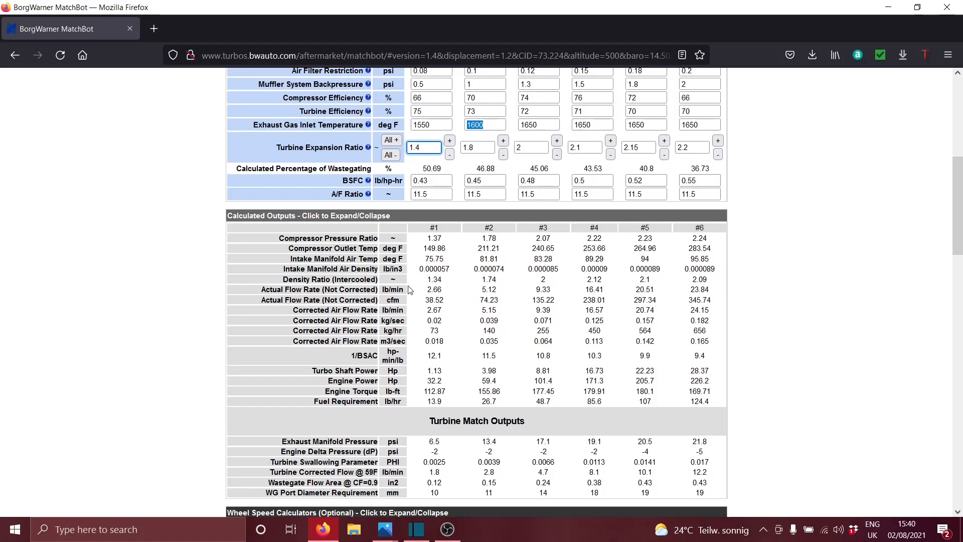
pyautogui.moveTo(424, 295)
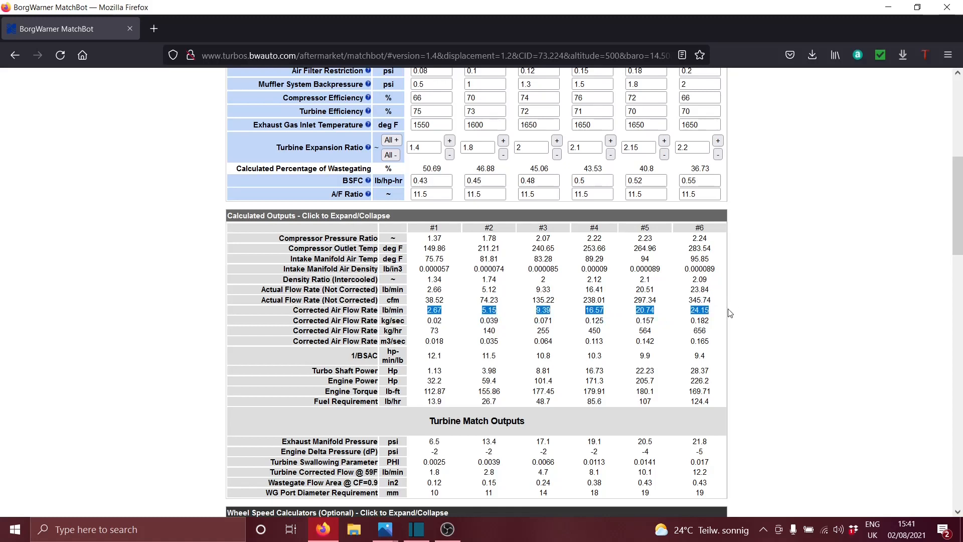
pyautogui.moveTo(402, 330)
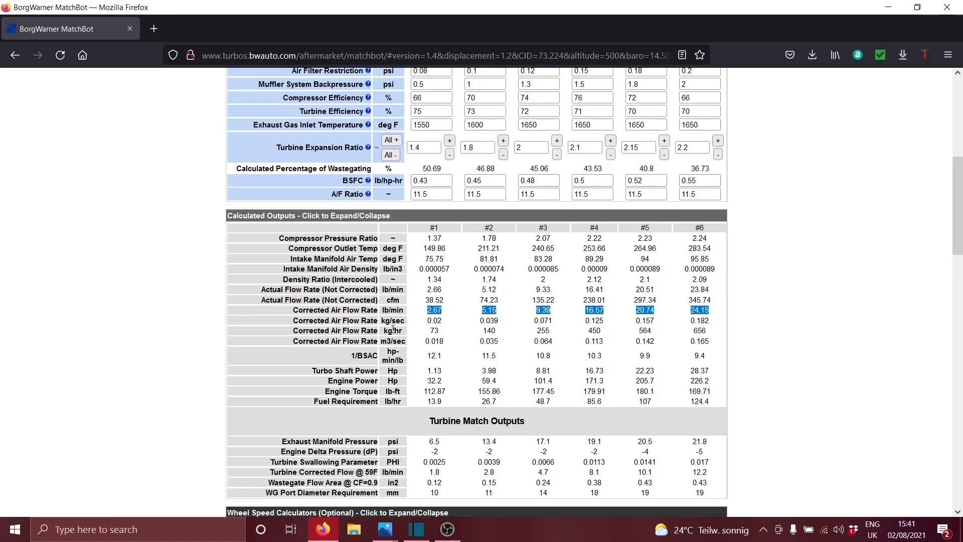
pyautogui.moveTo(452, 324)
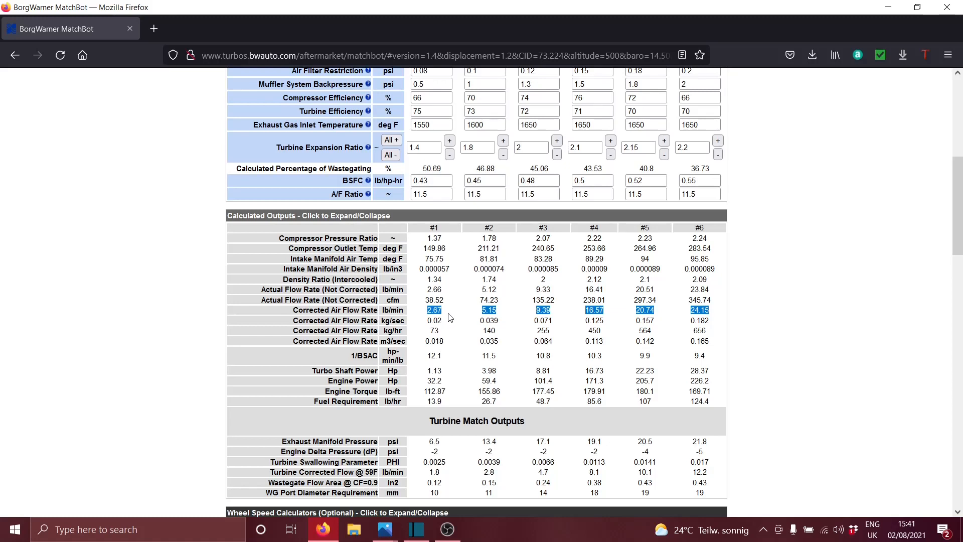
pyautogui.moveTo(422, 332)
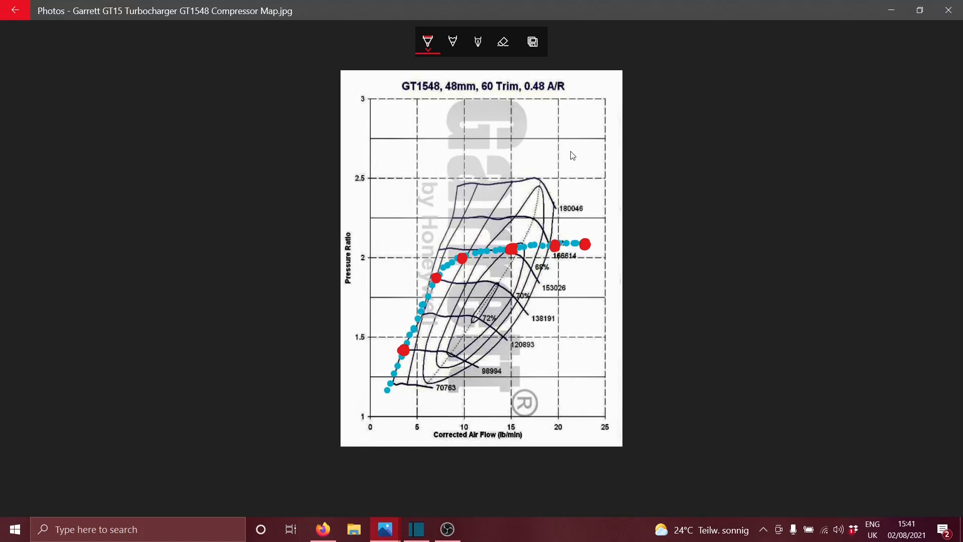
# - Sketch a red left-pointing arrow near the chart top, around pressure ratio 2.75
pyautogui.moveTo(527, 147); pyautogui.dragTo(574, 151)
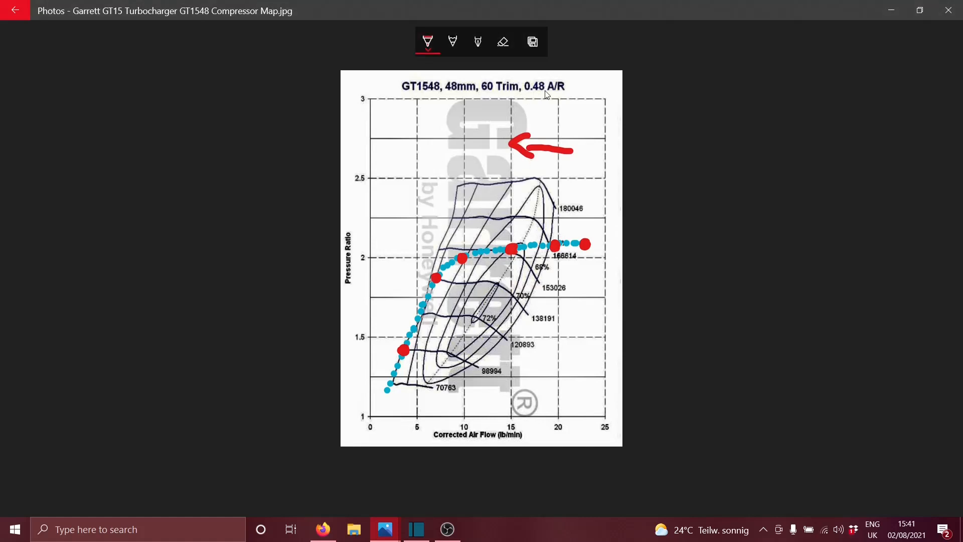
pyautogui.moveTo(386, 403)
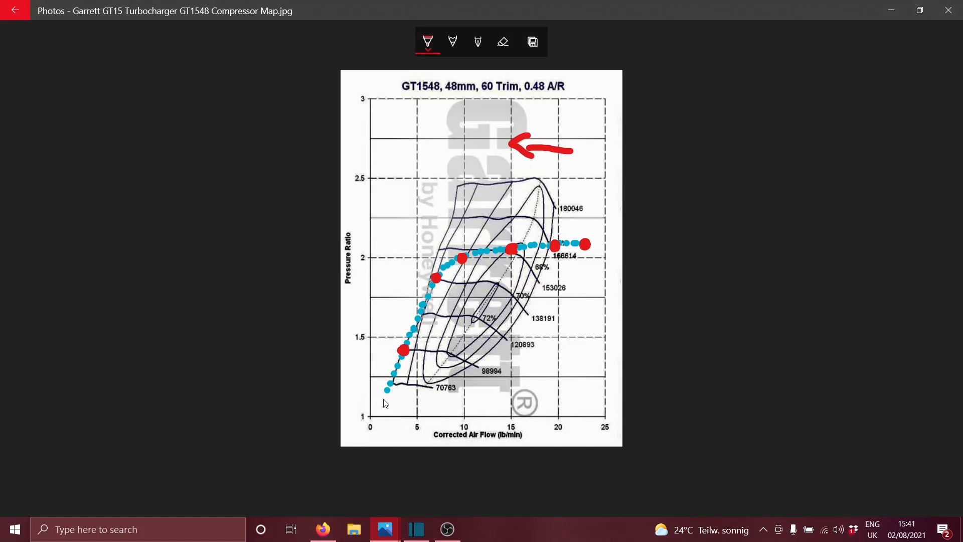
pyautogui.moveTo(433, 327)
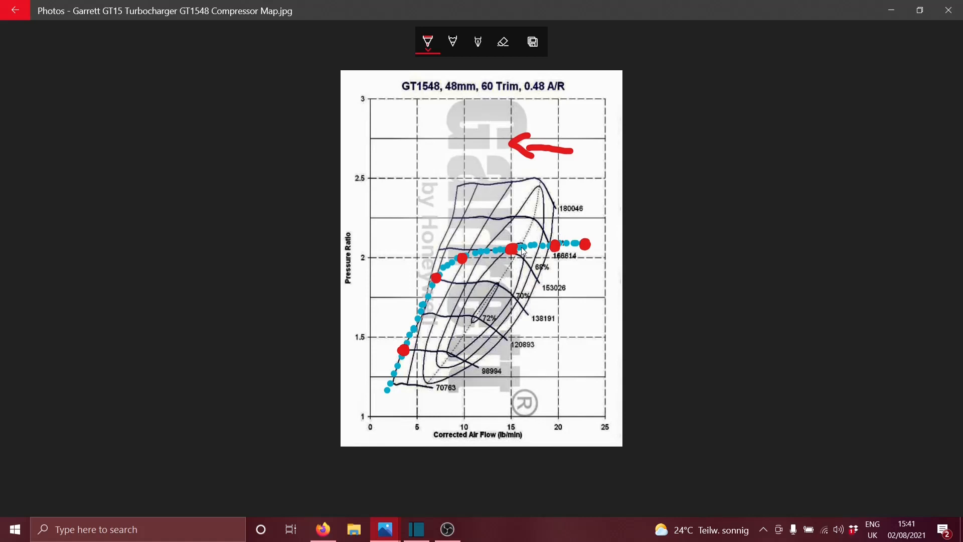
pyautogui.moveTo(523, 252)
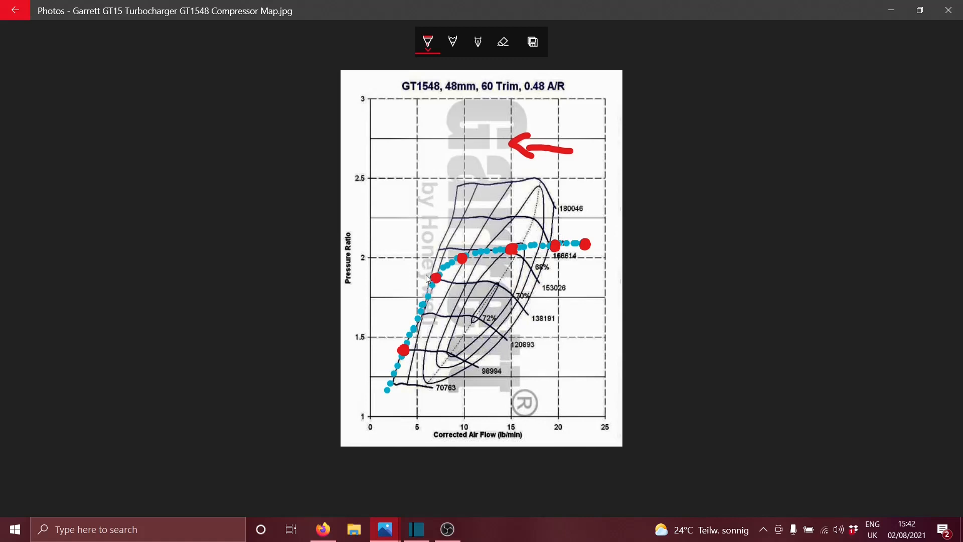
# - Draw red lines left of the blue curve and from the 70783 line past 25 lb/min
pyautogui.moveTo(424, 274); pyautogui.dragTo(386, 345)
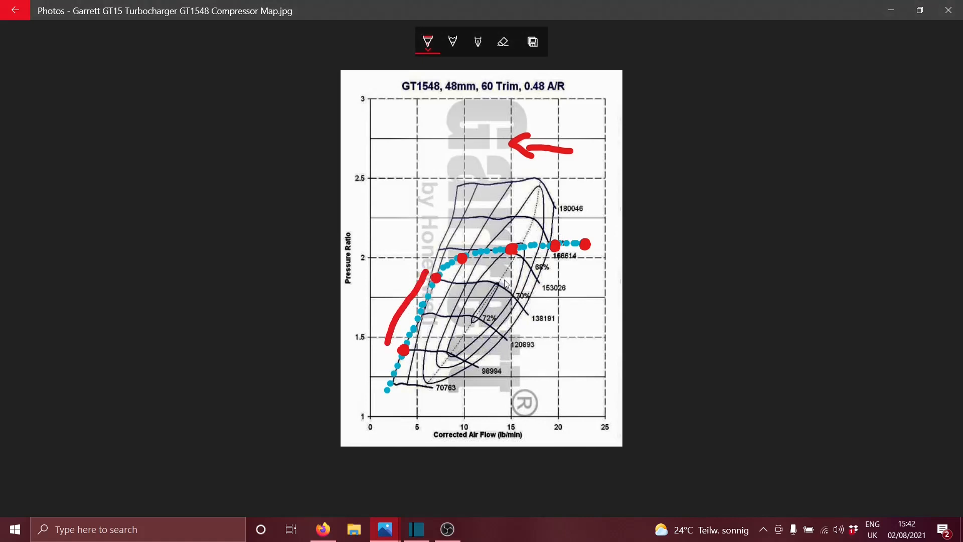
pyautogui.moveTo(498, 279); pyautogui.dragTo(439, 378)
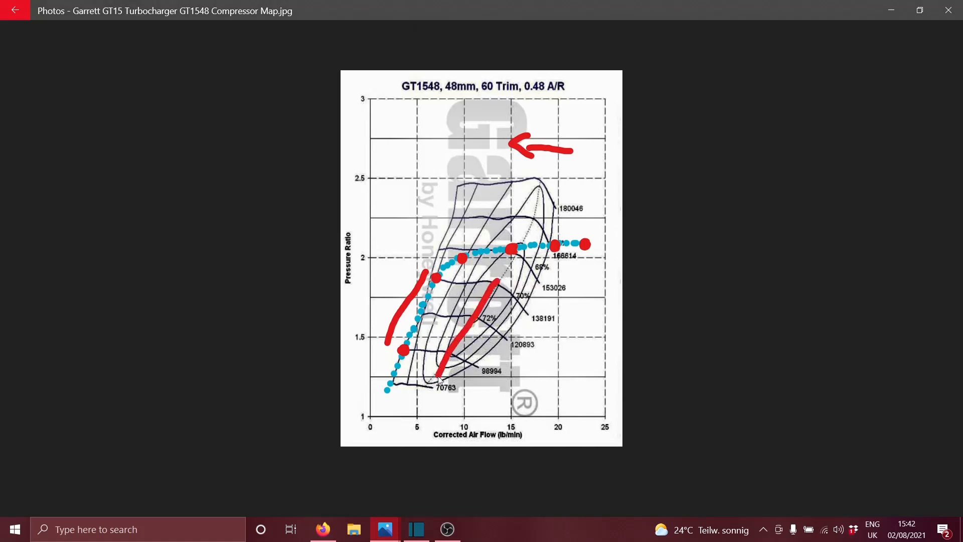
pyautogui.click(428, 41)
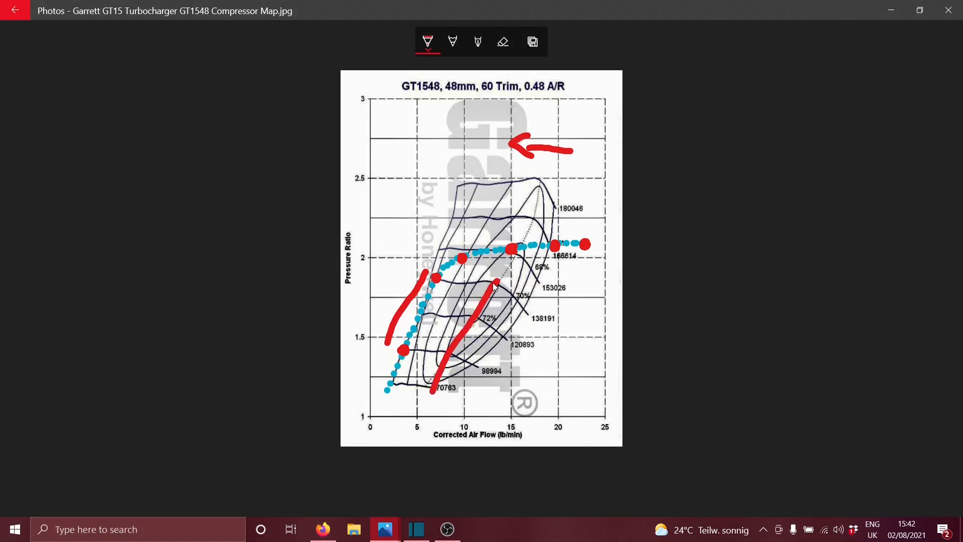
pyautogui.moveTo(498, 282); pyautogui.dragTo(583, 245)
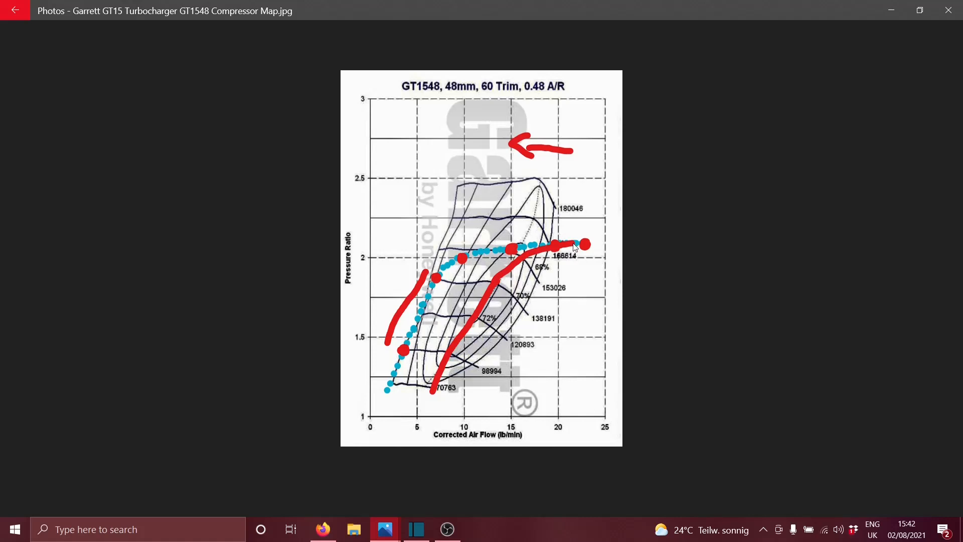
pyautogui.moveTo(580, 245); pyautogui.dragTo(614, 236)
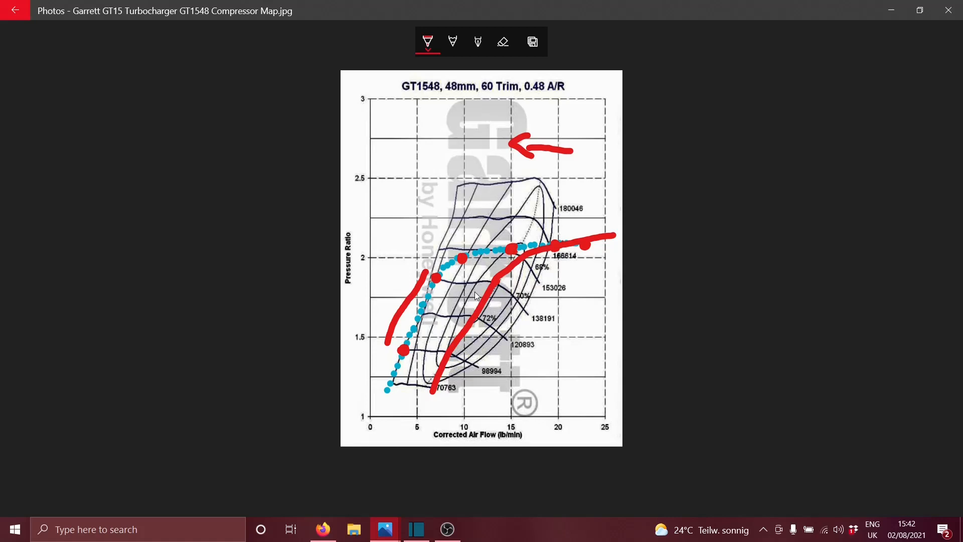
pyautogui.moveTo(482, 317)
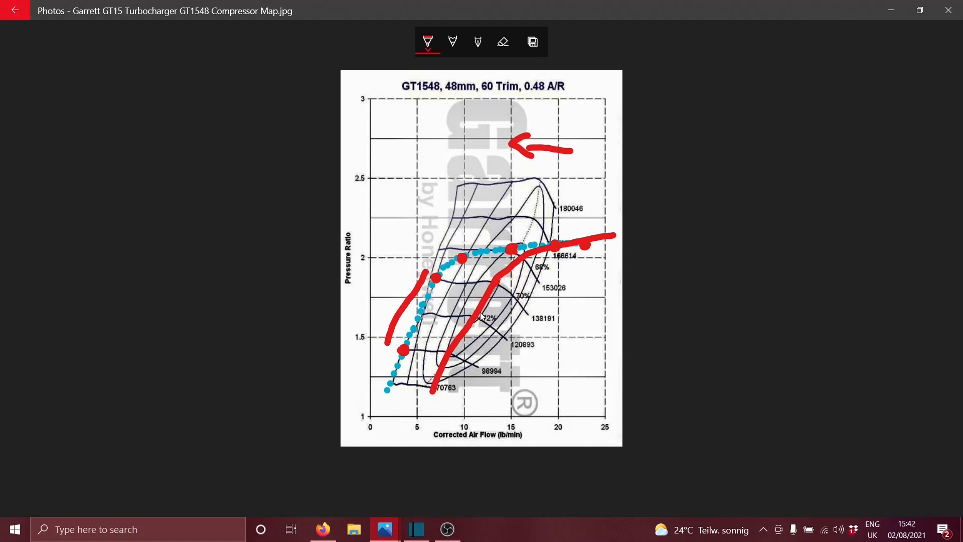
pyautogui.moveTo(547, 272)
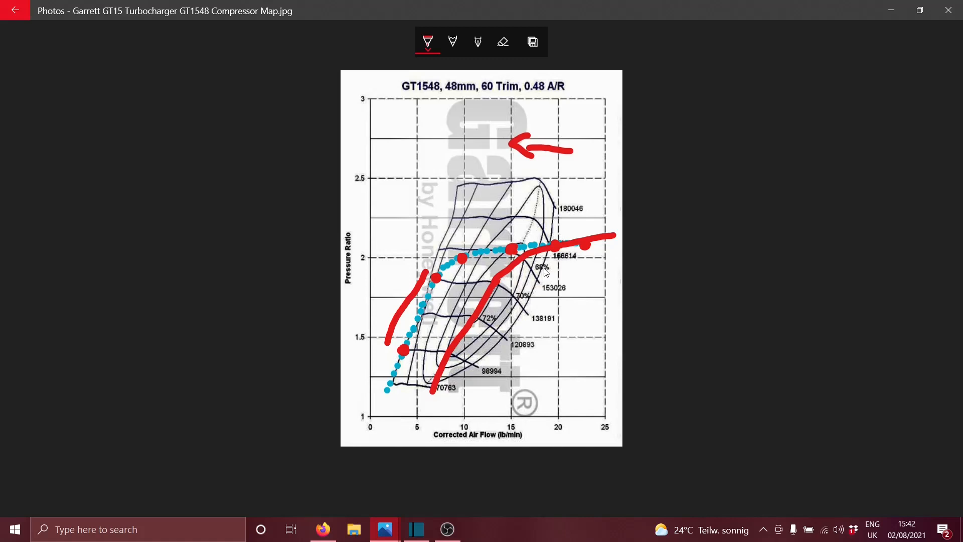
pyautogui.moveTo(531, 278)
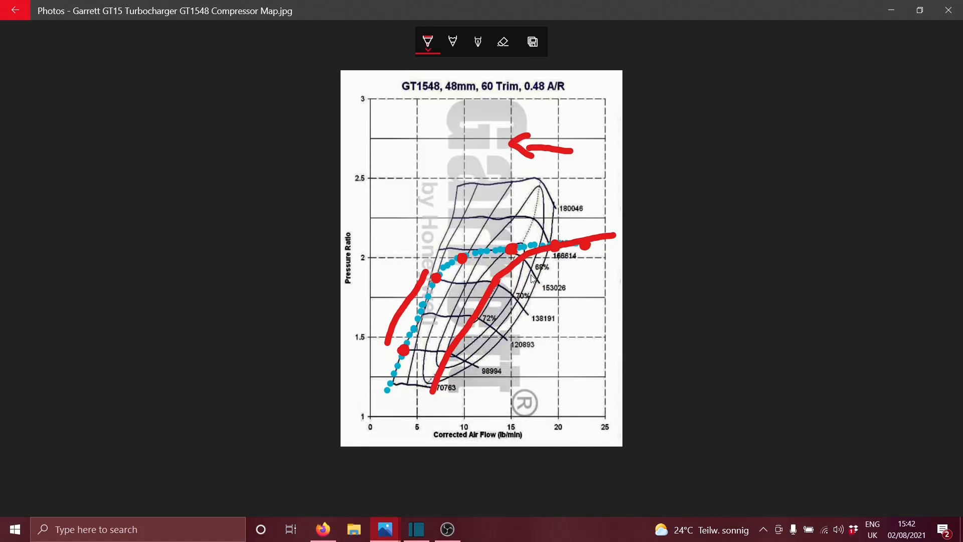
pyautogui.moveTo(506, 325)
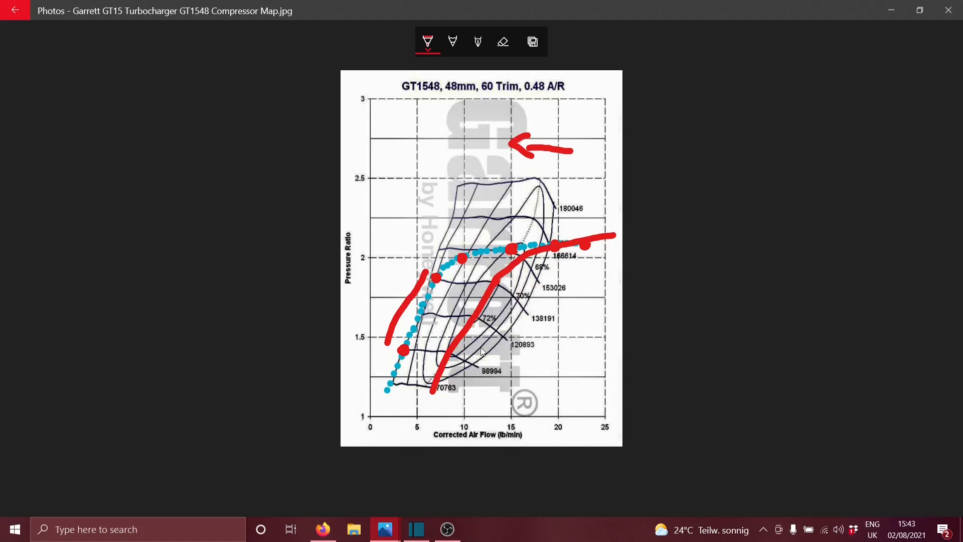
pyautogui.moveTo(420, 411)
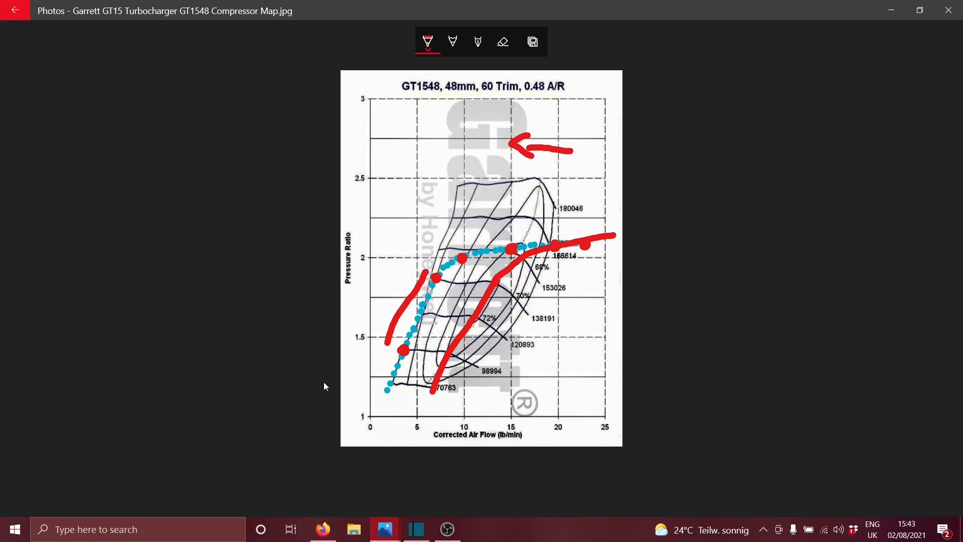
pyautogui.moveTo(354, 379)
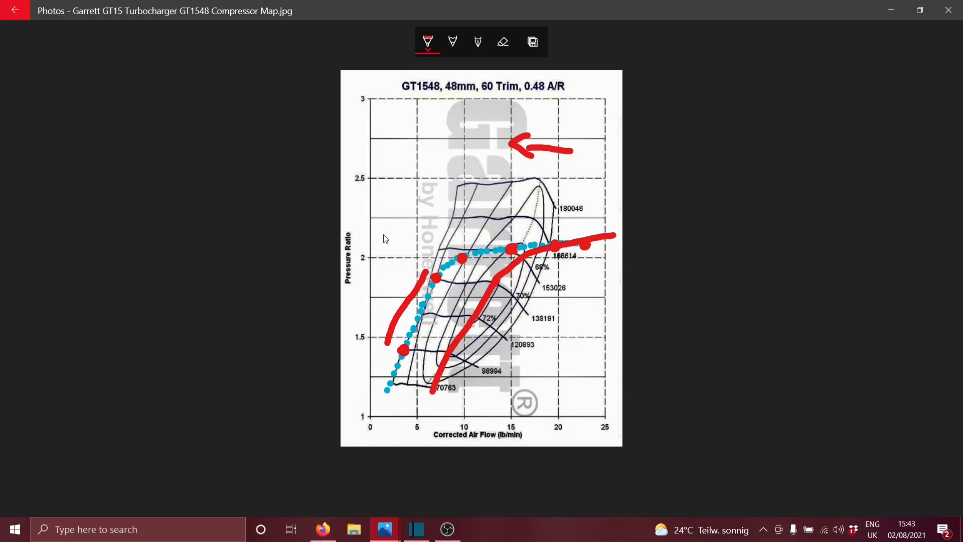
pyautogui.moveTo(547, 113)
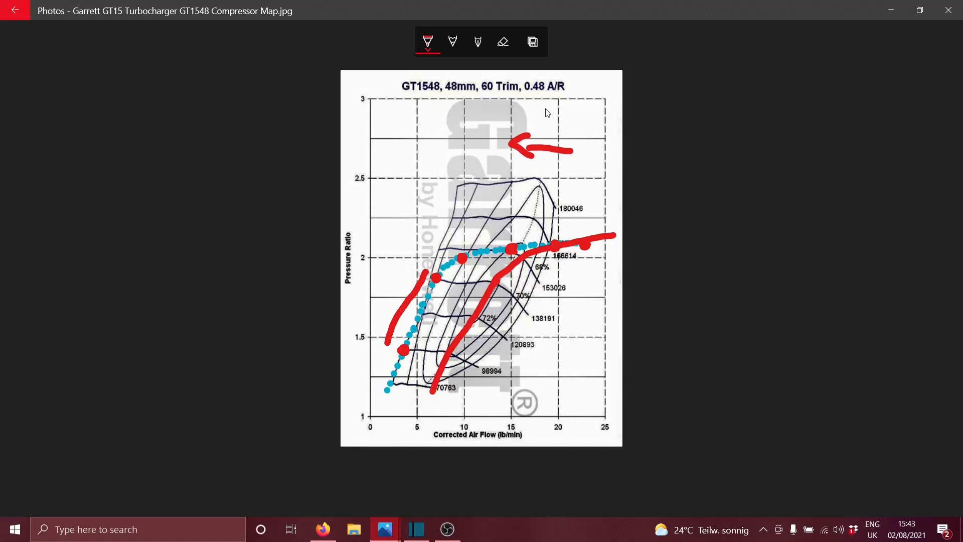
pyautogui.moveTo(413, 197)
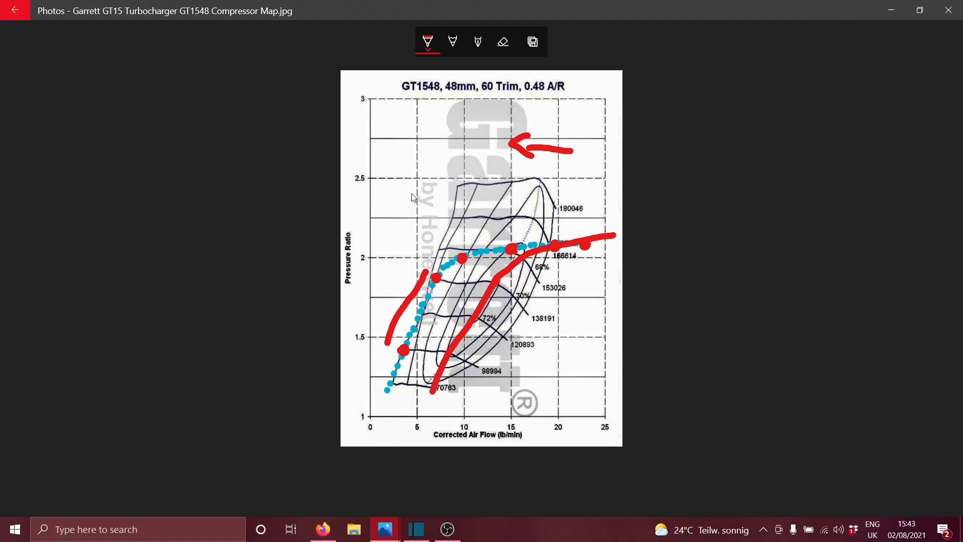